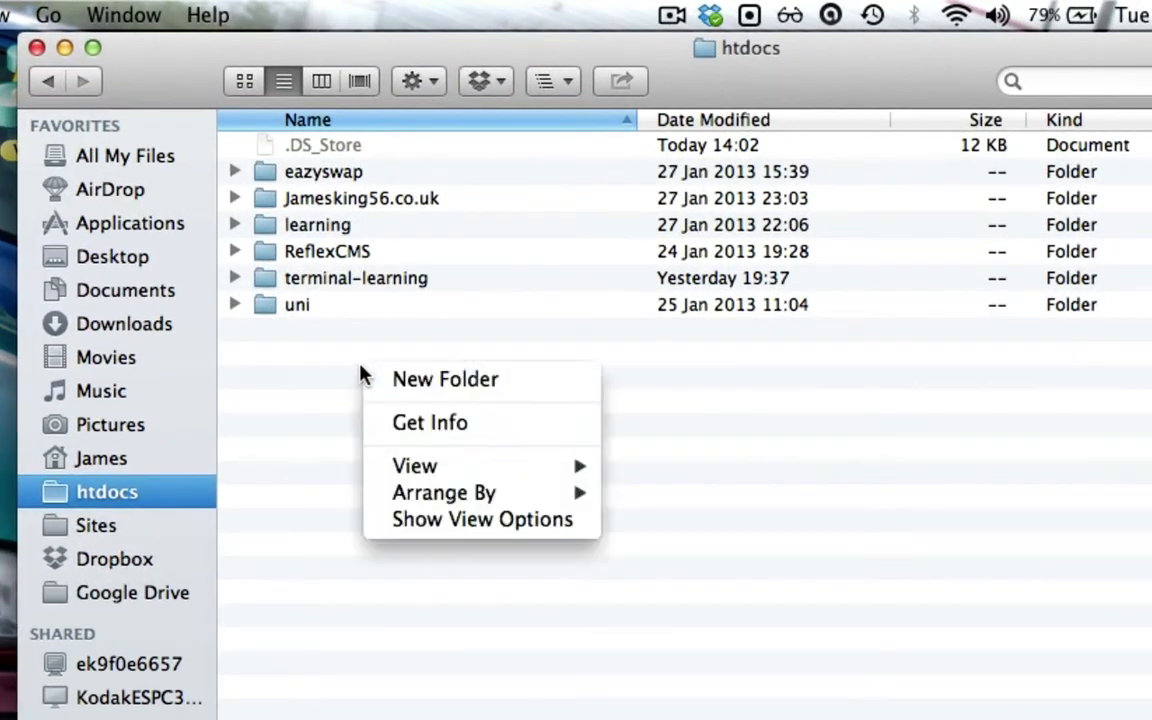
- Create nested folders twf, then php101 inside it, then a new folder inside php101
click(444, 378)
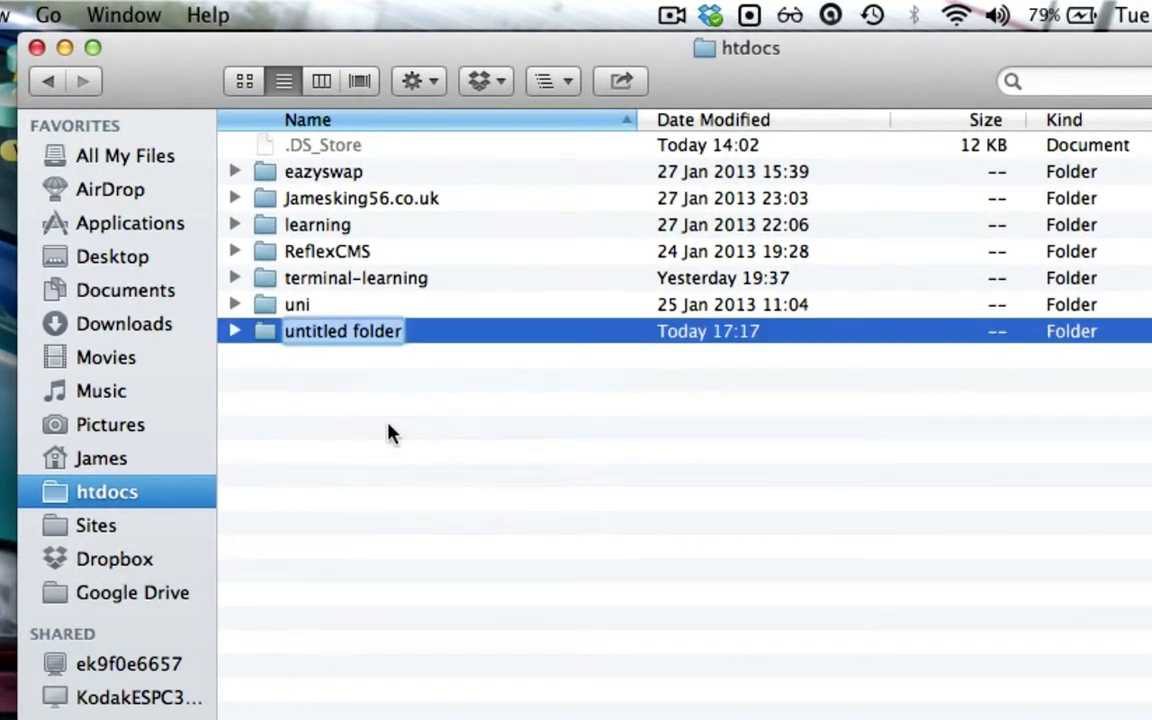
mouse_move(362, 394)
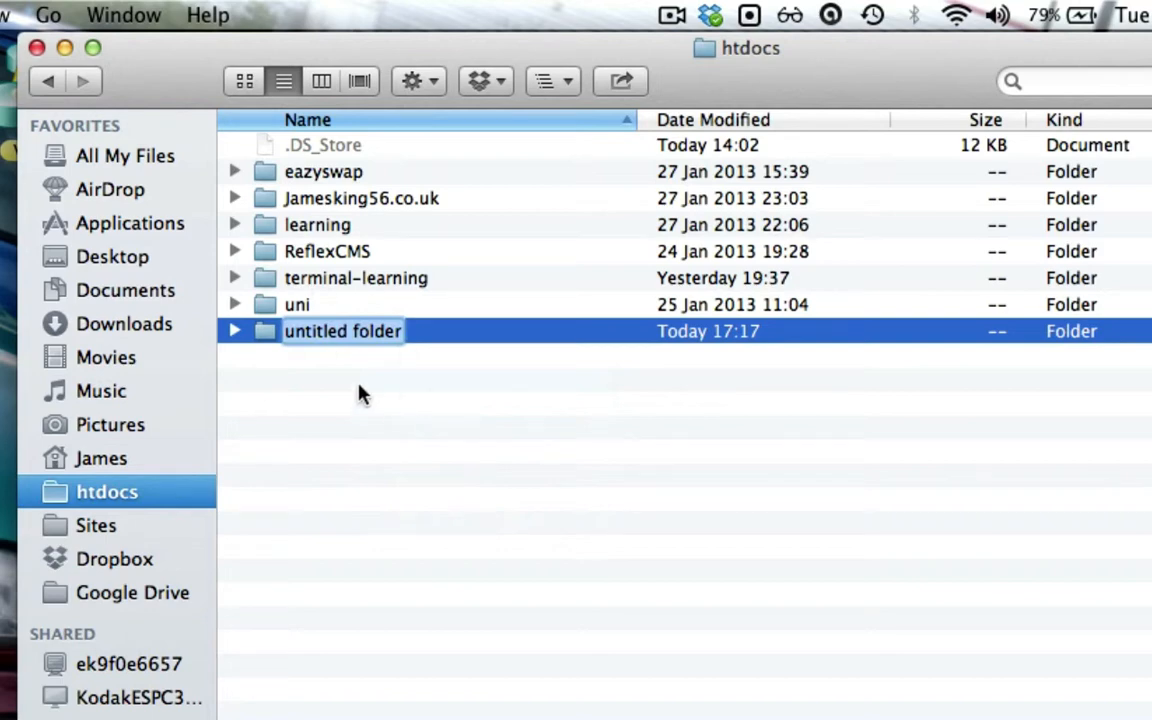
text(twf)
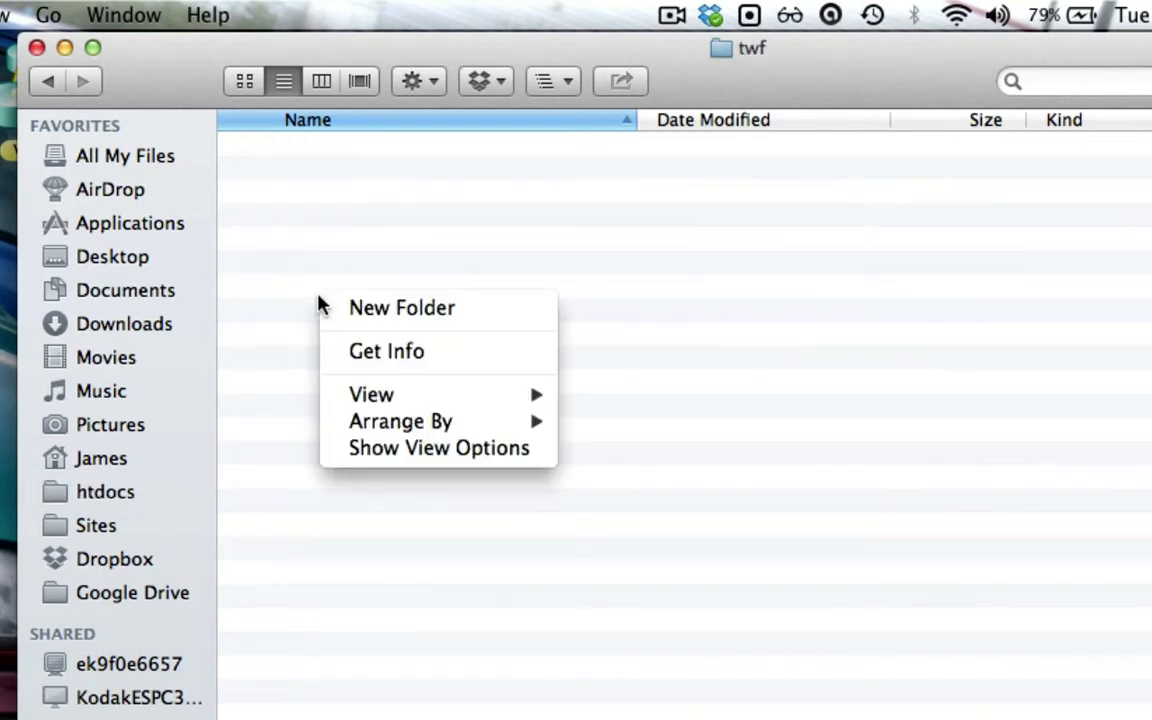
click(400, 308)
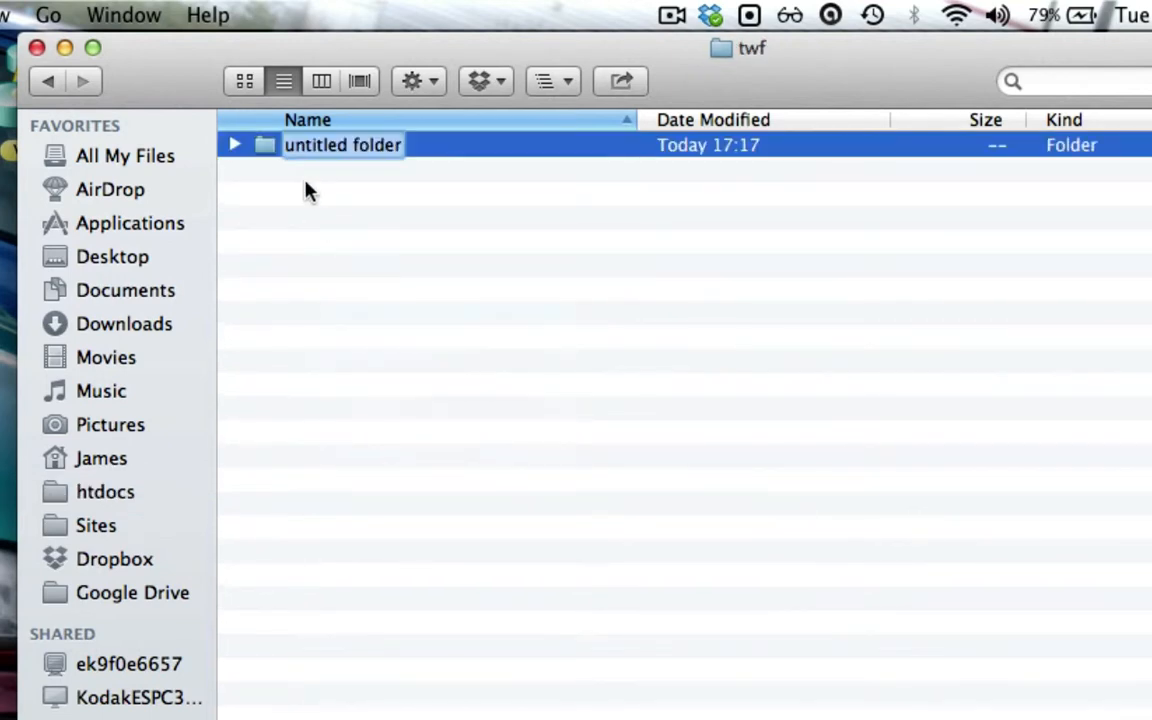
text(php101)
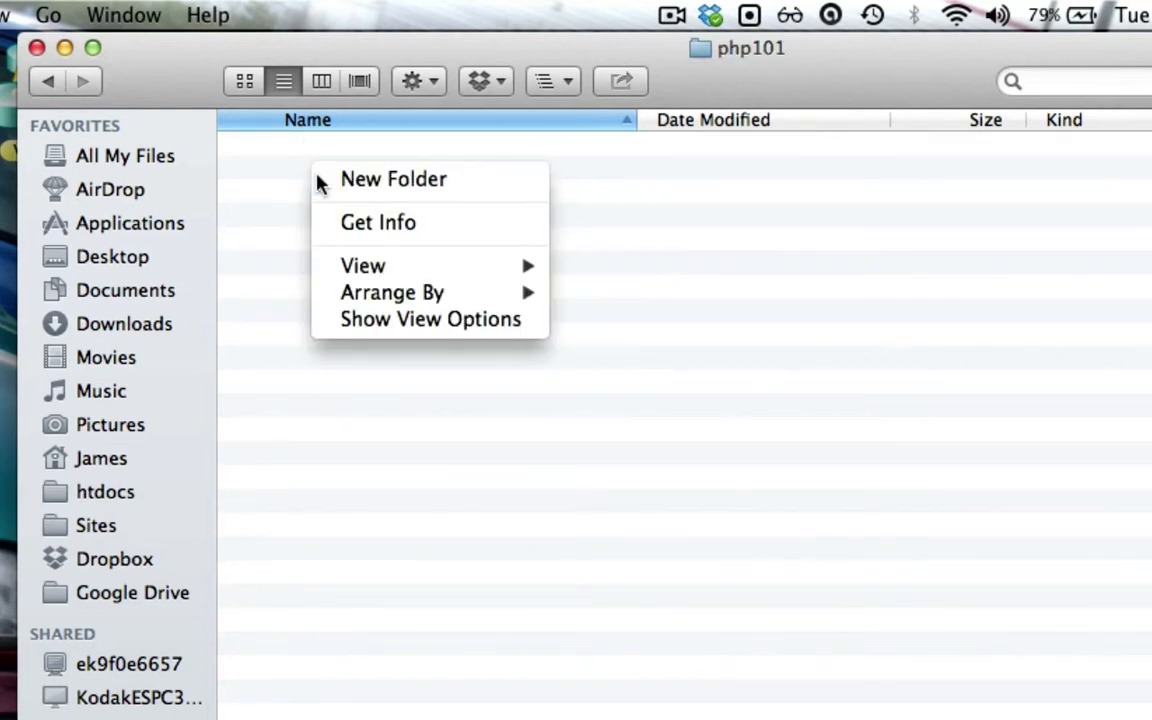
click(392, 180)
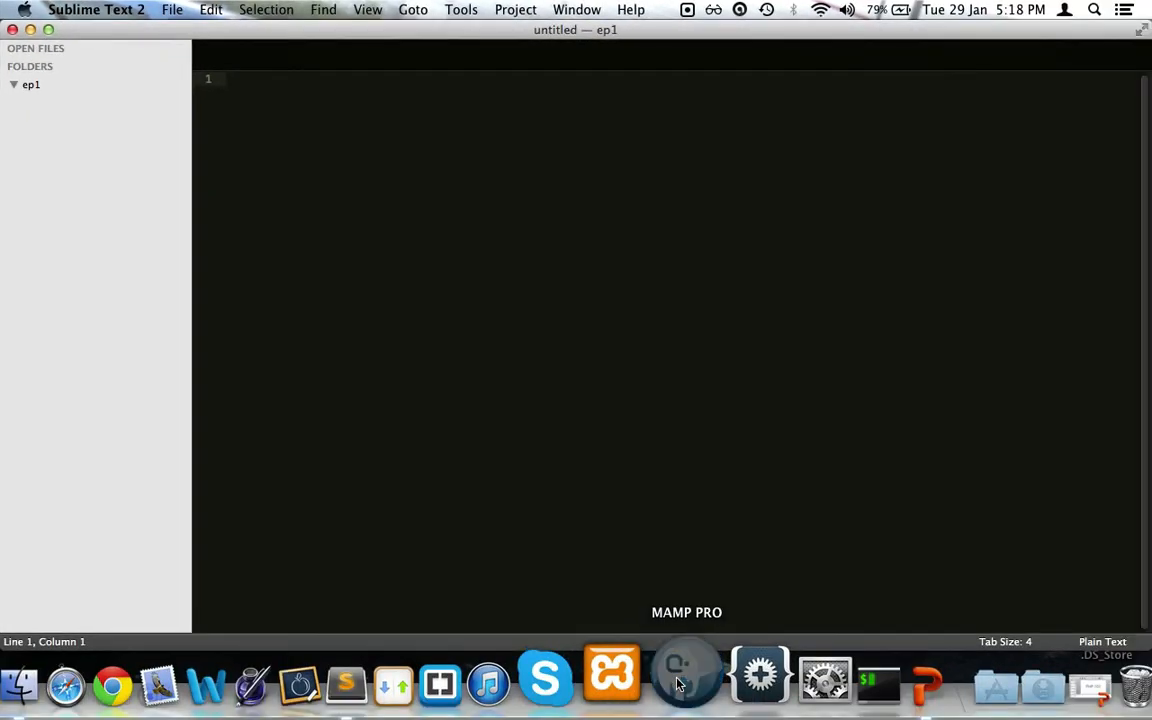
- Launch MAMP PRO, authorize admin rights to start the servers, and return to the editor
click(688, 684)
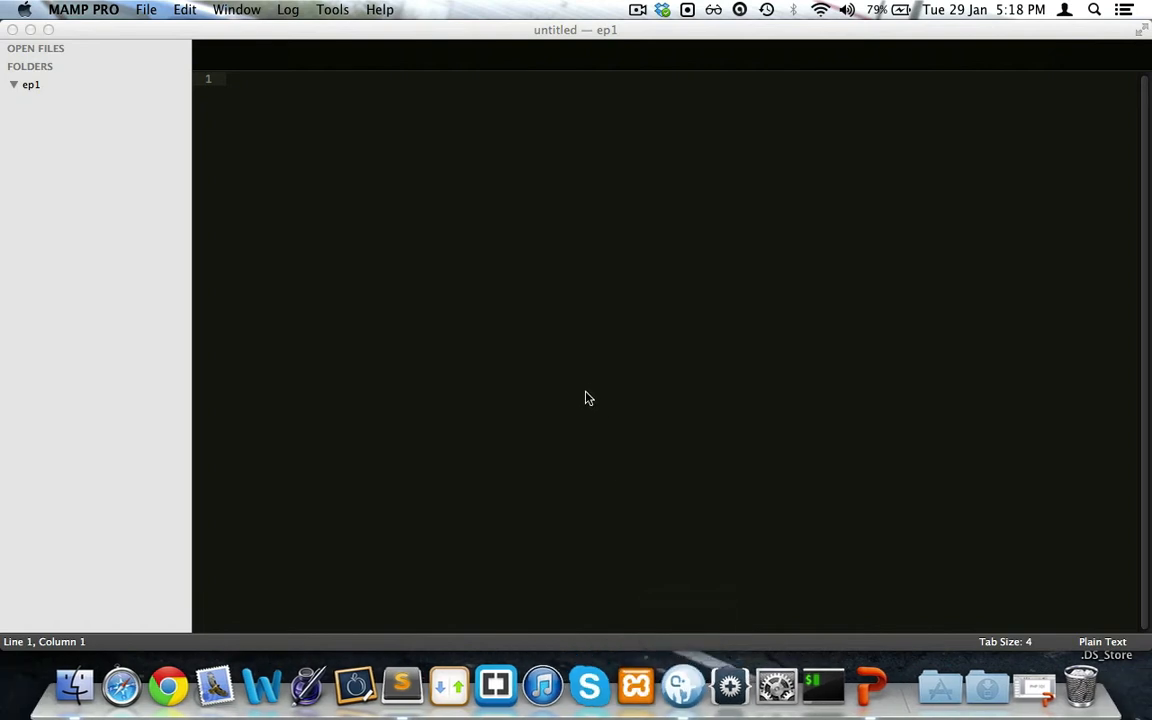
mouse_move(632, 684)
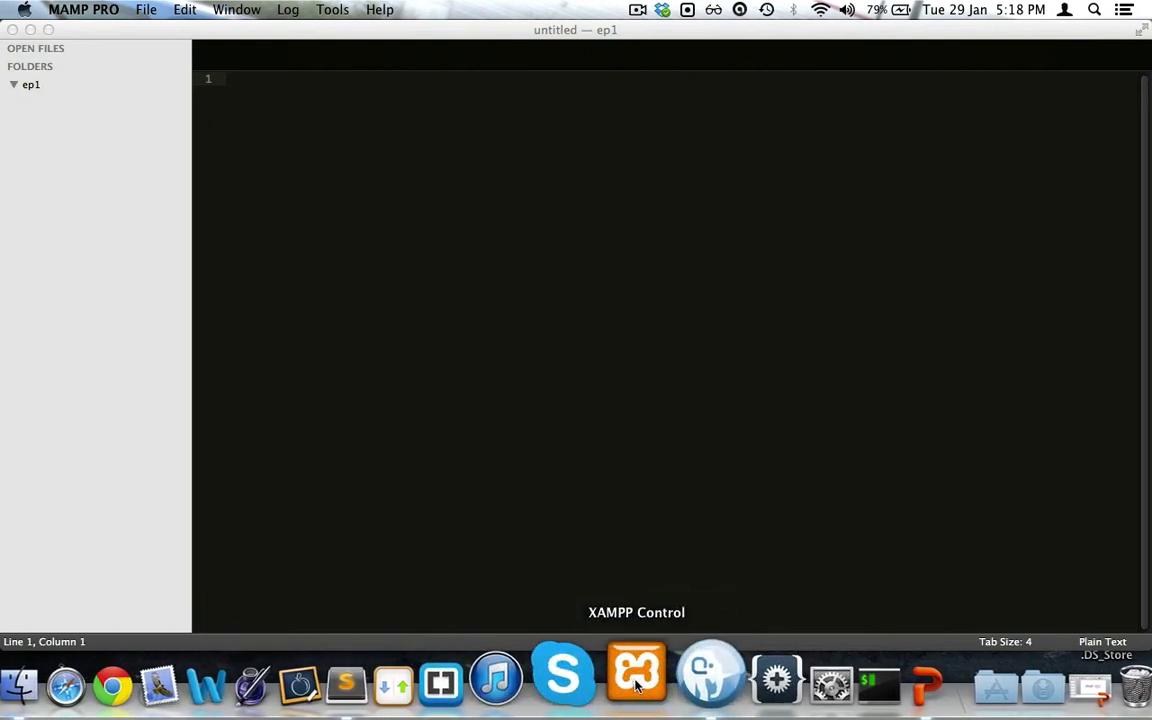
click(636, 684)
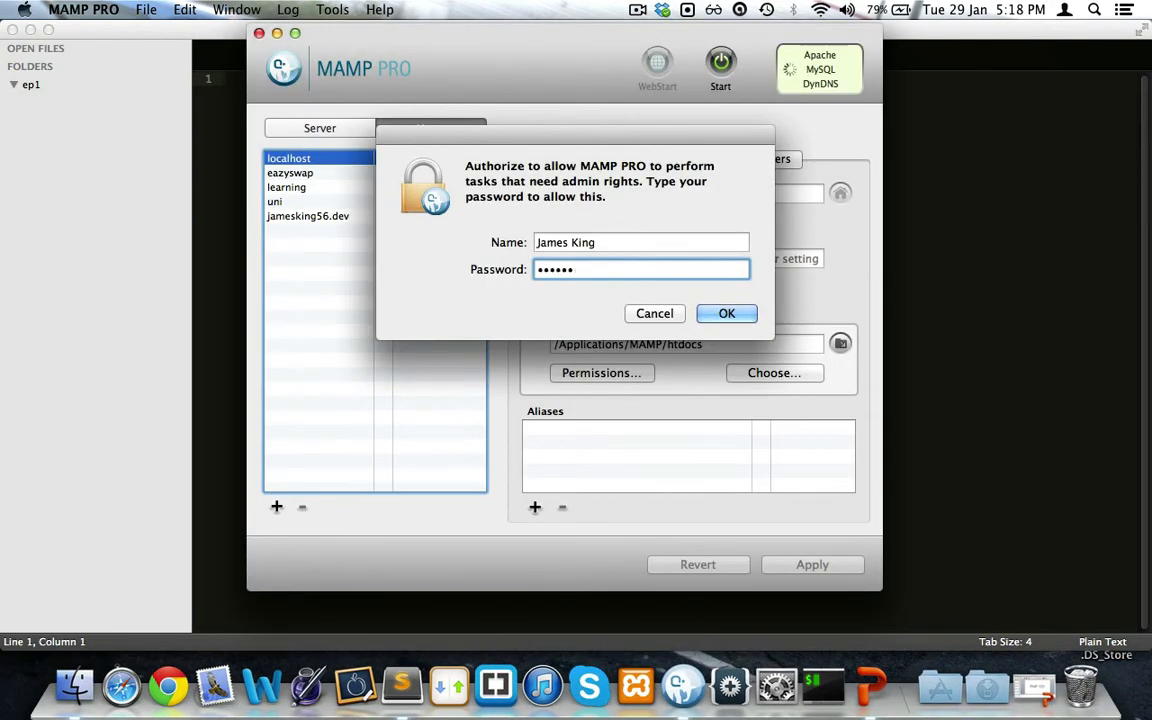
click(728, 312)
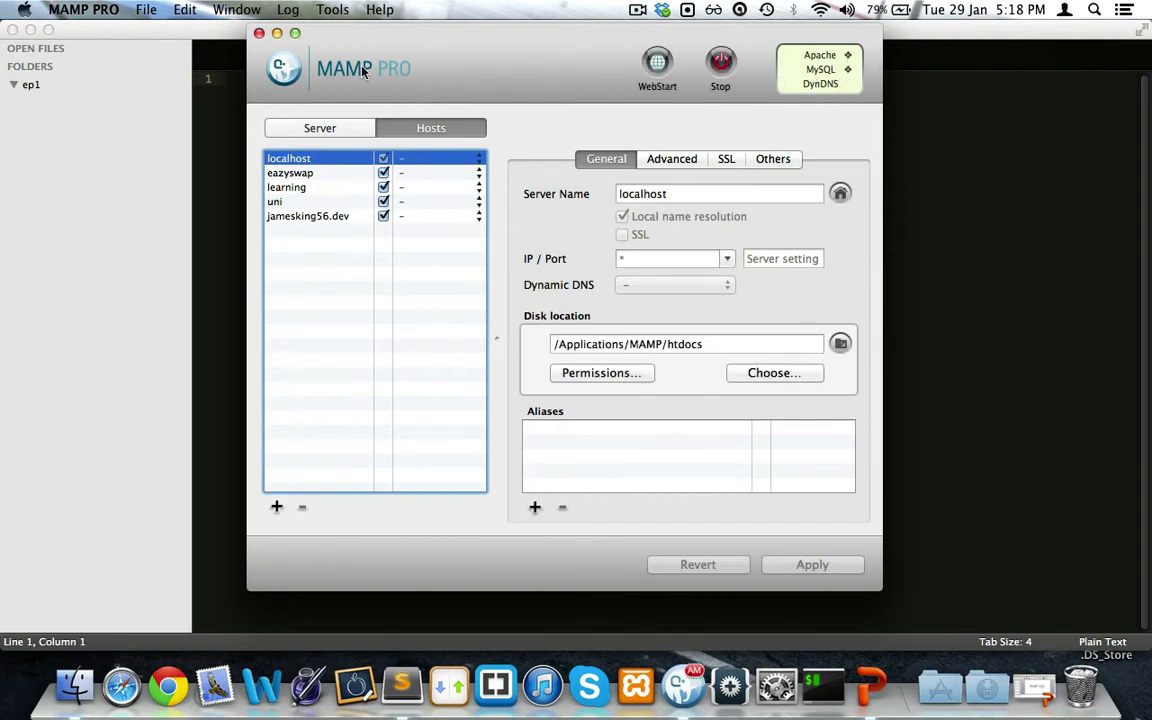
click(84, 8)
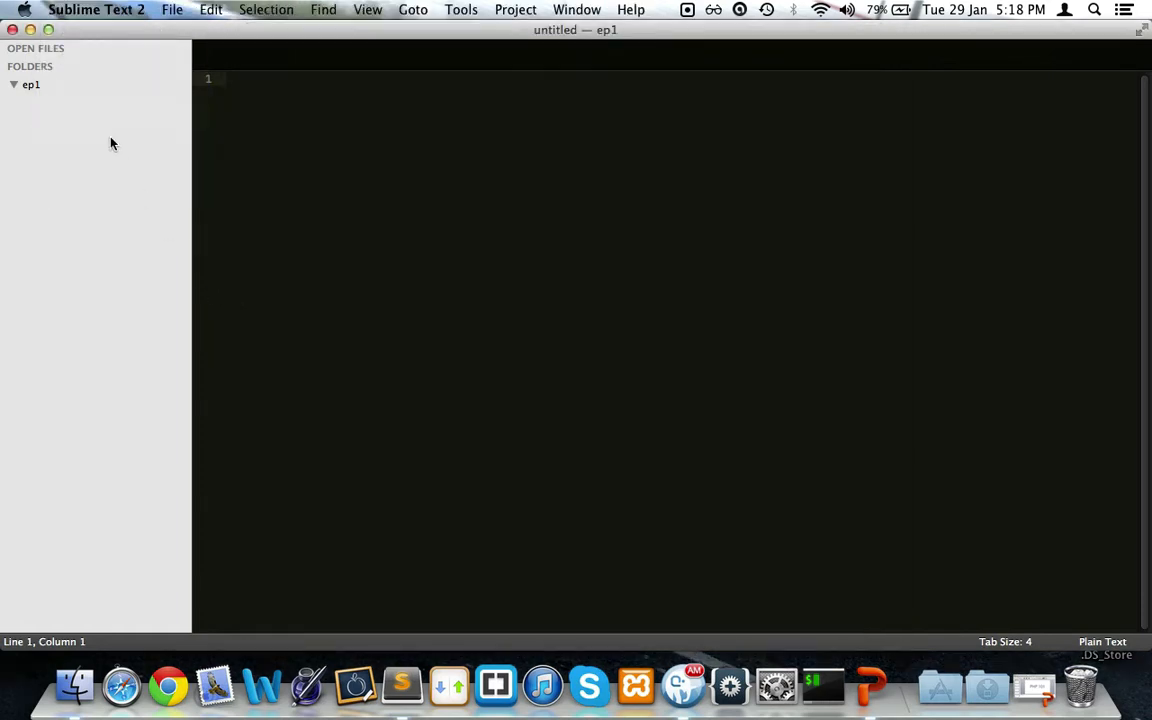
mouse_move(224, 136)
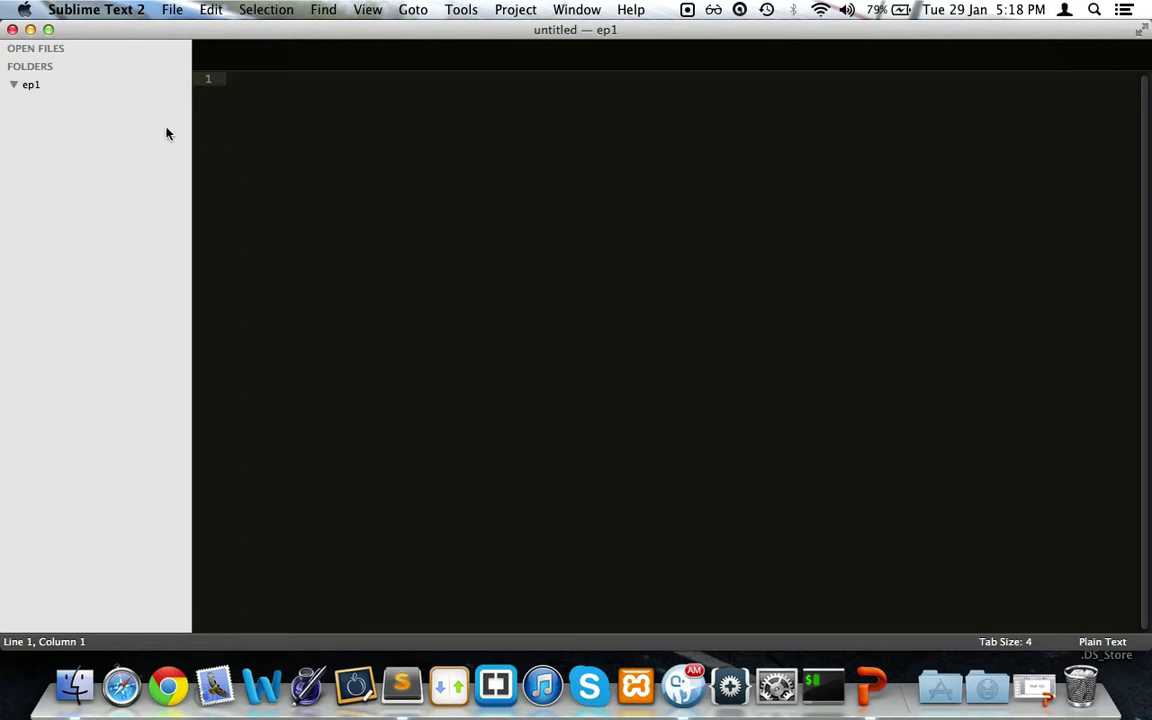
mouse_move(28, 6)
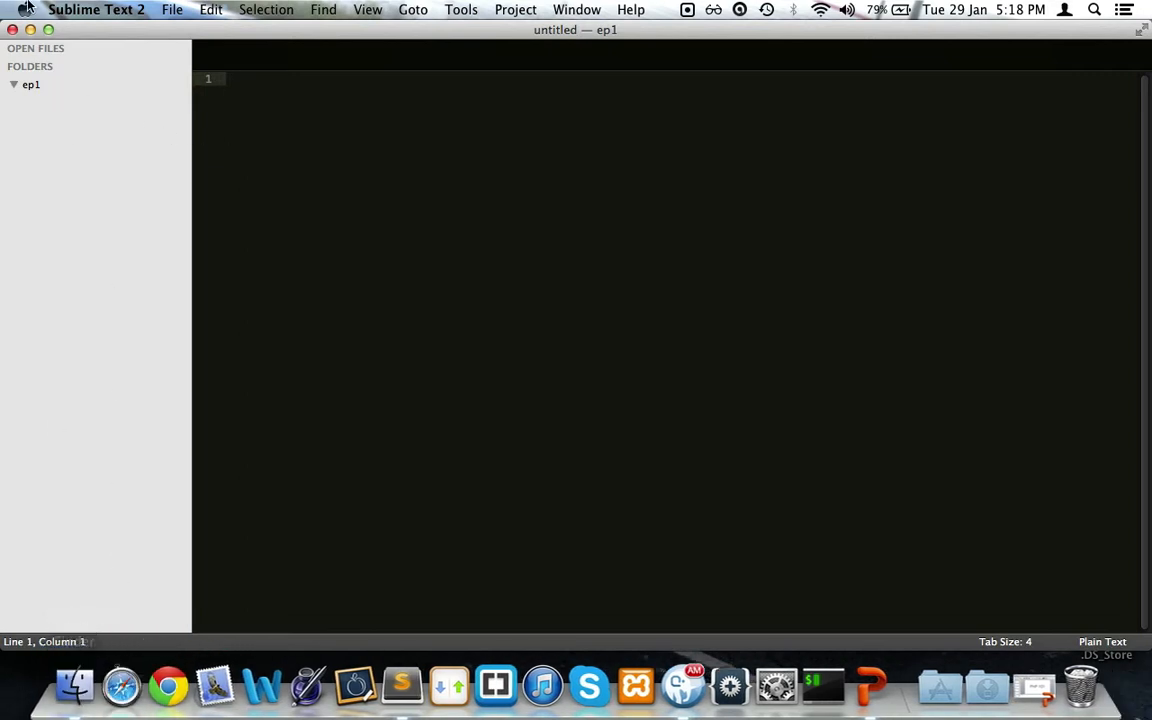
- Create a new file in the ep1 folder and save it as index.php
right_click(32, 84)
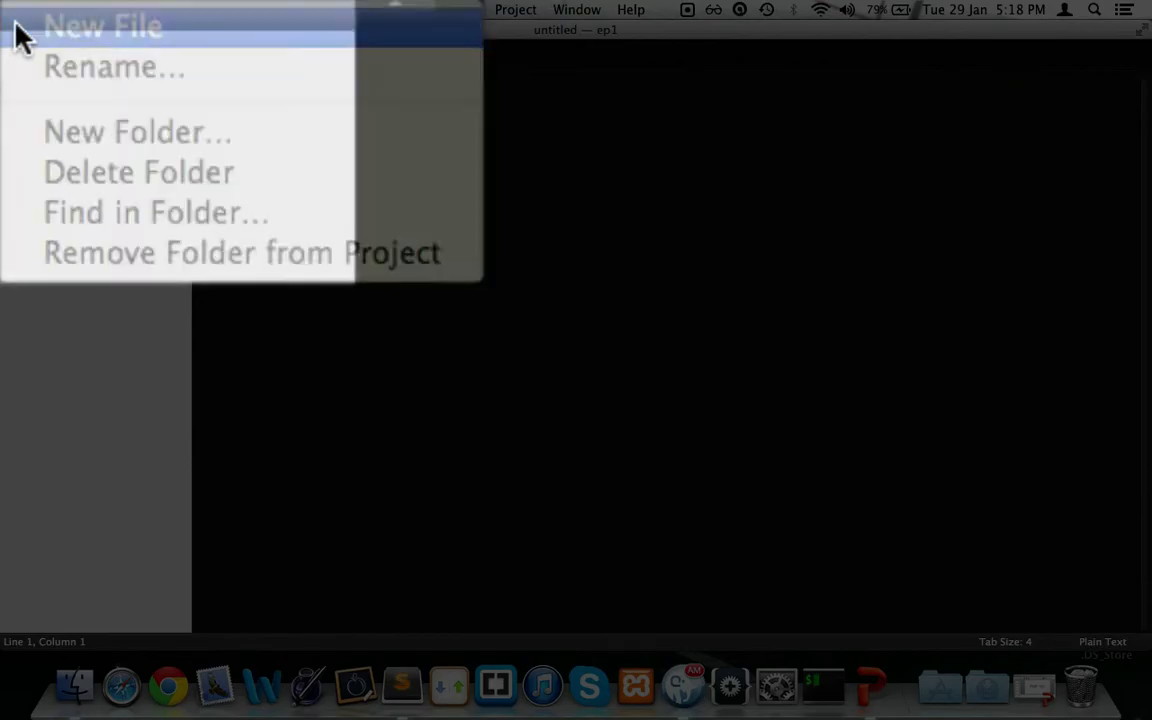
click(104, 24)
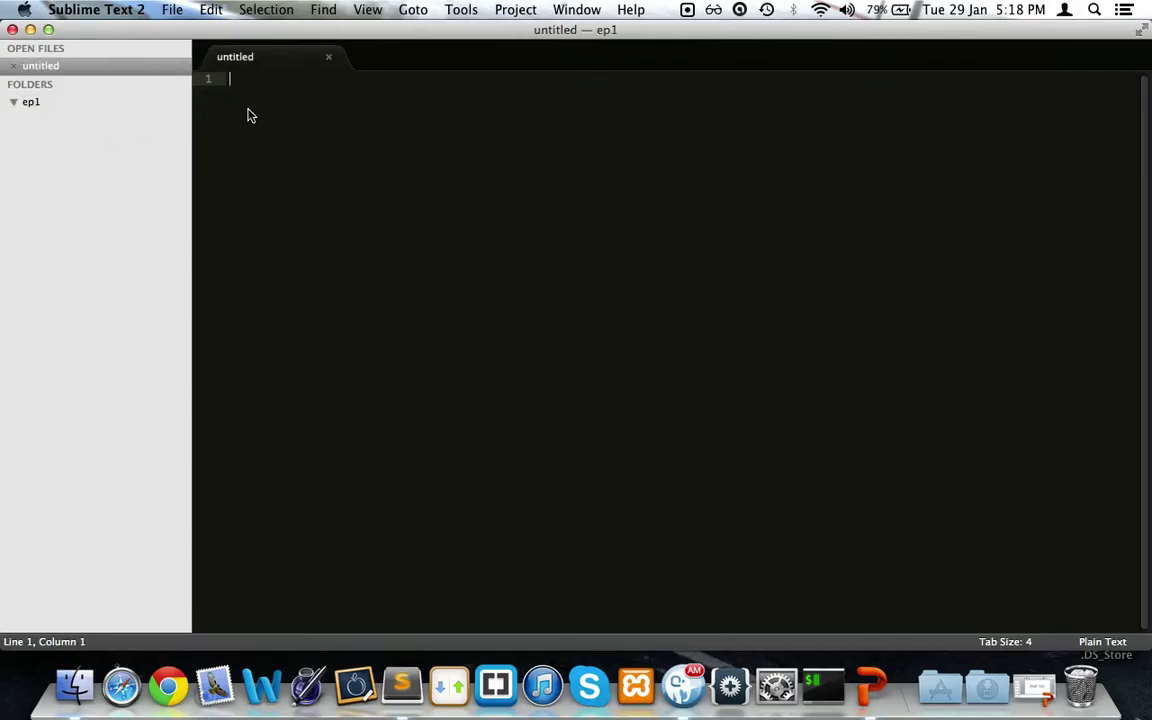
key(cmd+s)
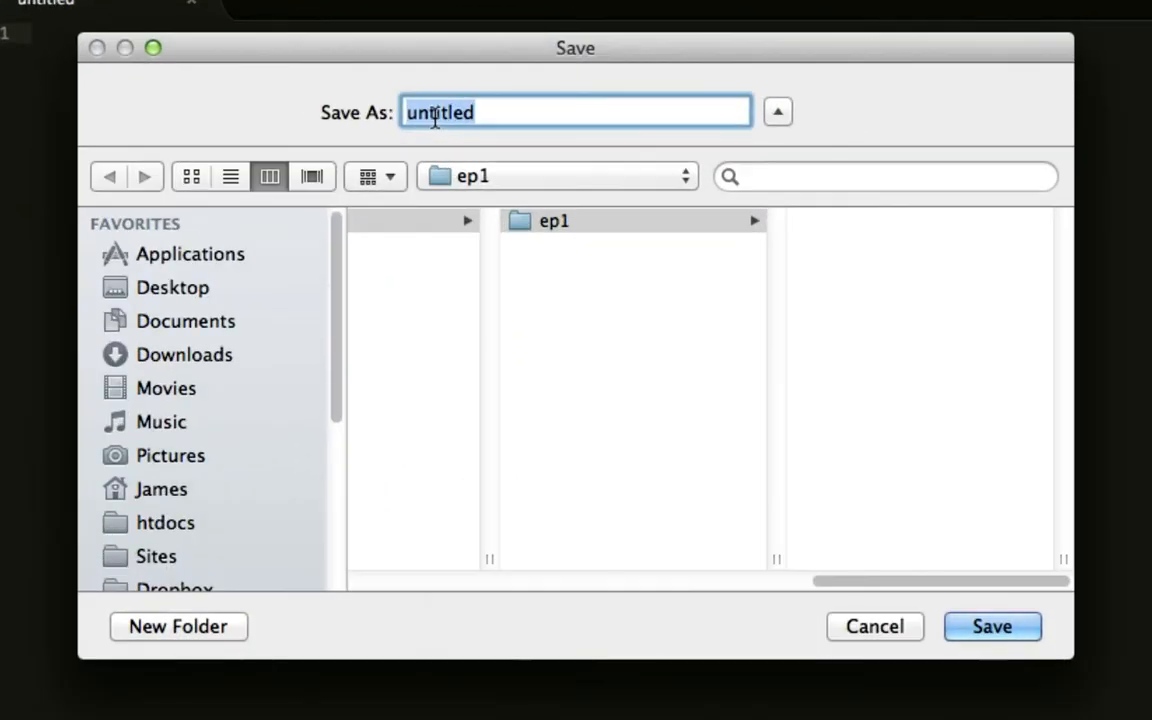
text(index.ph)
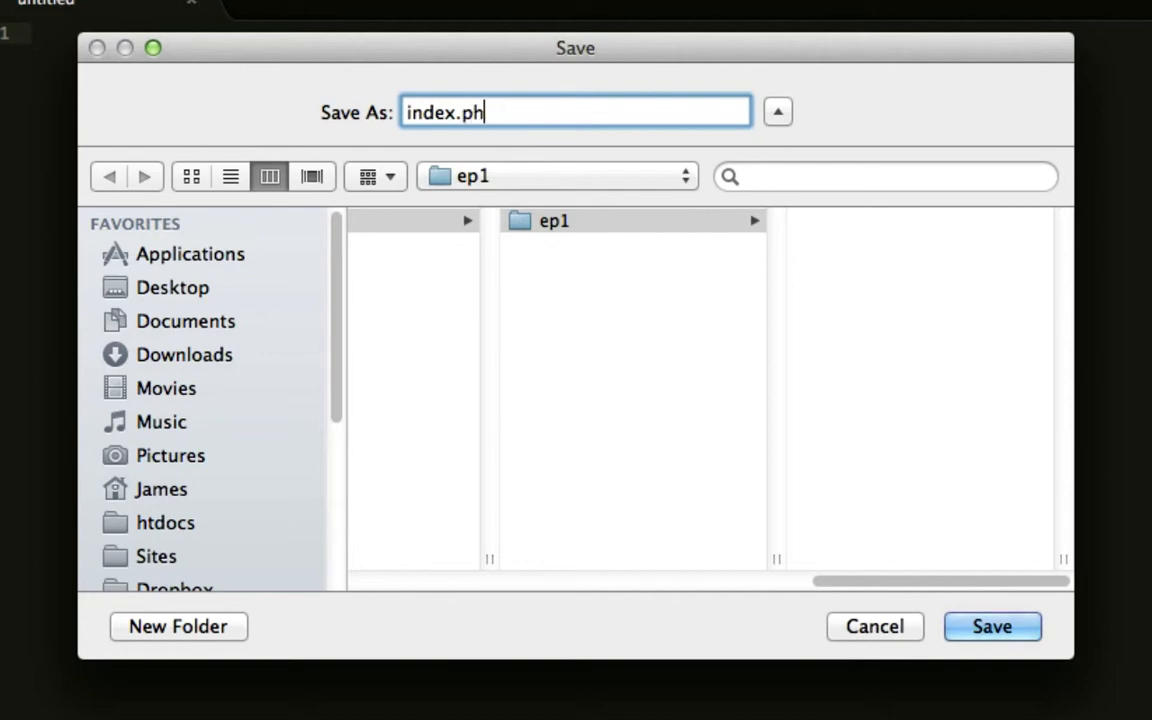
text(p4)
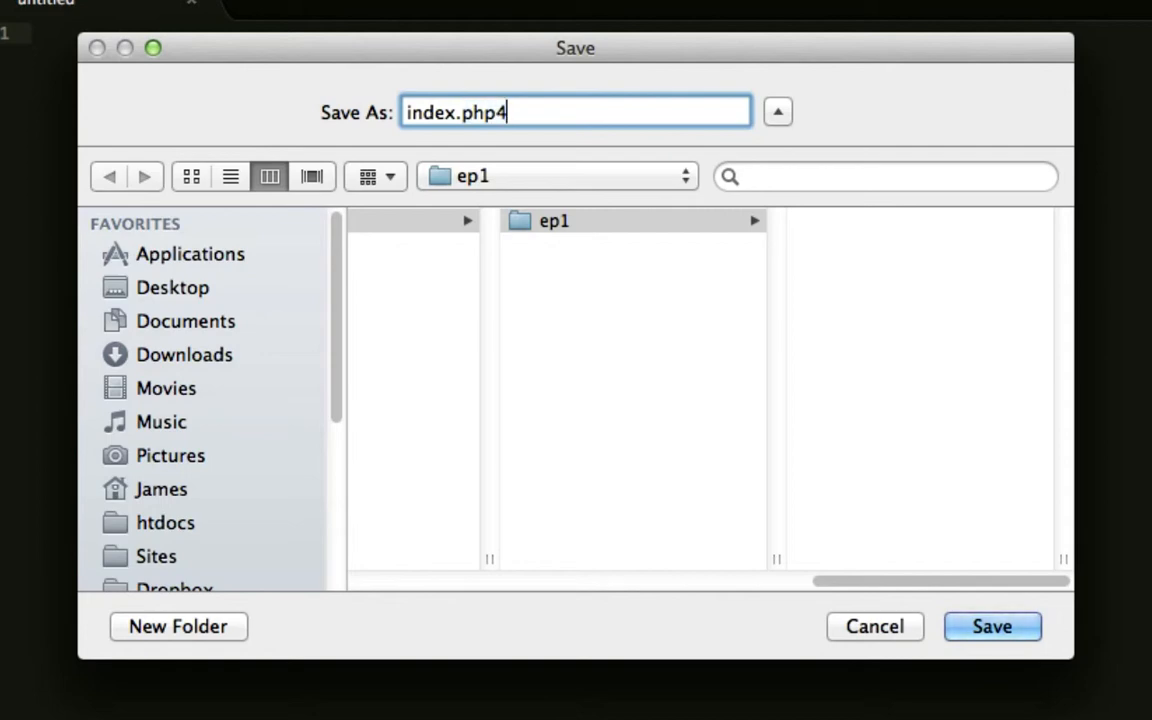
key(Backspace)
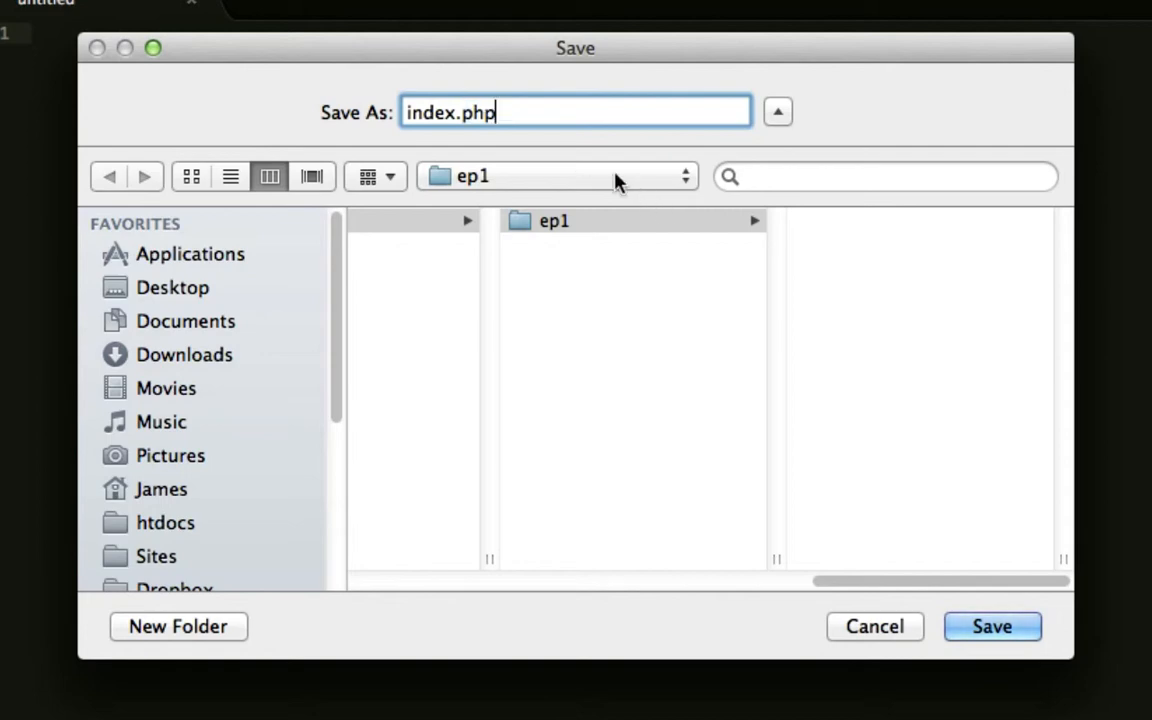
click(992, 626)
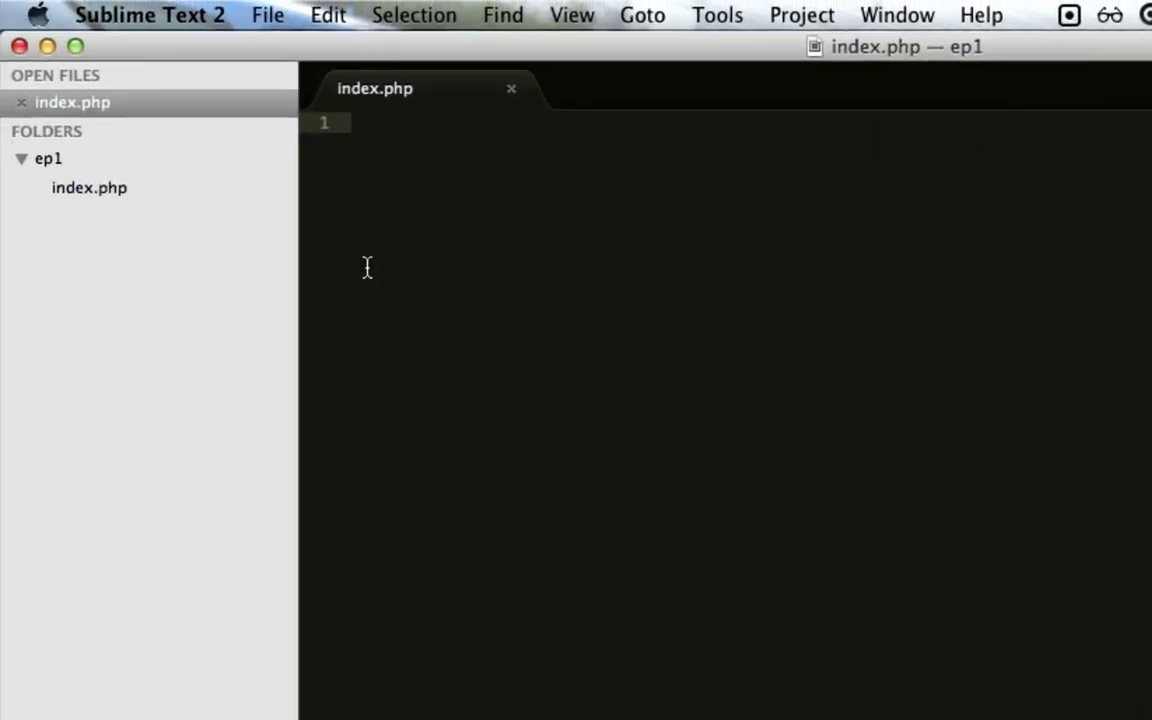
- Write a trial <html> tag, then clear all markup from index.php
click(88, 188)
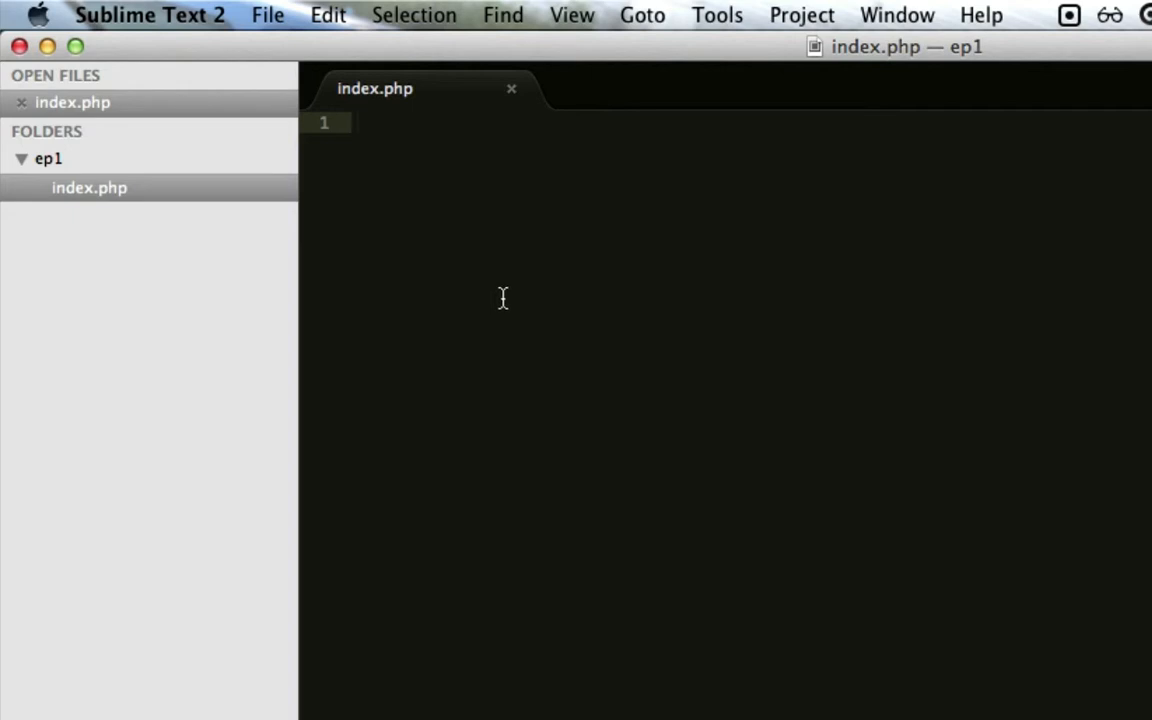
text(<)
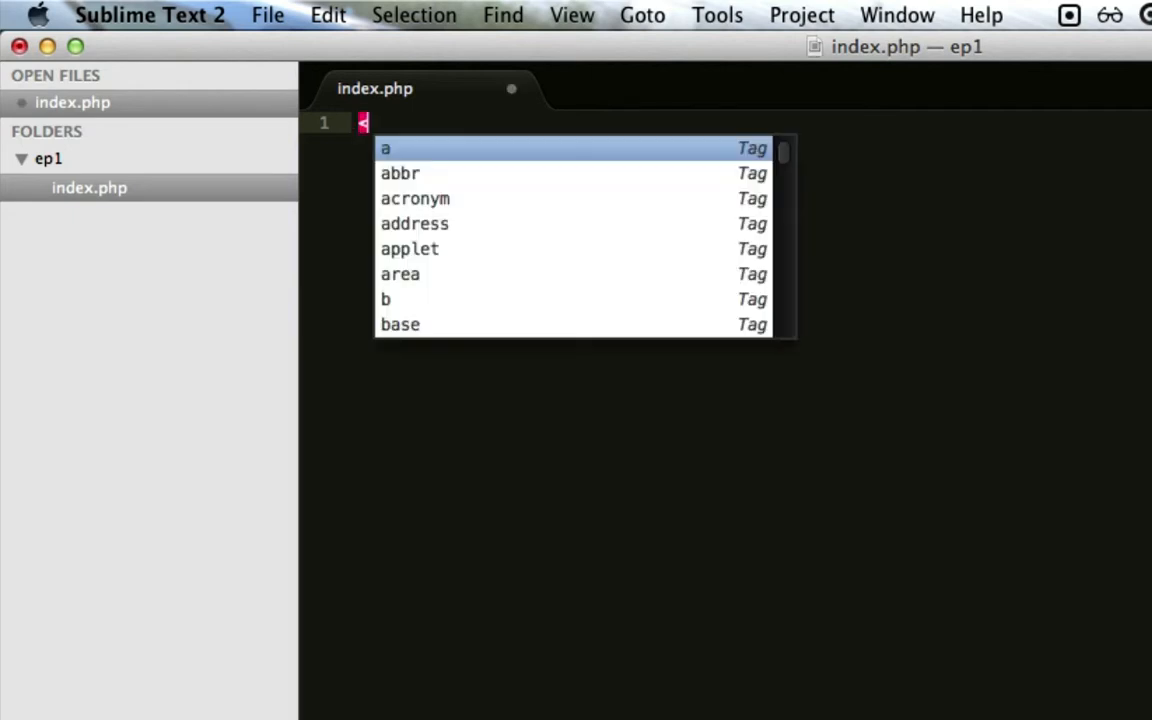
text(html)
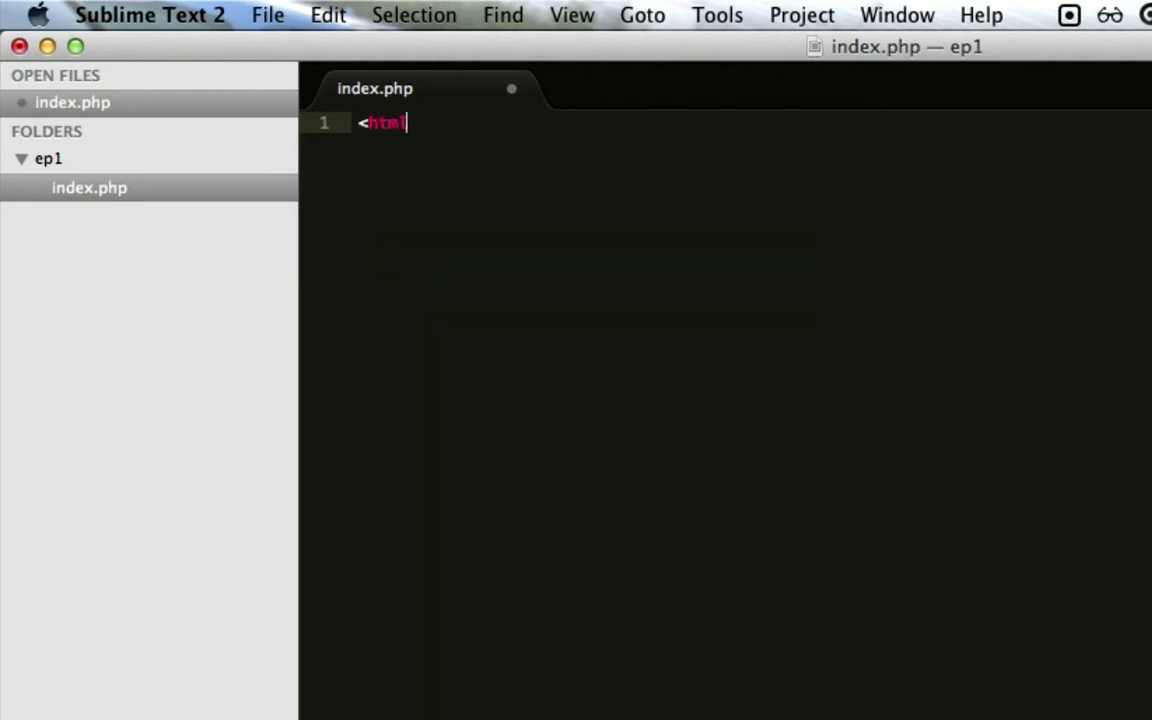
text(>)
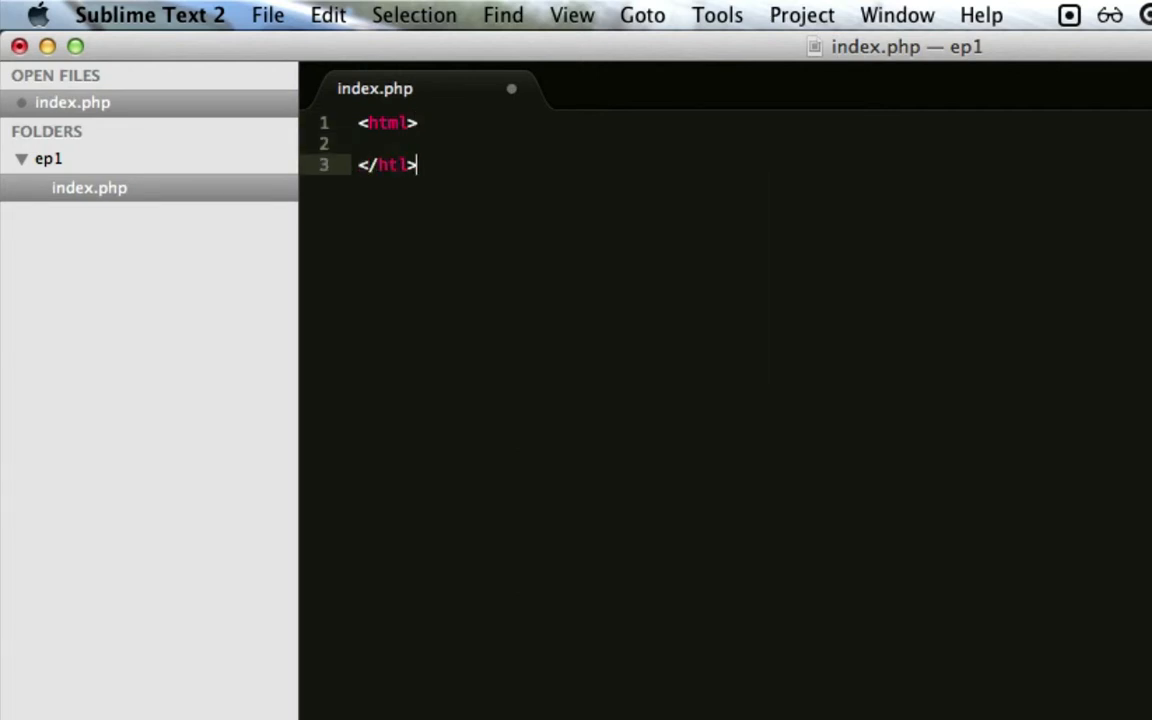
key(backspace)
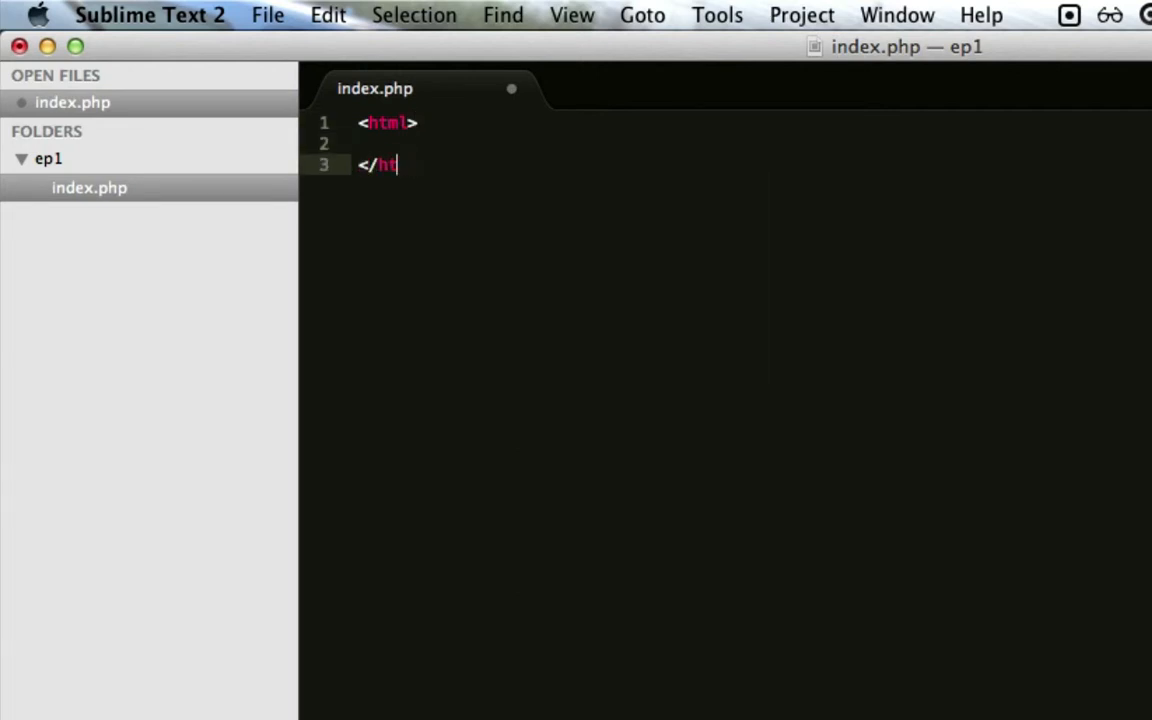
key(cmd+a)
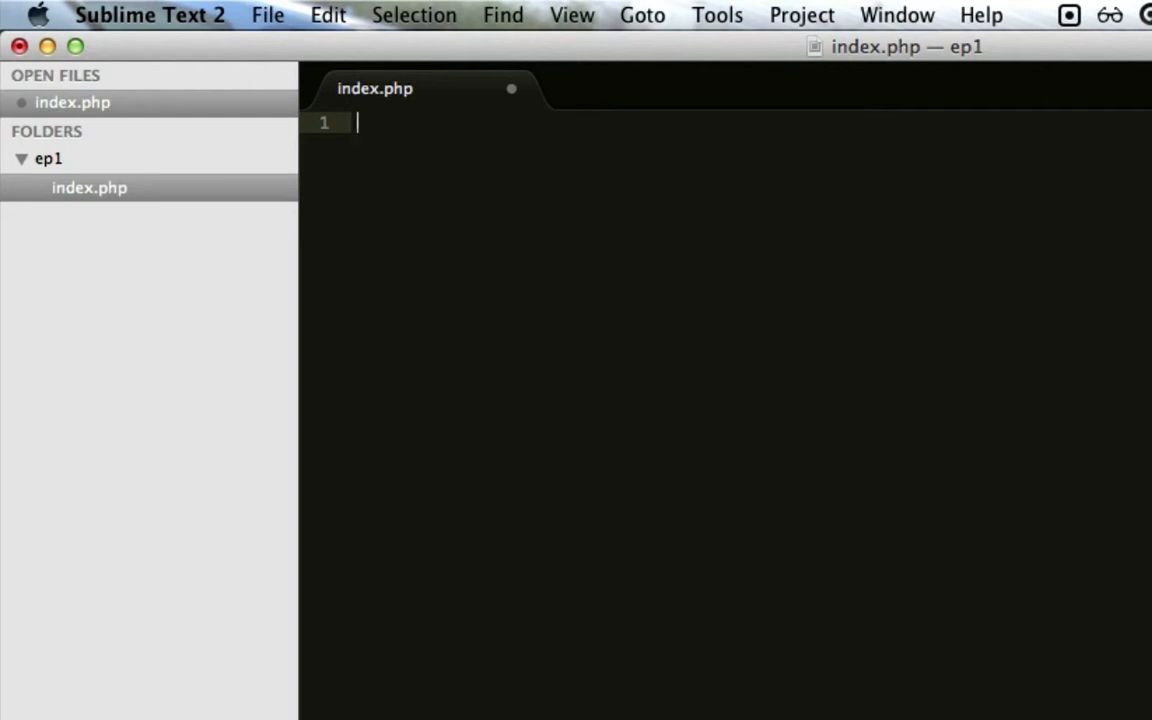
- Write an empty <?php ... ?> block and save the file
text(<)
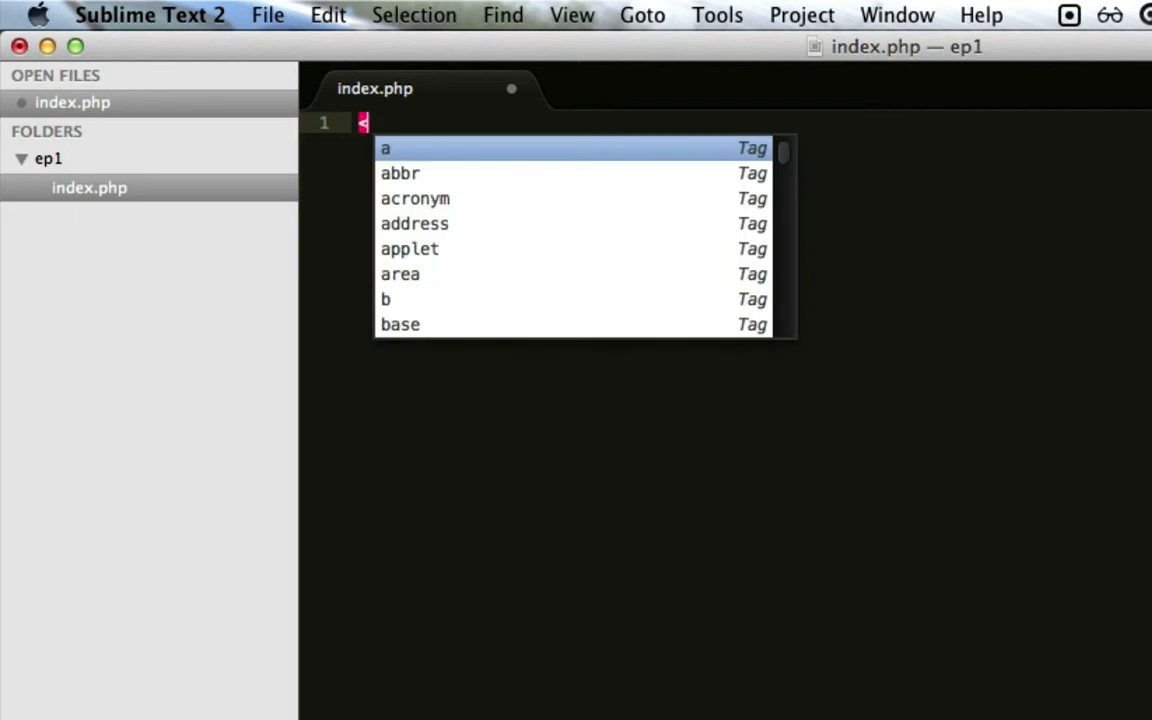
text(?php)
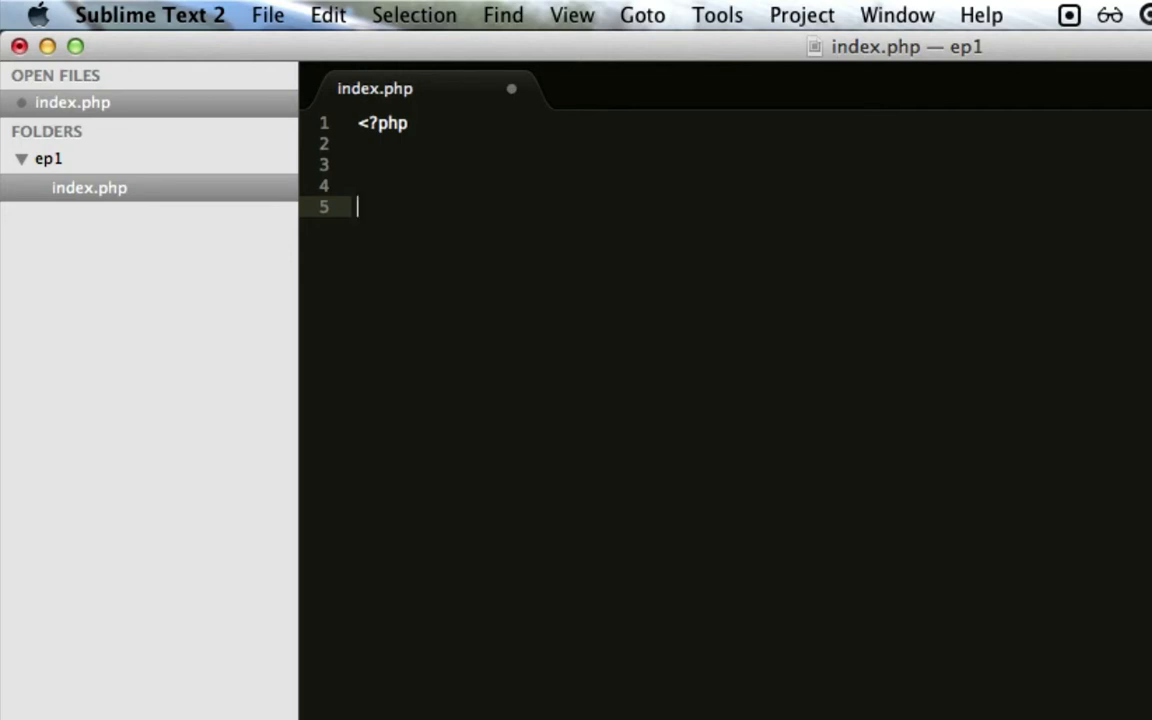
text(?>)
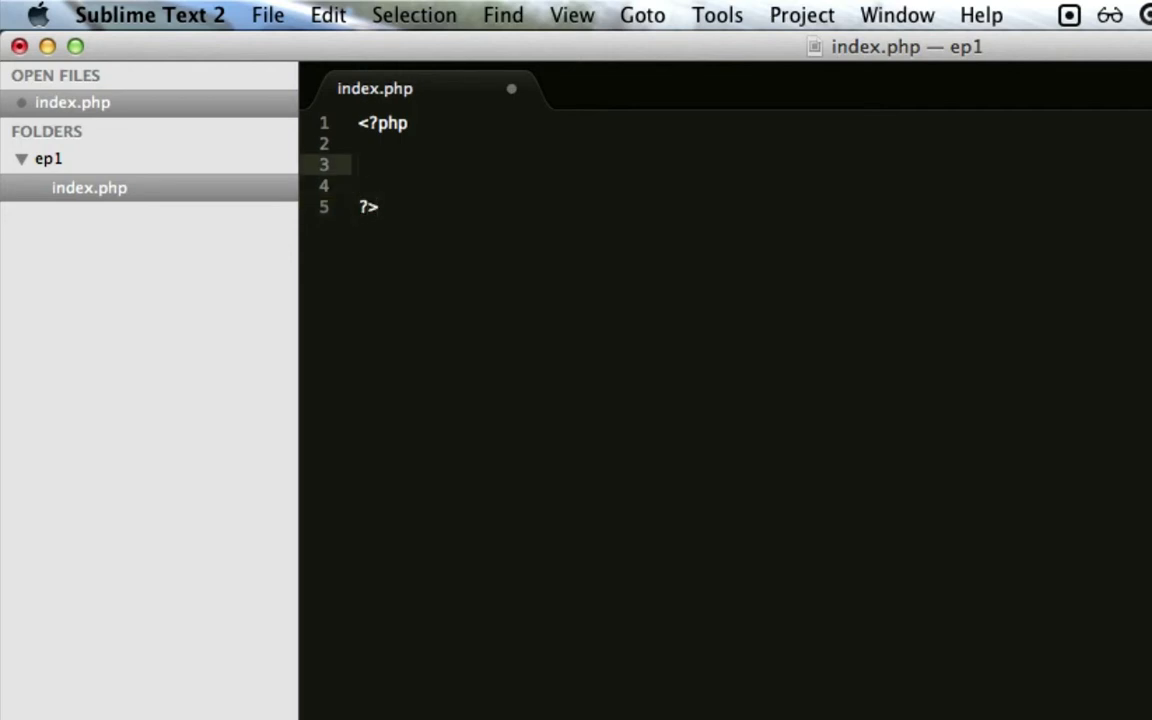
key(cmd+s)
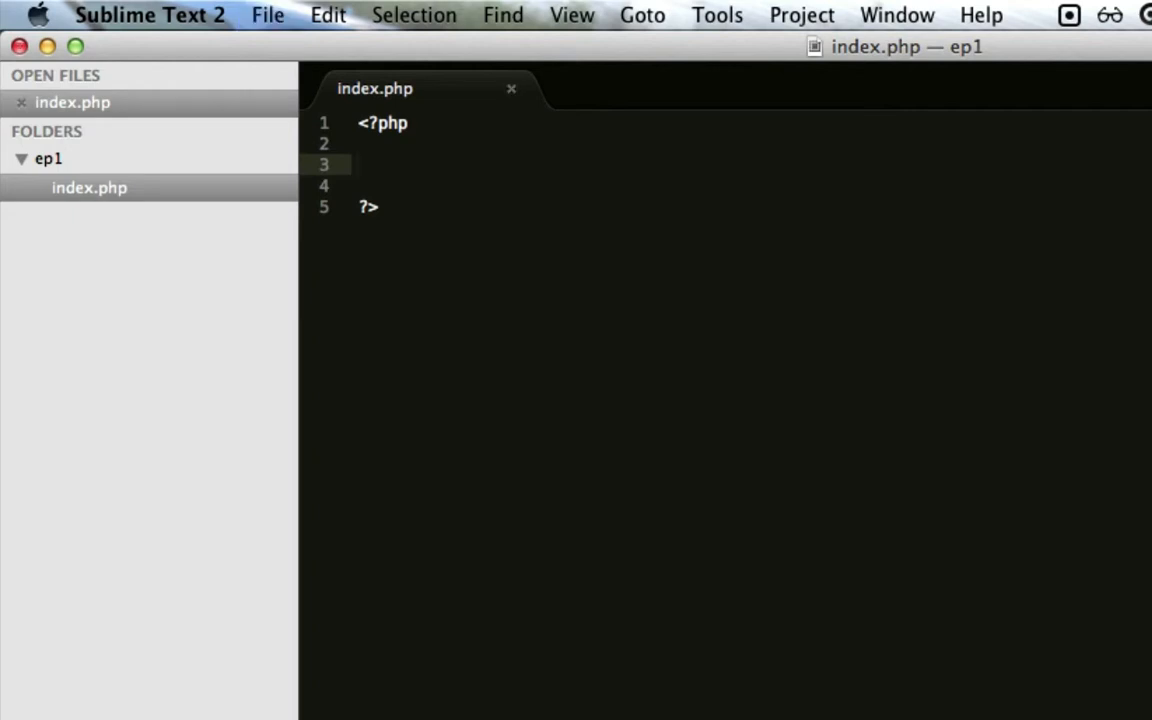
mouse_move(390, 98)
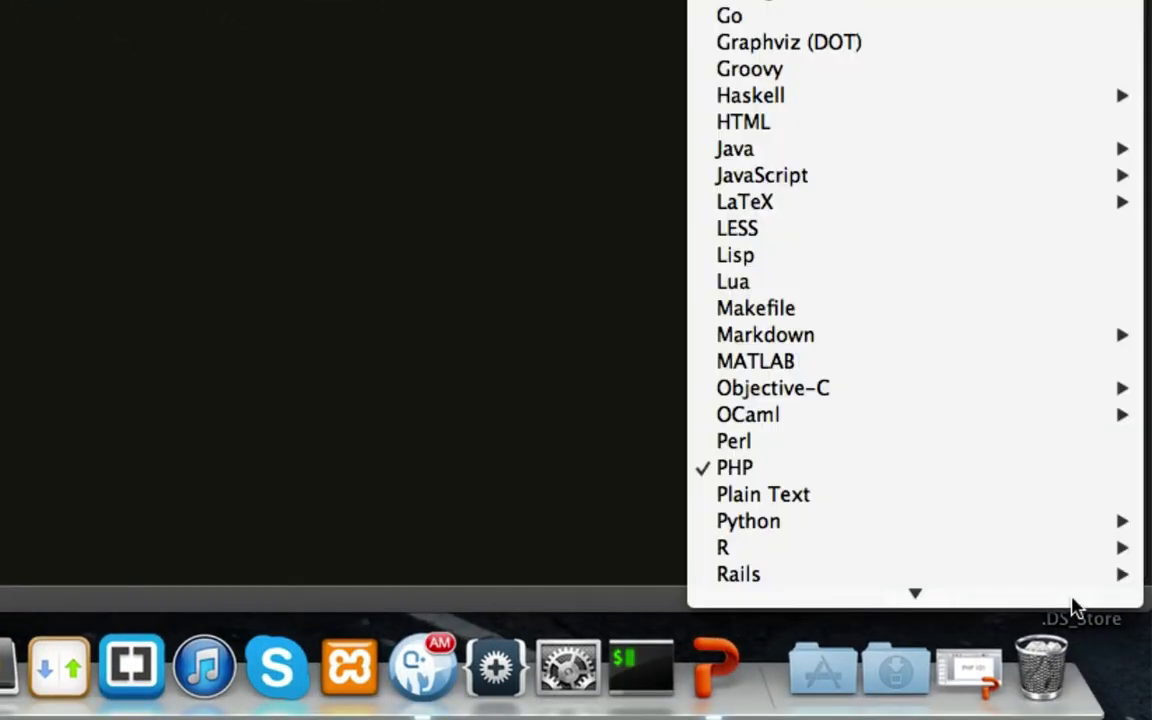
mouse_move(734, 468)
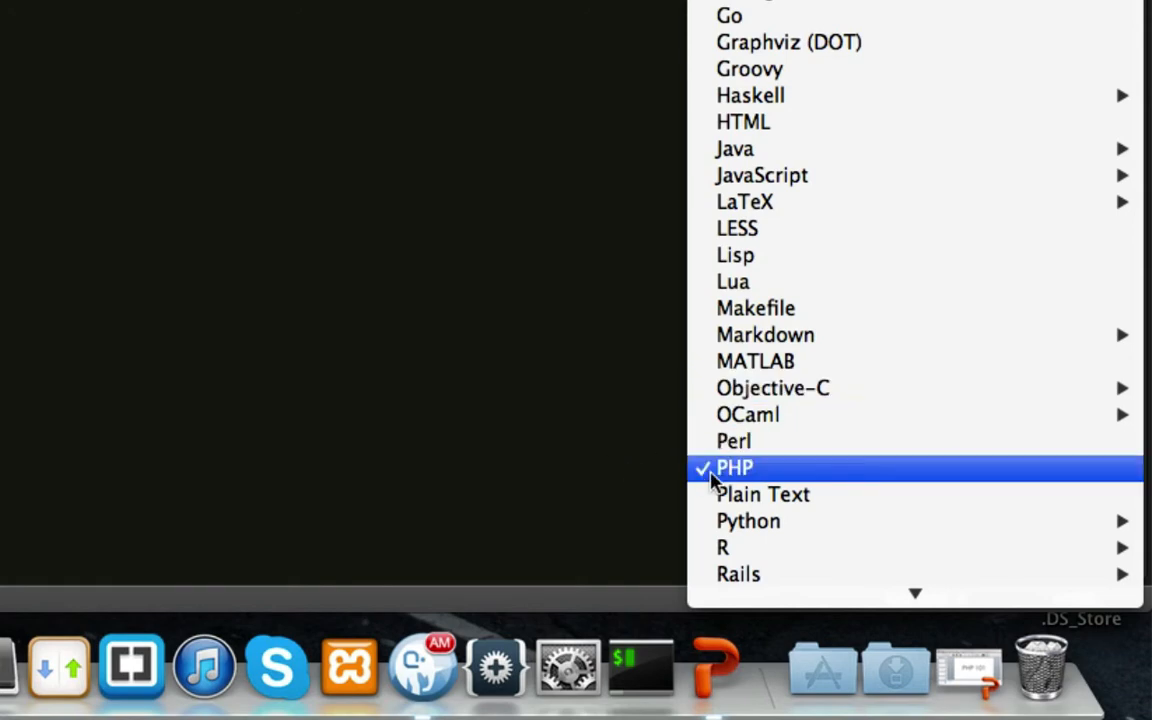
mouse_move(770, 480)
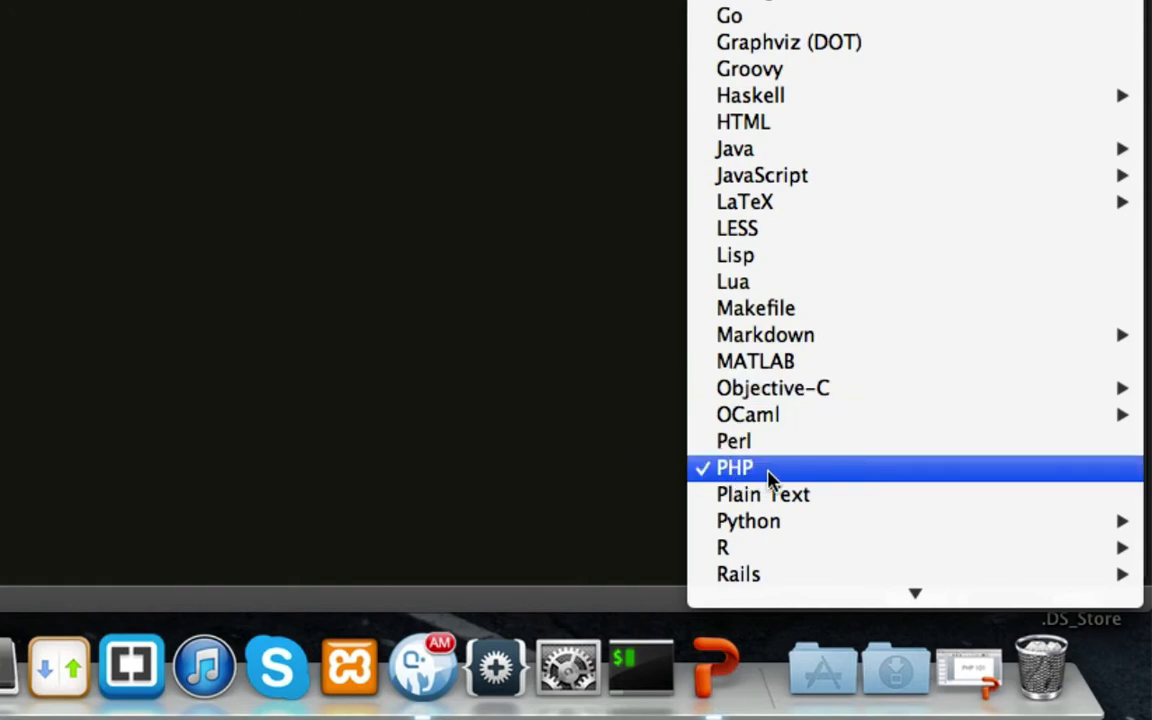
- Keep PHP syntax, try a $hello = ""; line, then begin a // comment instead
click(734, 468)
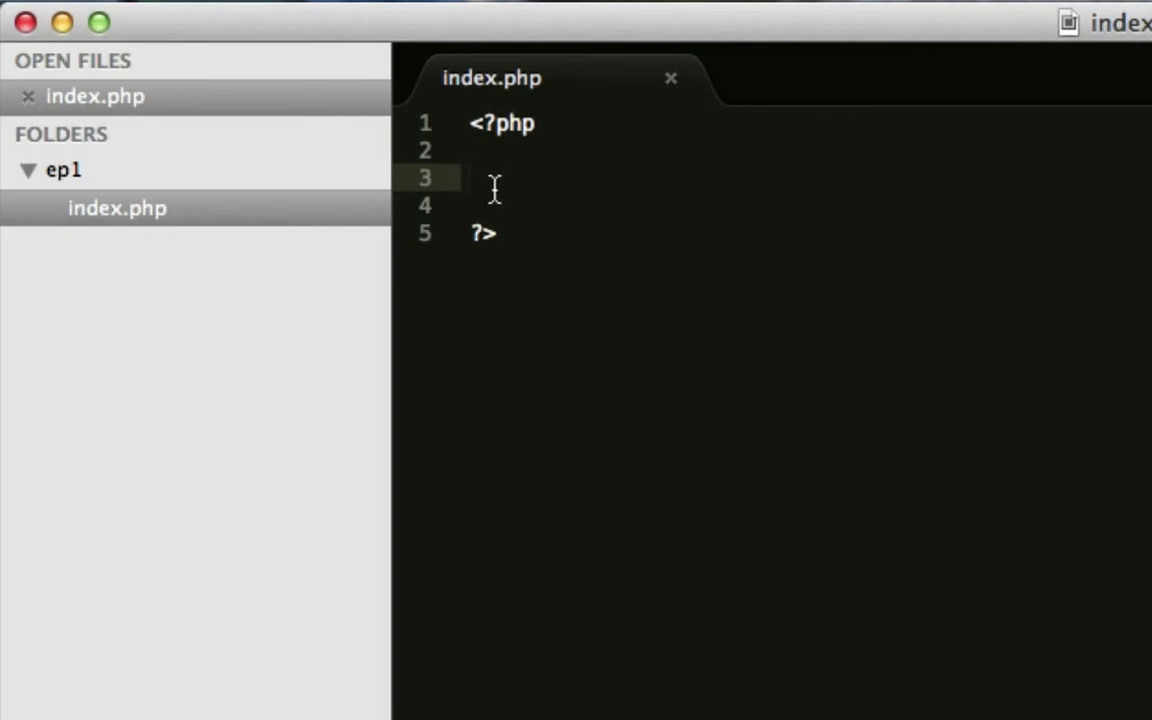
text($hello = "")
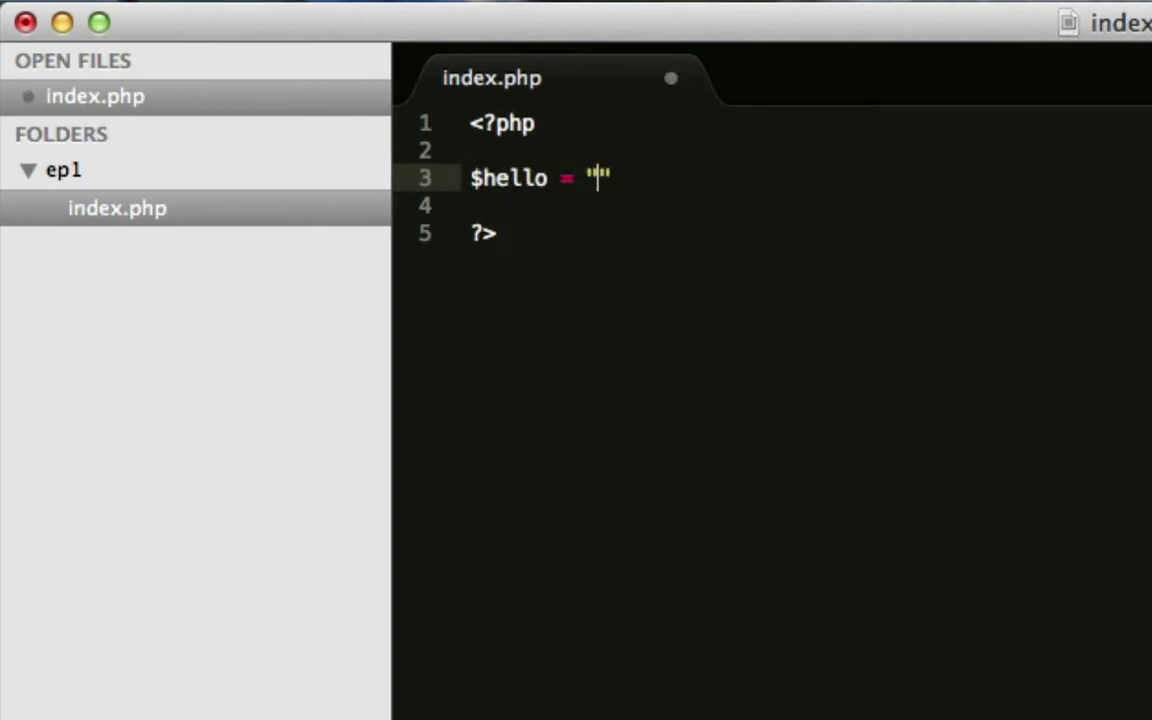
text(;)
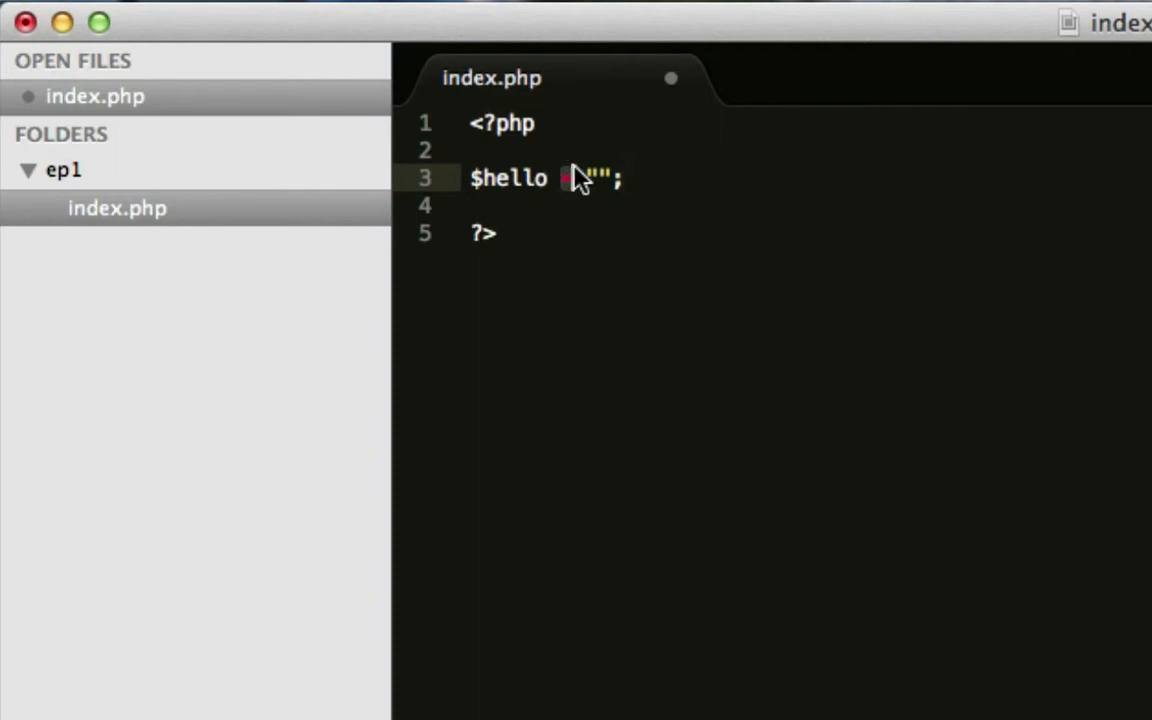
text(=)
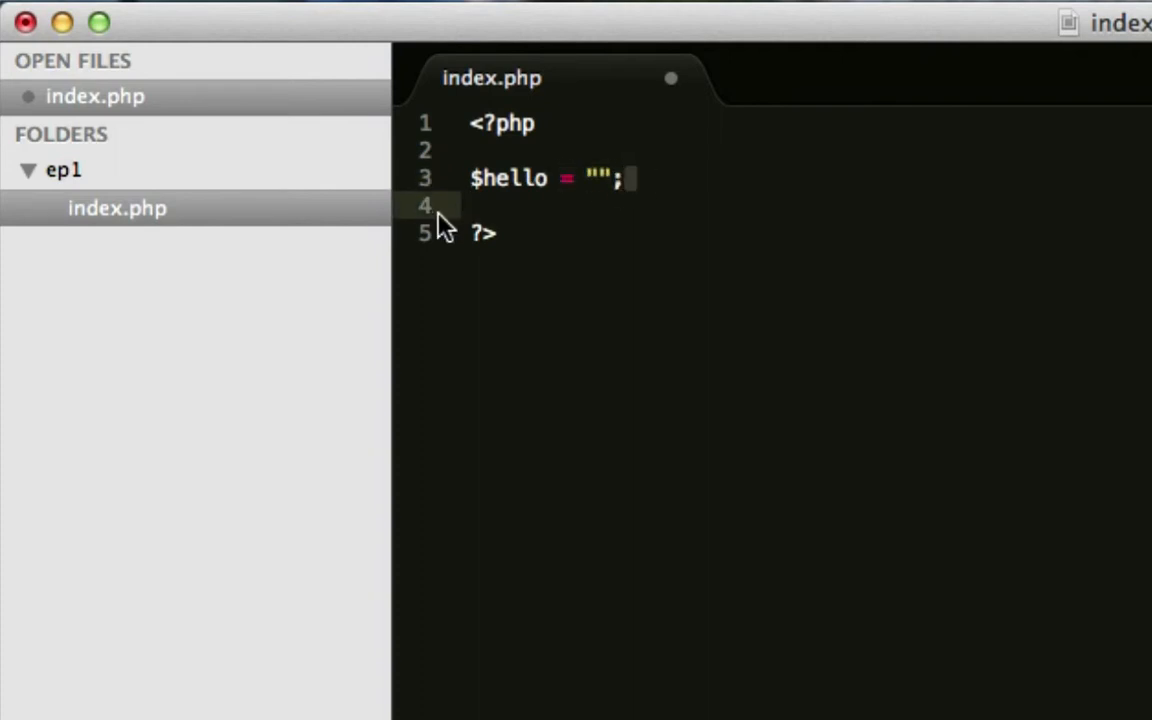
text(// \)
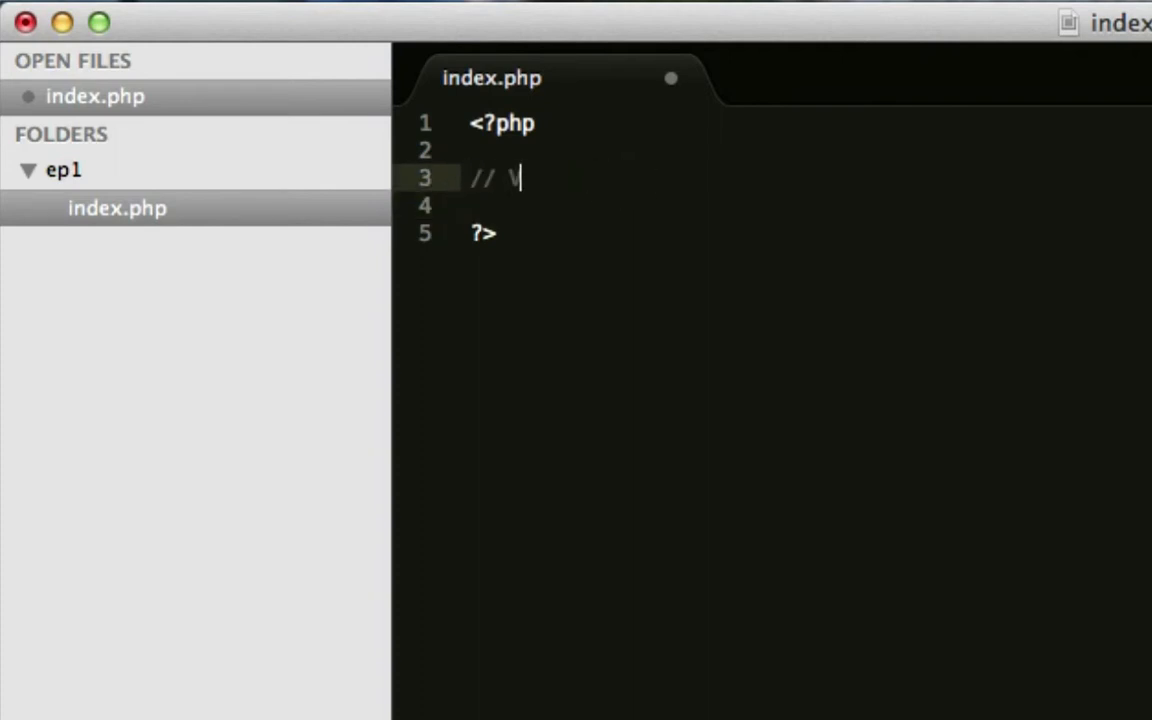
- Finish the // Variables comment and experiment with a $name = line, stripping invalid characters
text(Variables)
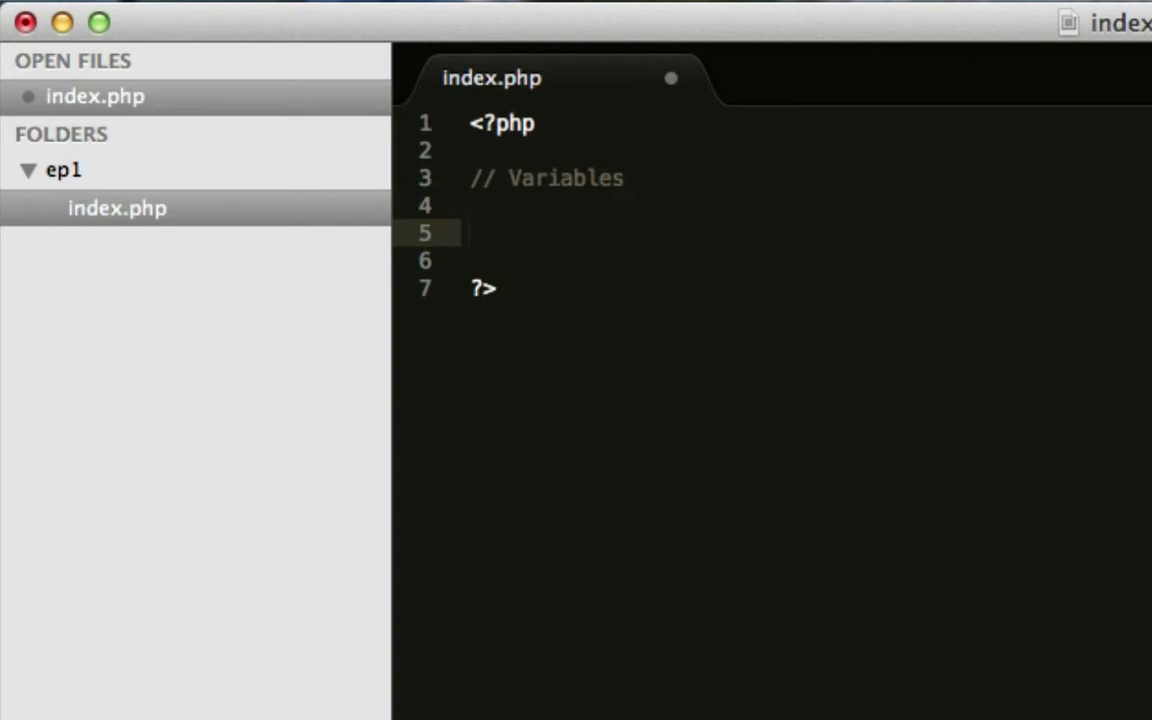
text($)
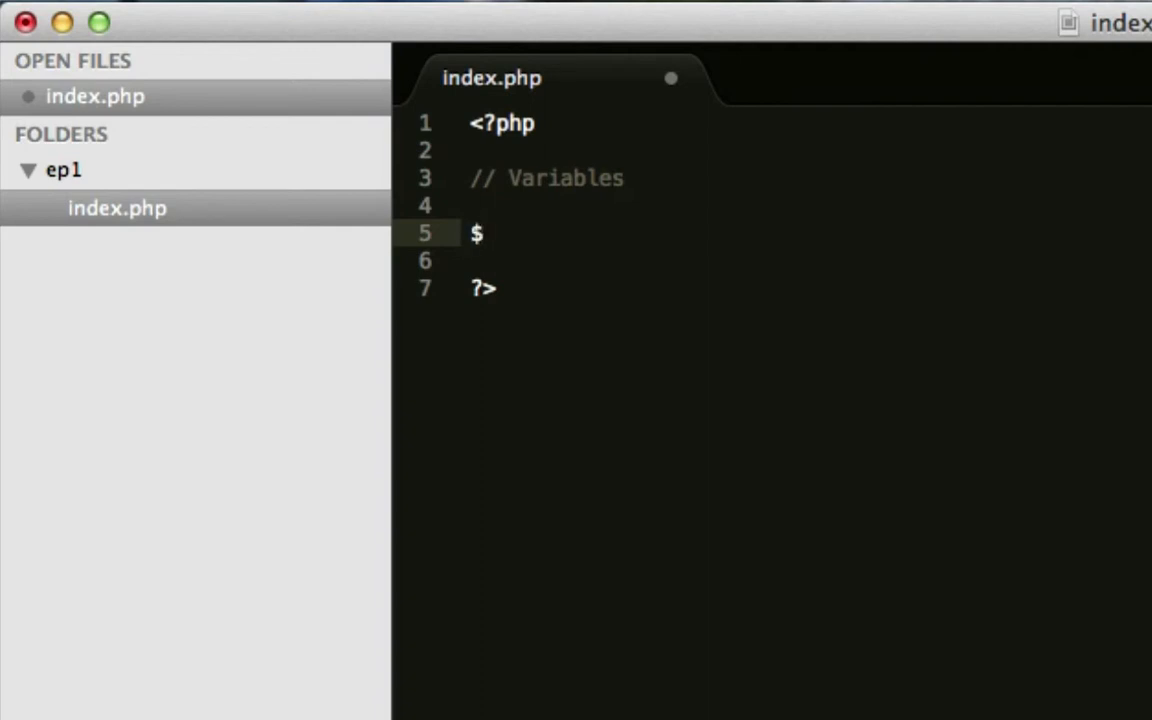
text(name_£%& =)
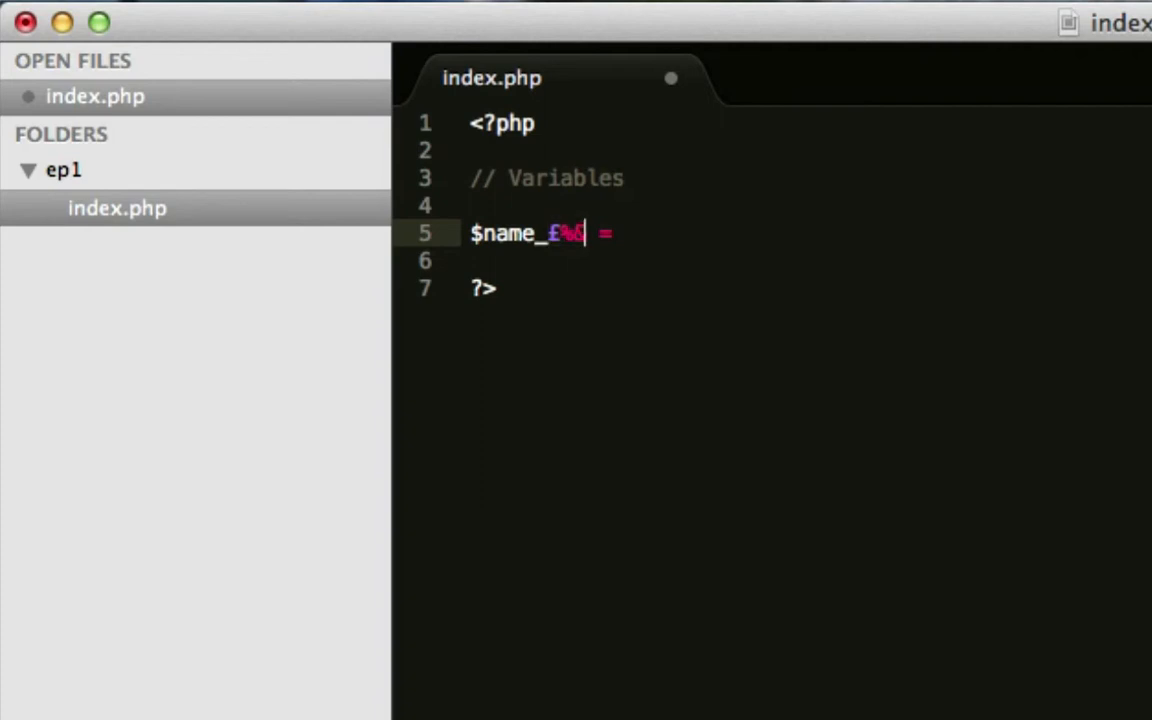
key(Backspace)
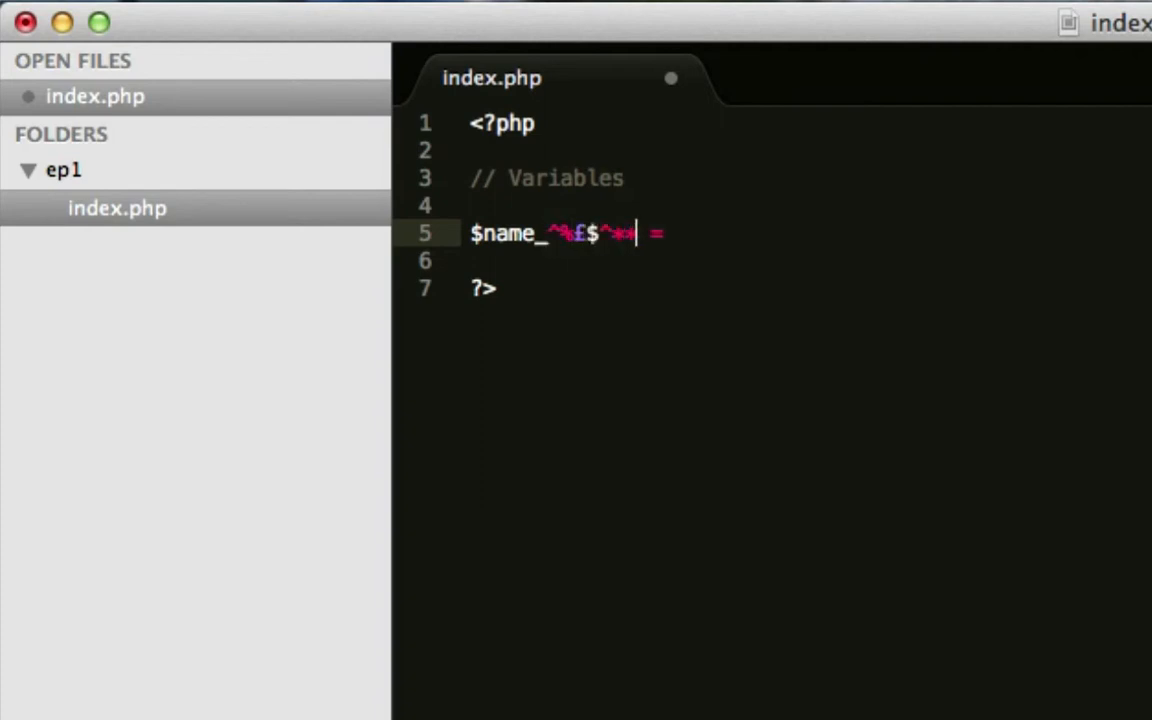
key(backspace)
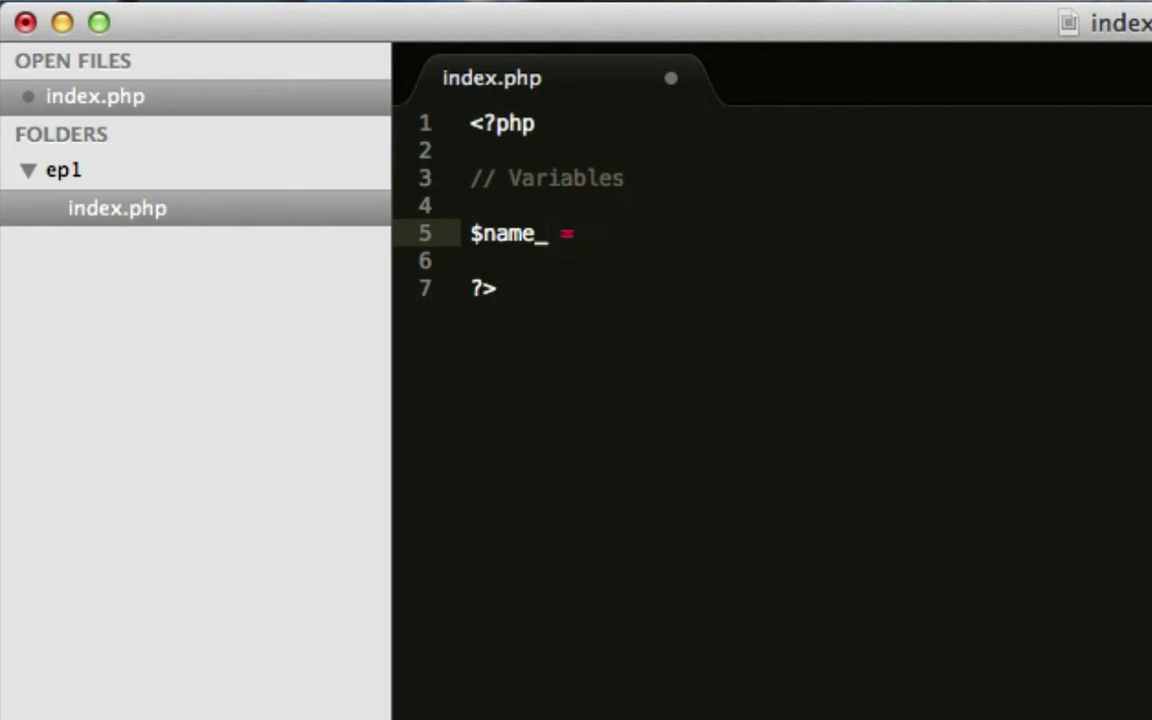
text($)
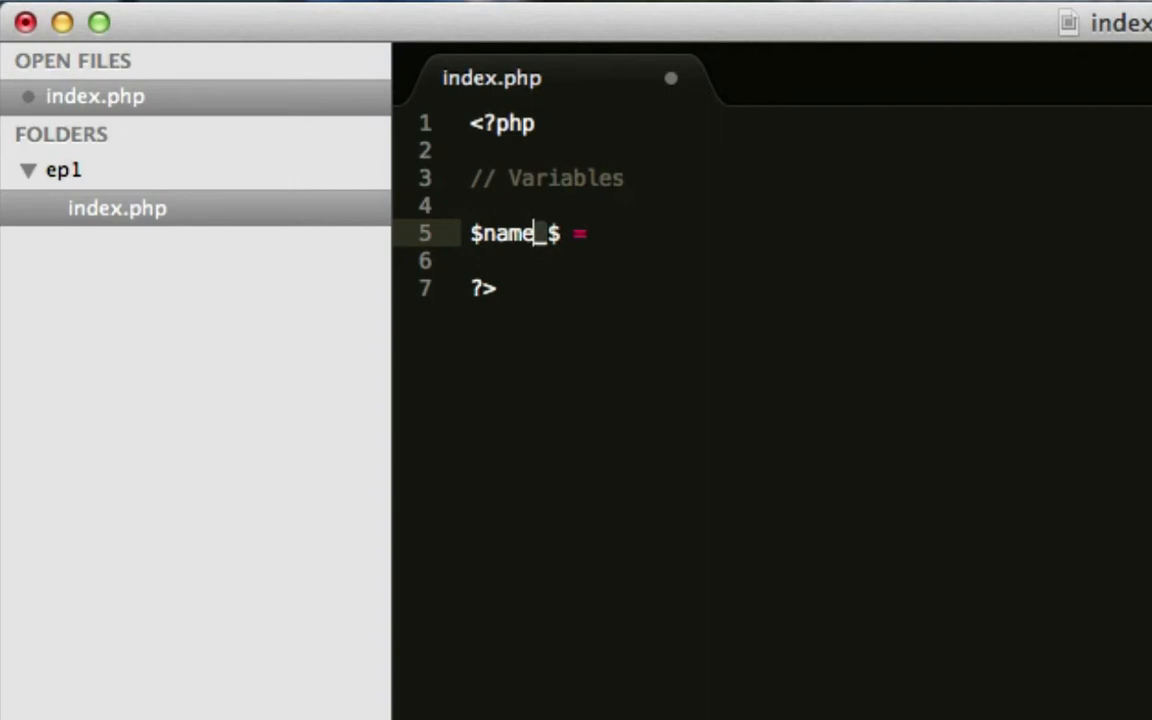
key(Backspace)
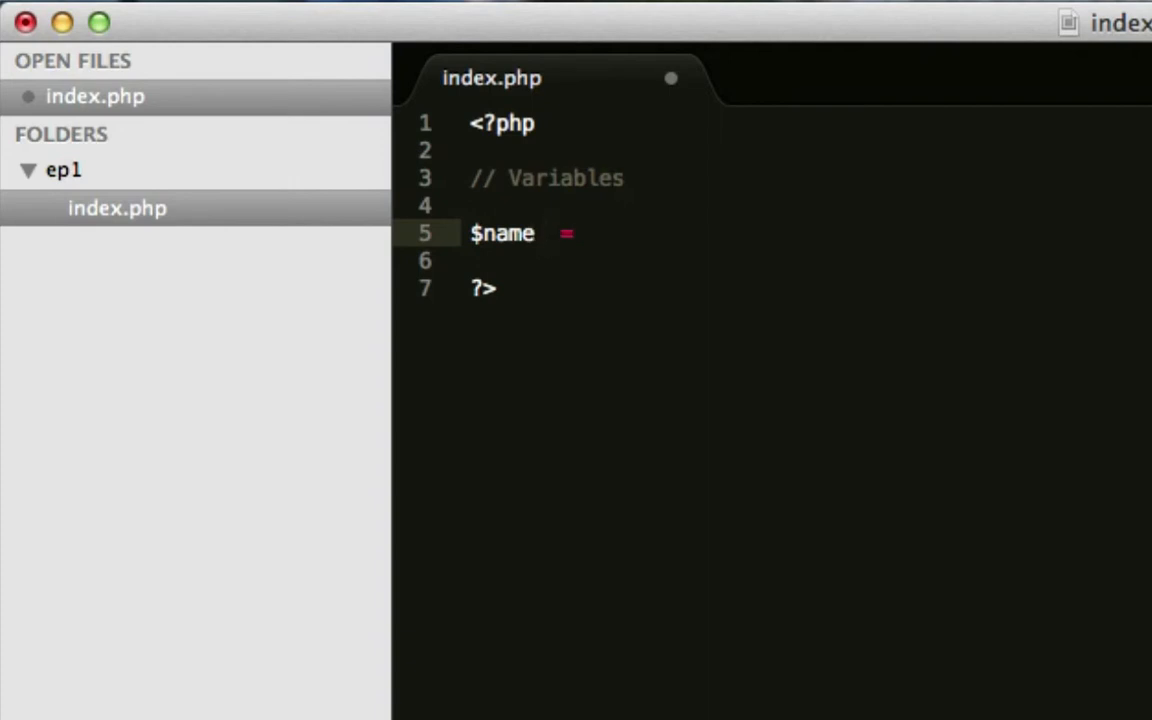
text(memsf)
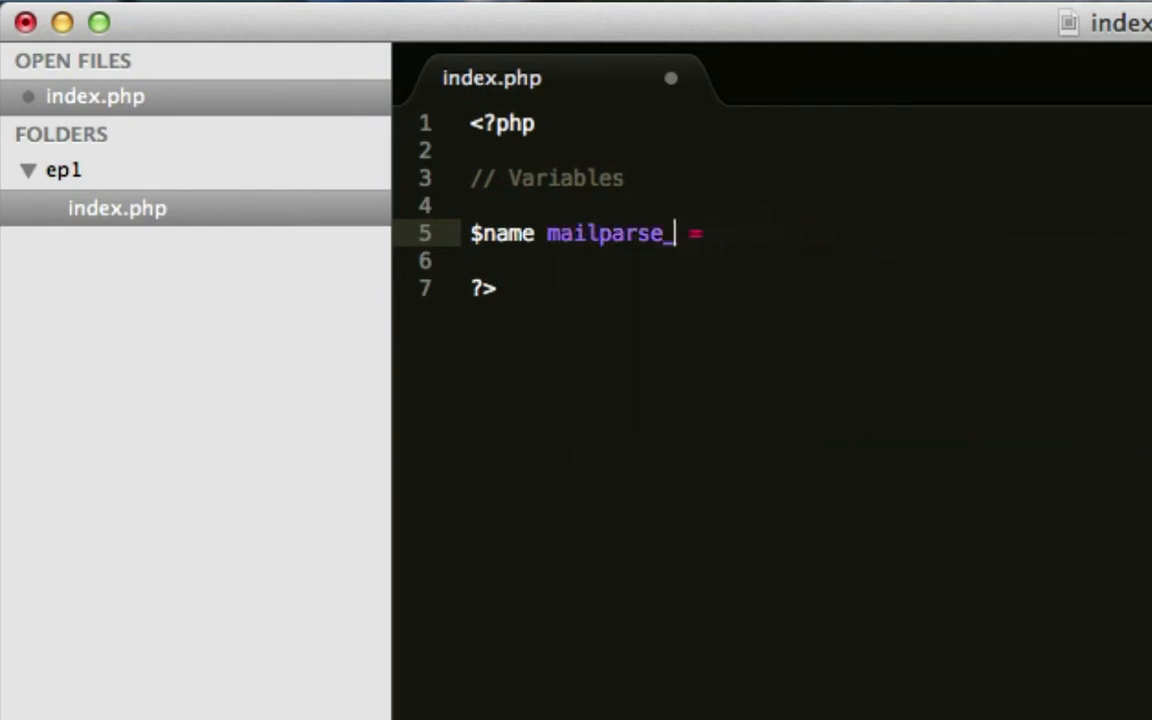
text(dsfs)
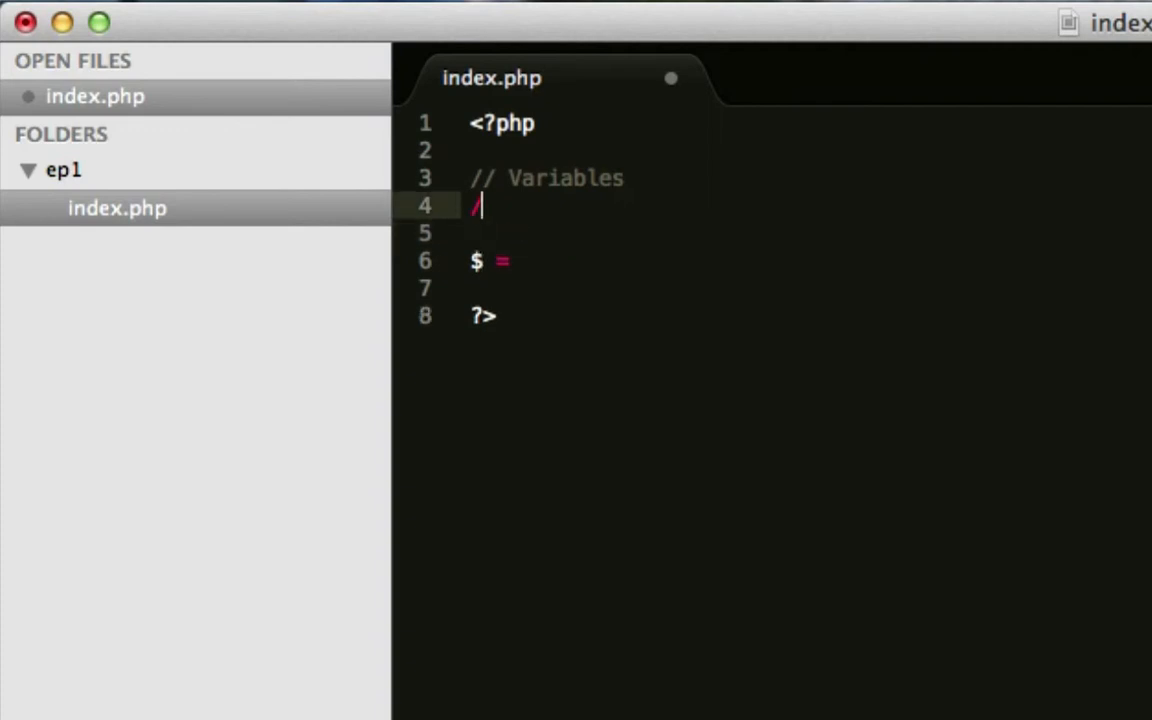
- Add a // camelCase note and start naming the variable on the assignment line
text(/ camelCase)
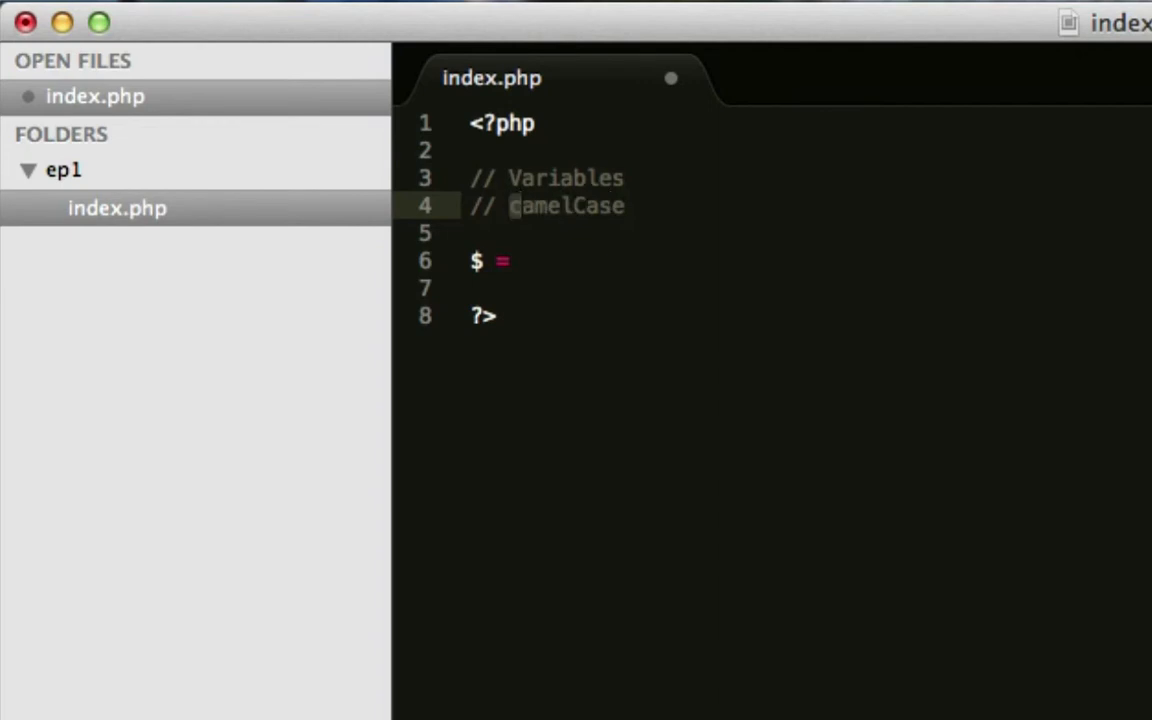
click(572, 204)
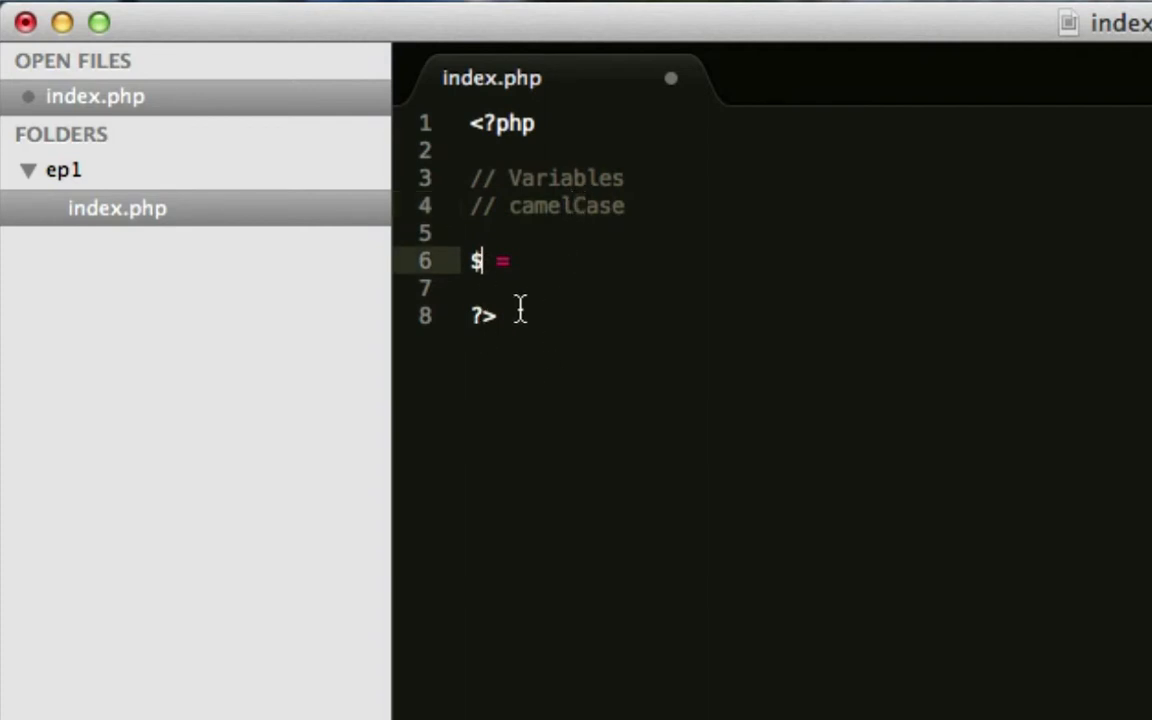
text(fis)
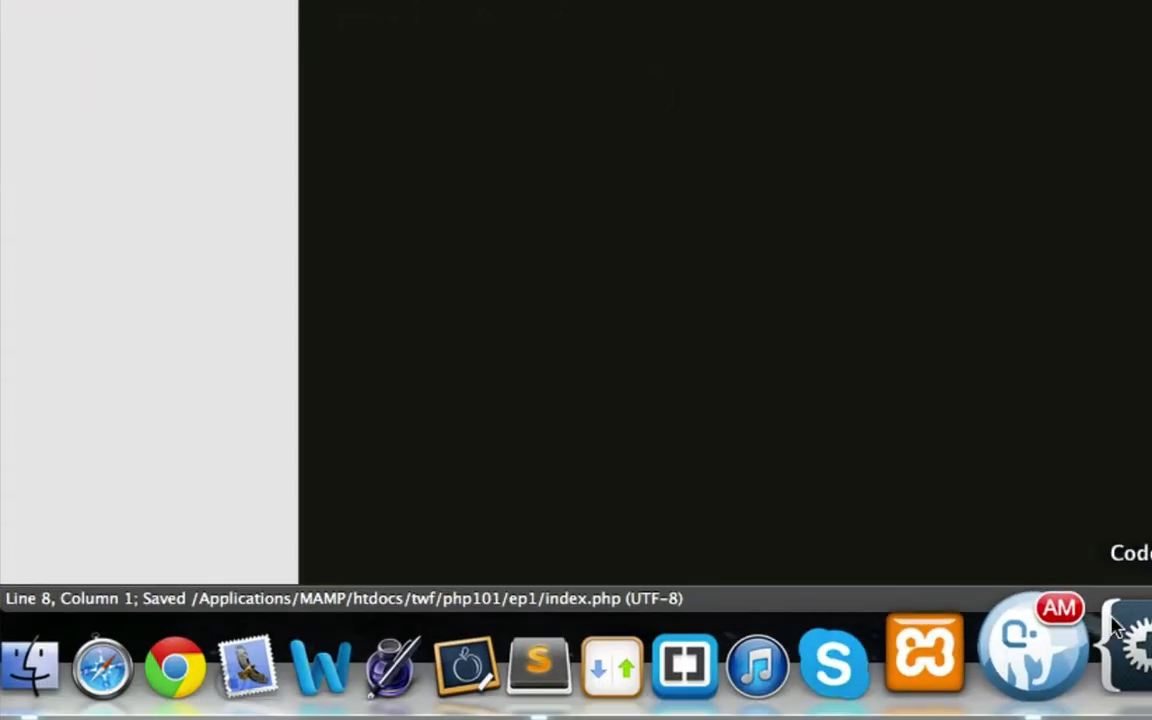
- Switch to Chrome and load localhost/twf/php101/ep1/ in the address bar
click(174, 664)
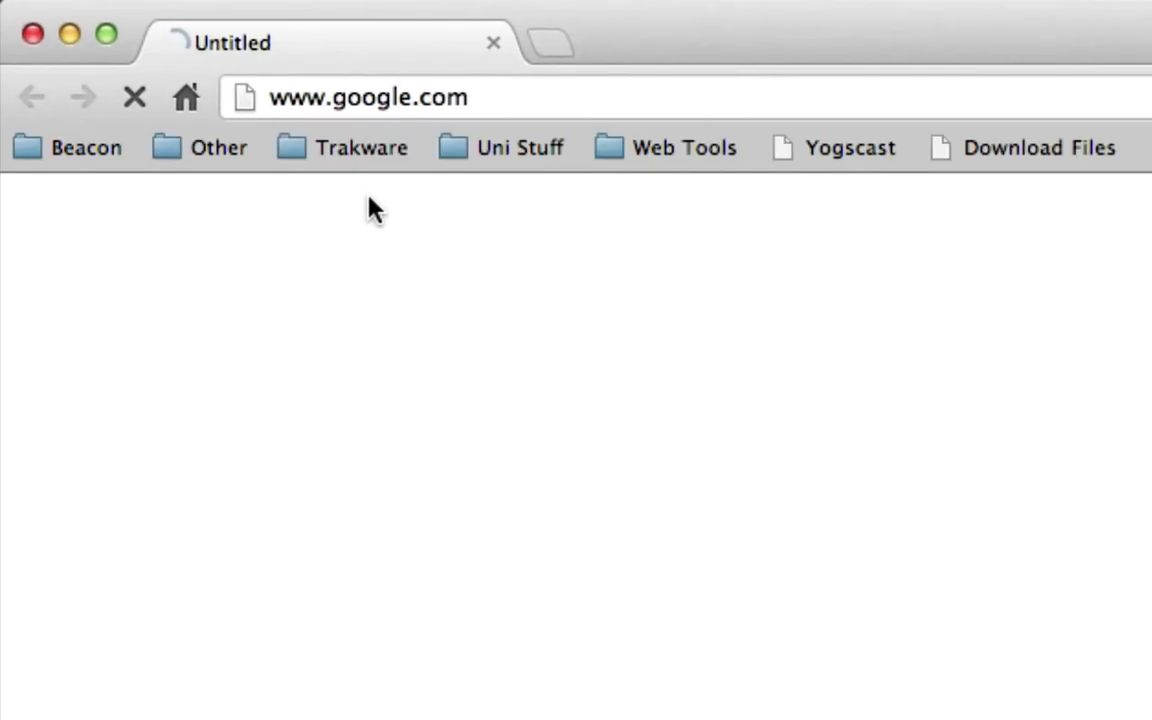
click(368, 96)
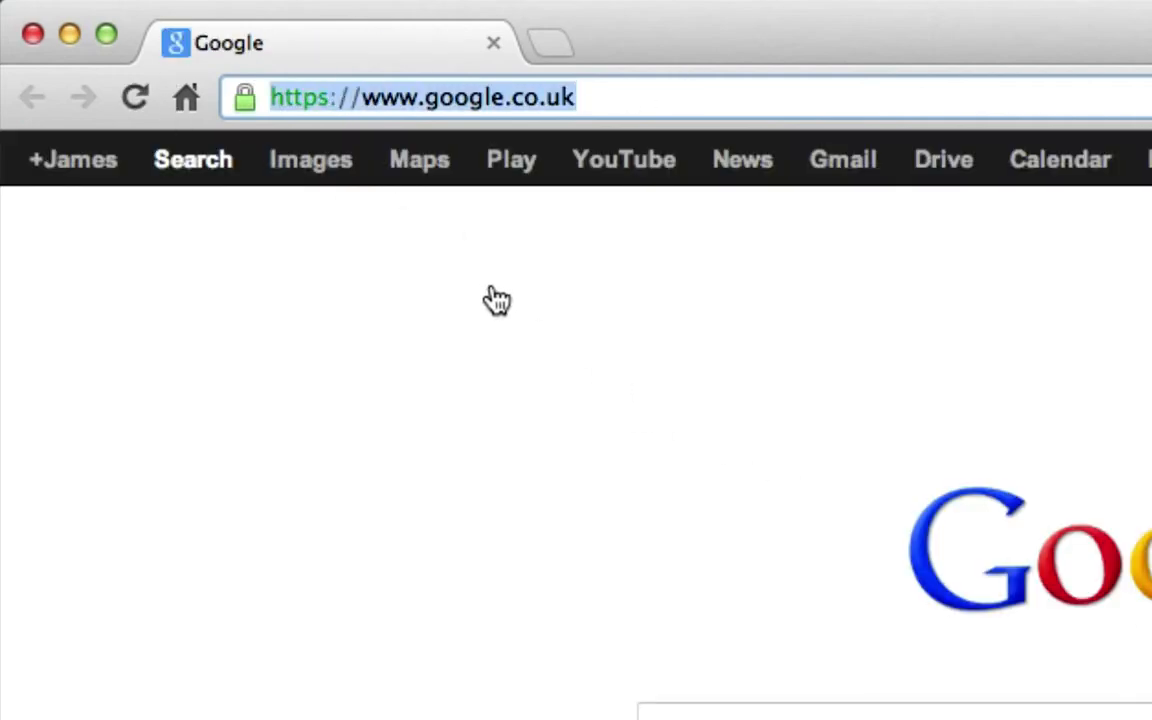
text(localhost/)
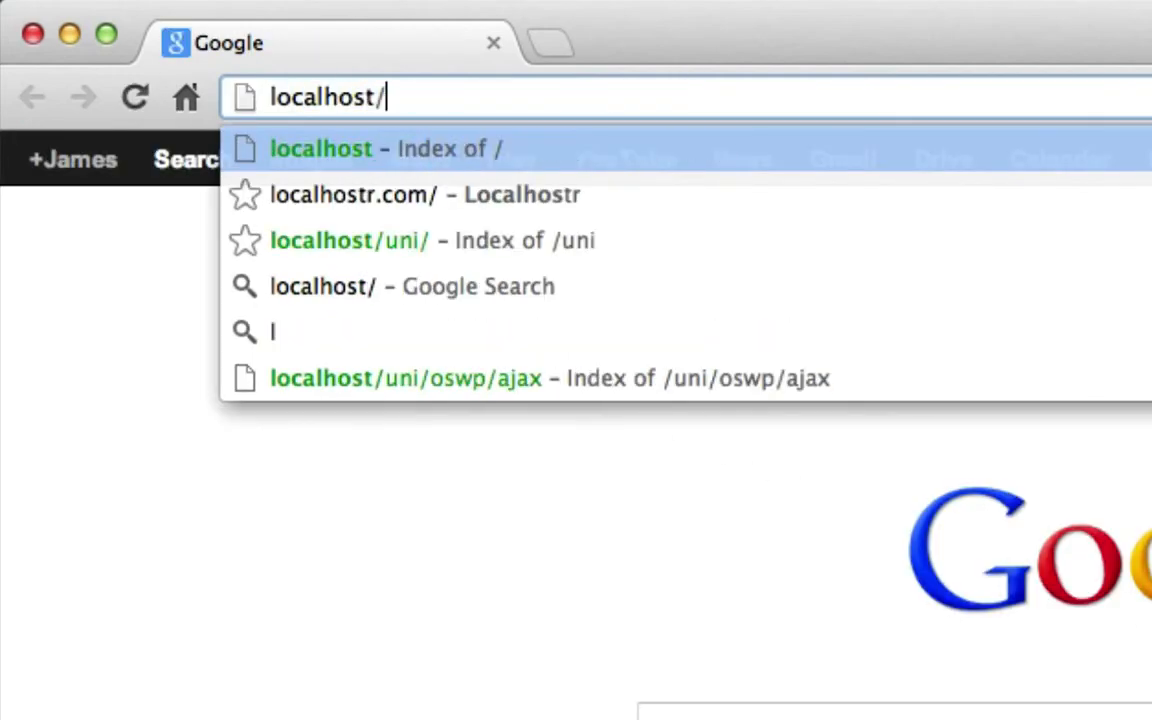
text(php101/)
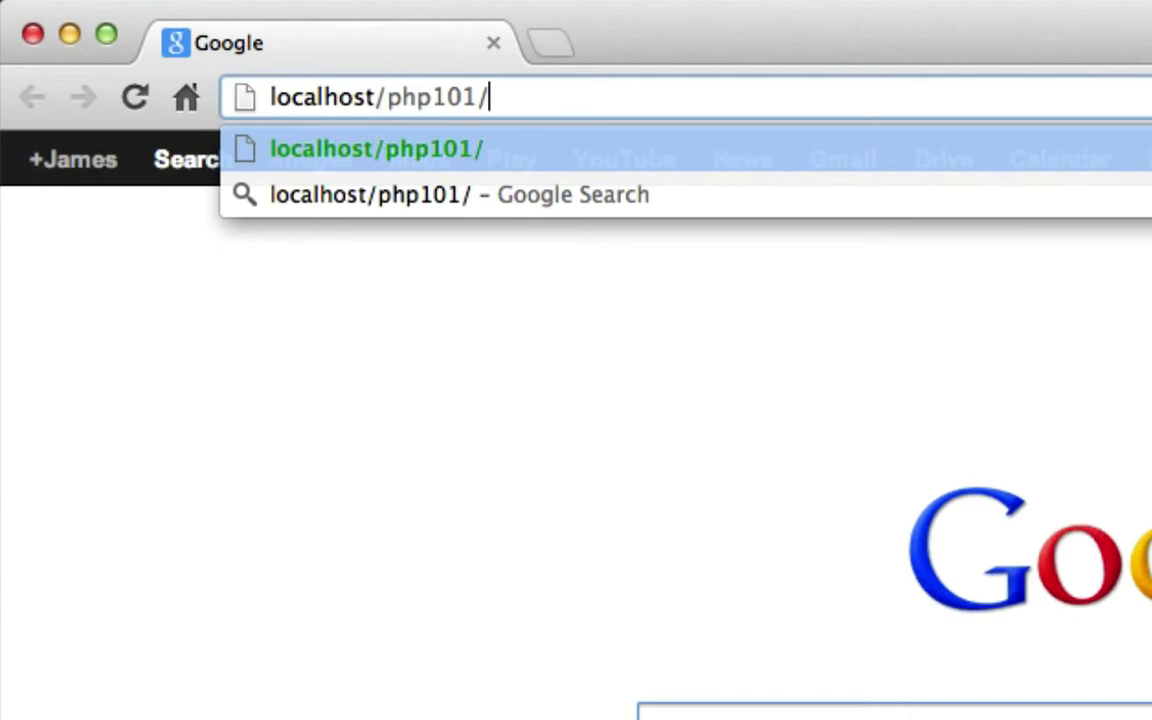
key(backspace)
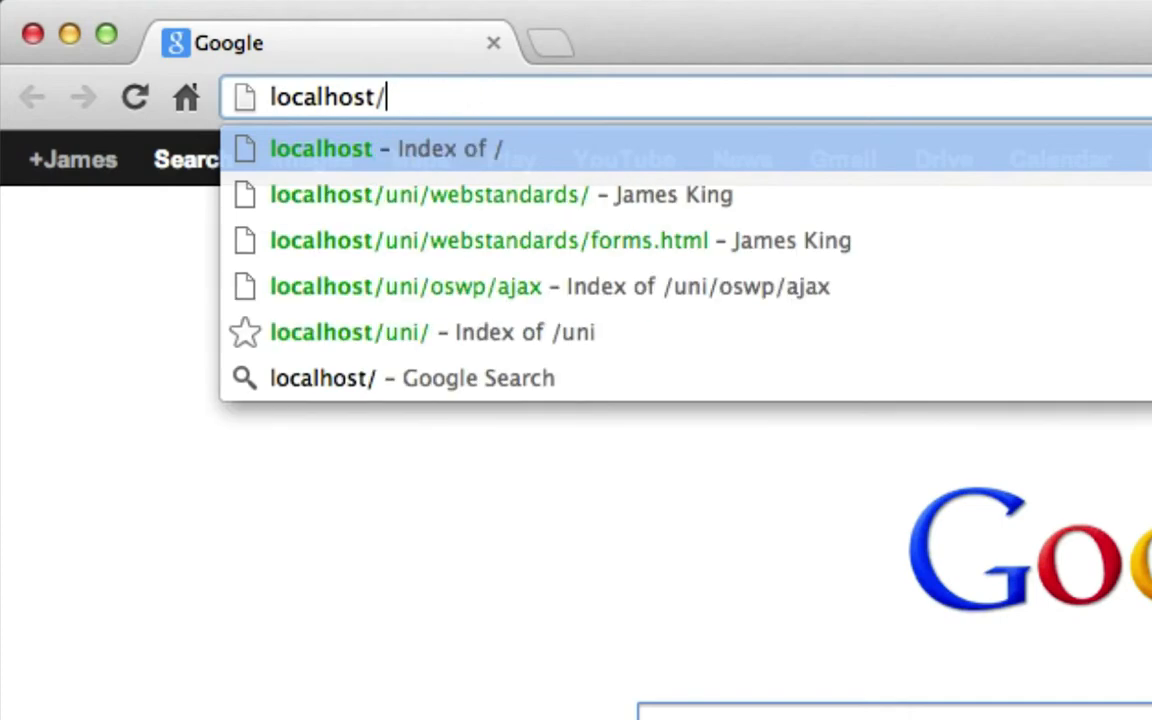
text(twf/php101/ep1/)
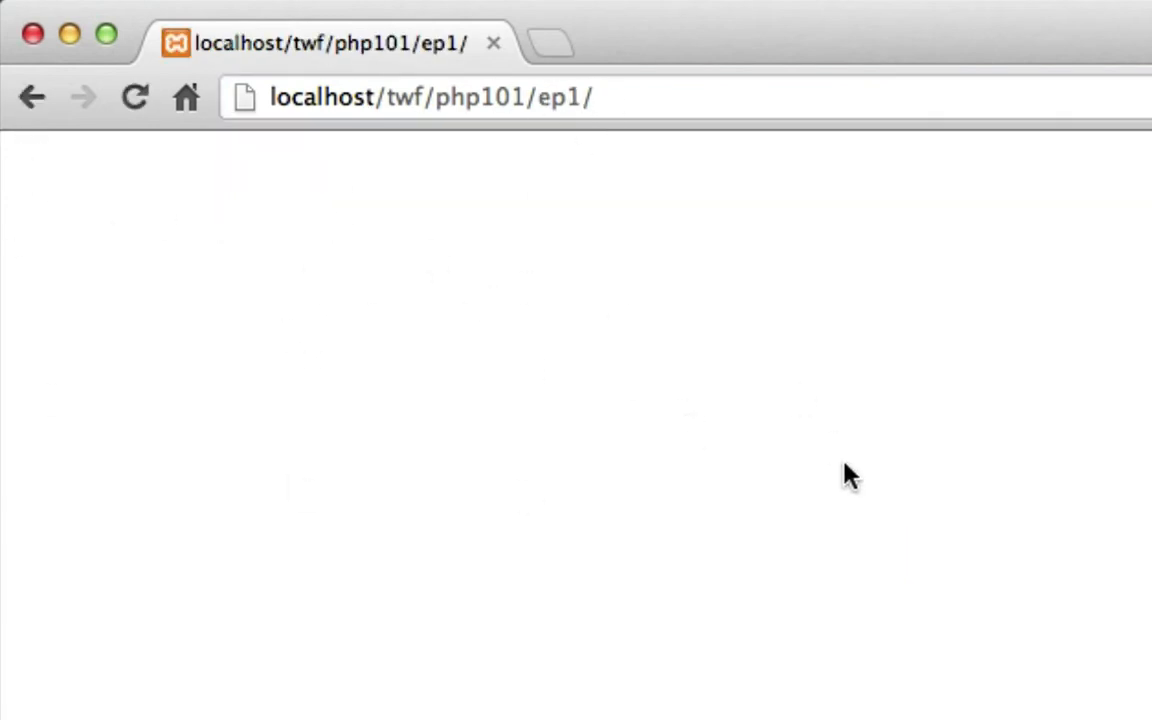
- View the blank page's source, then return to Sublime Text
right_click(850, 474)
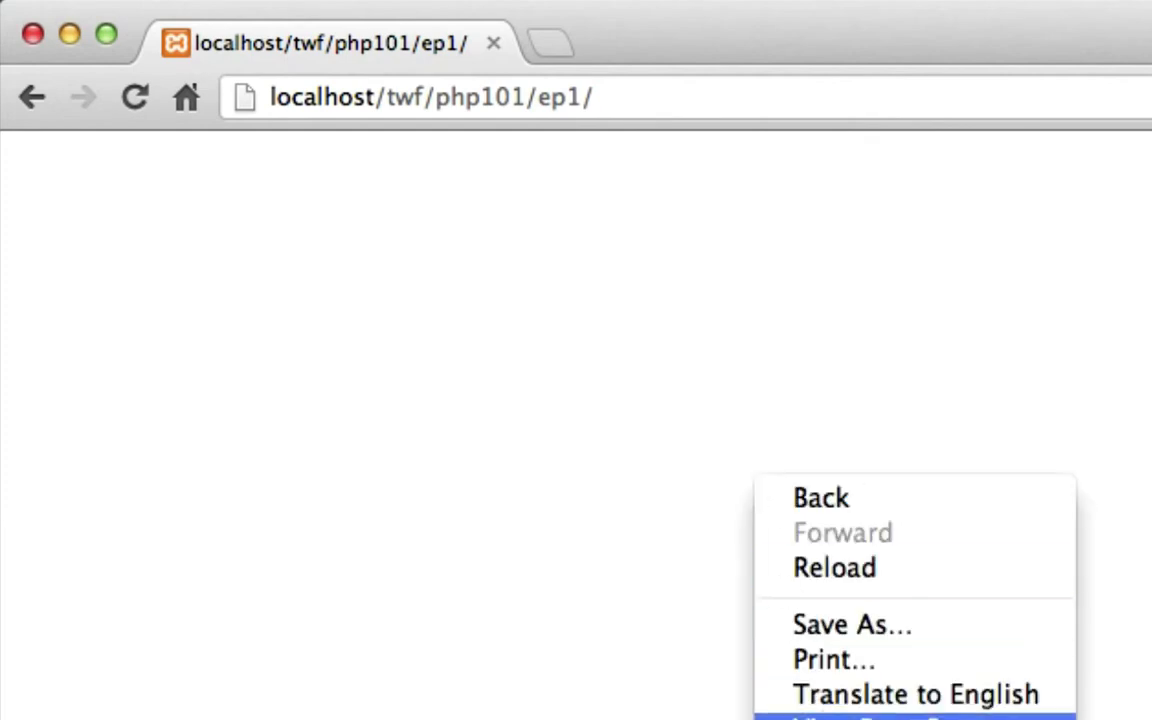
click(900, 718)
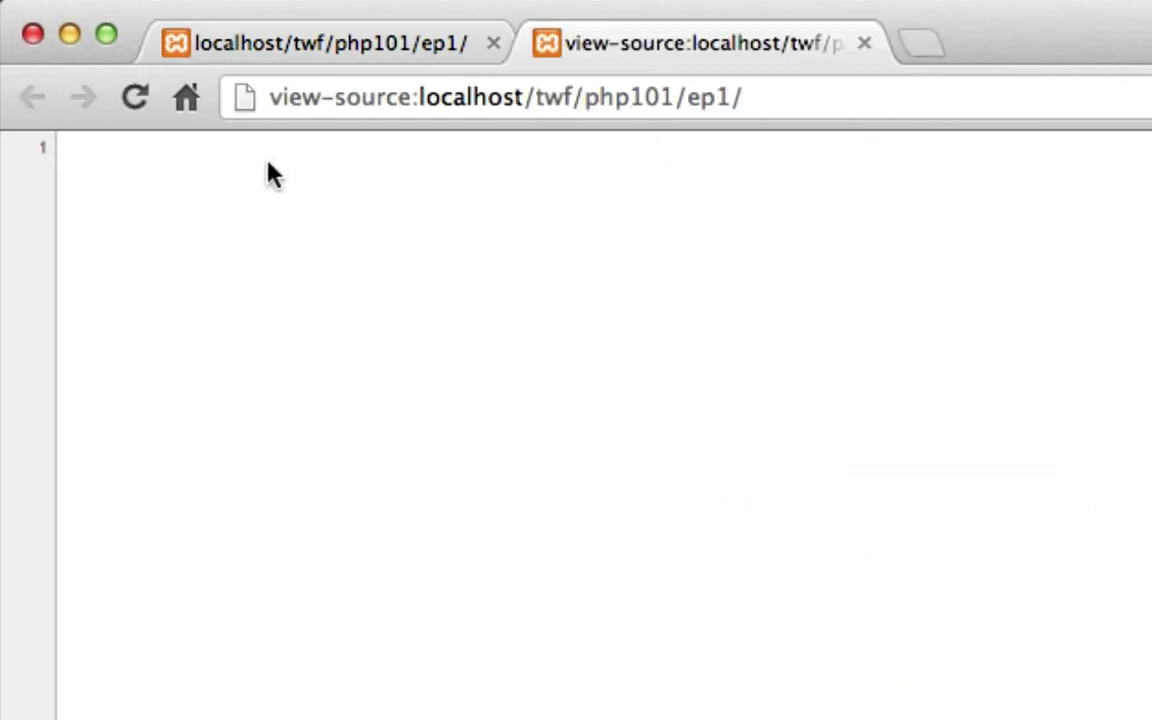
click(864, 44)
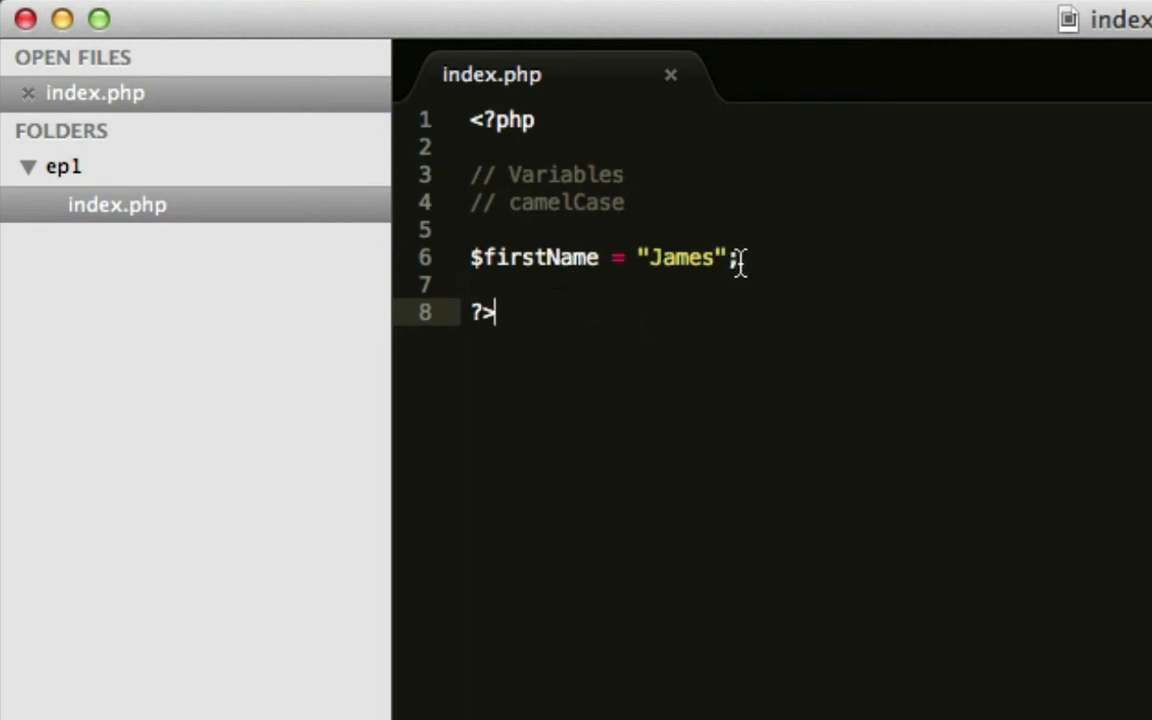
- Add an echo $firstname; line below the first-name assignment
key(enter)
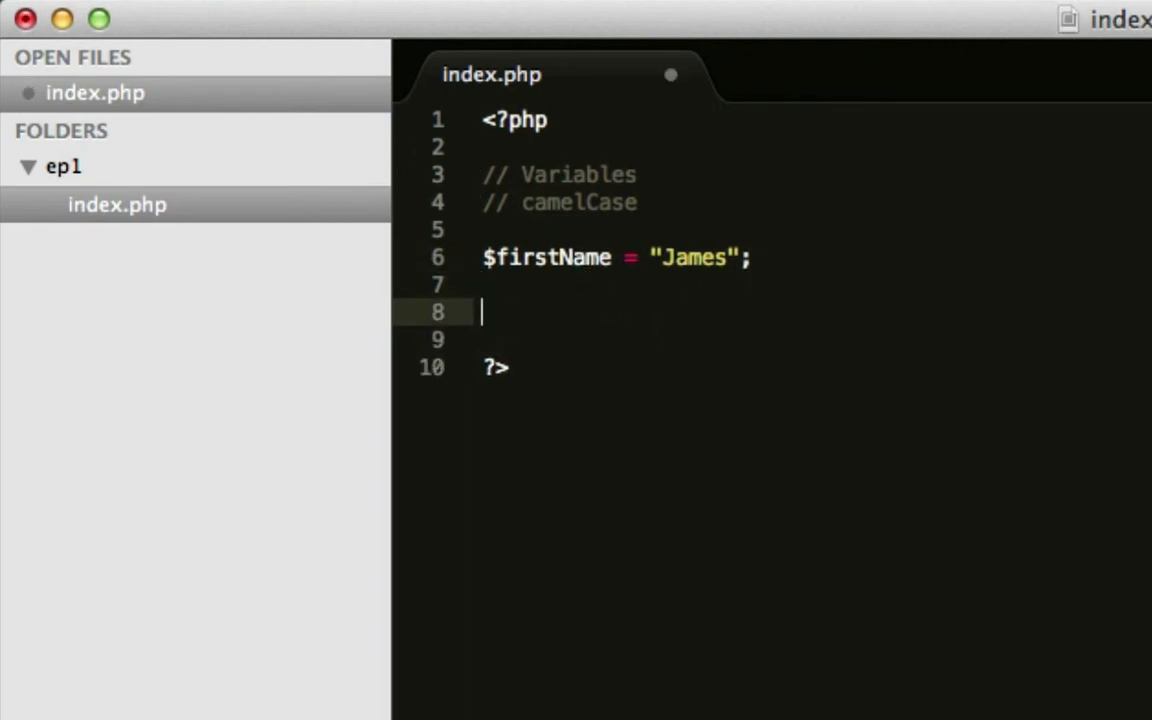
text(echo)
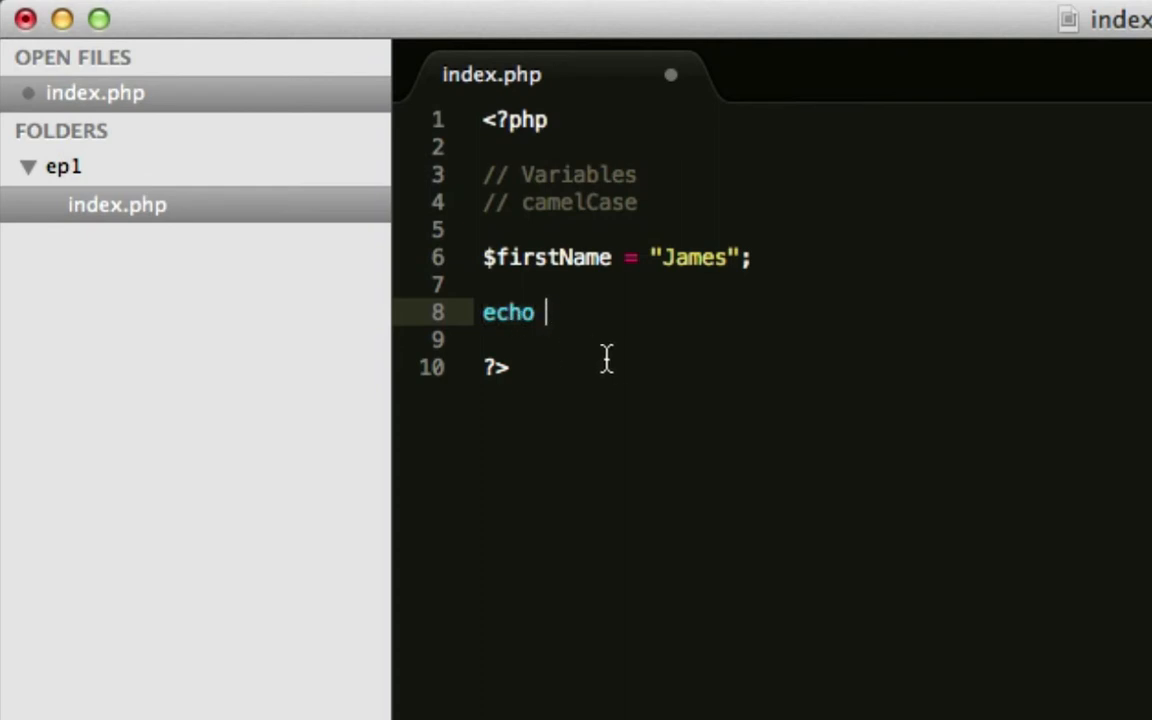
text($)
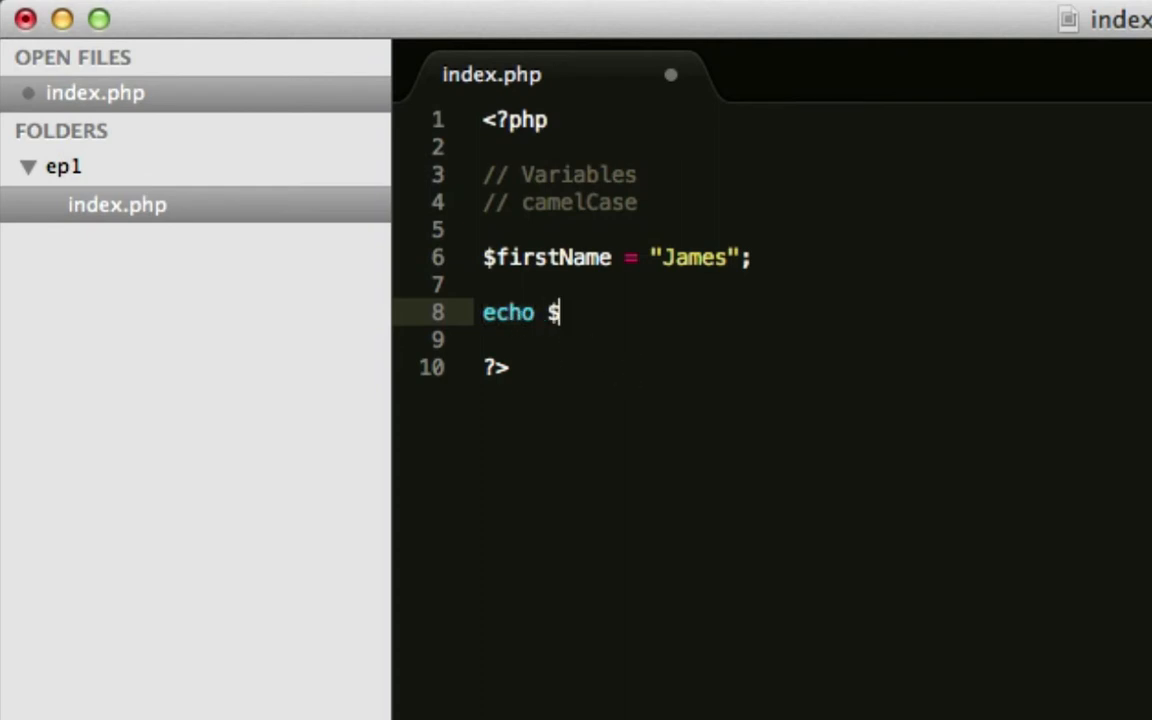
text(firstname;)
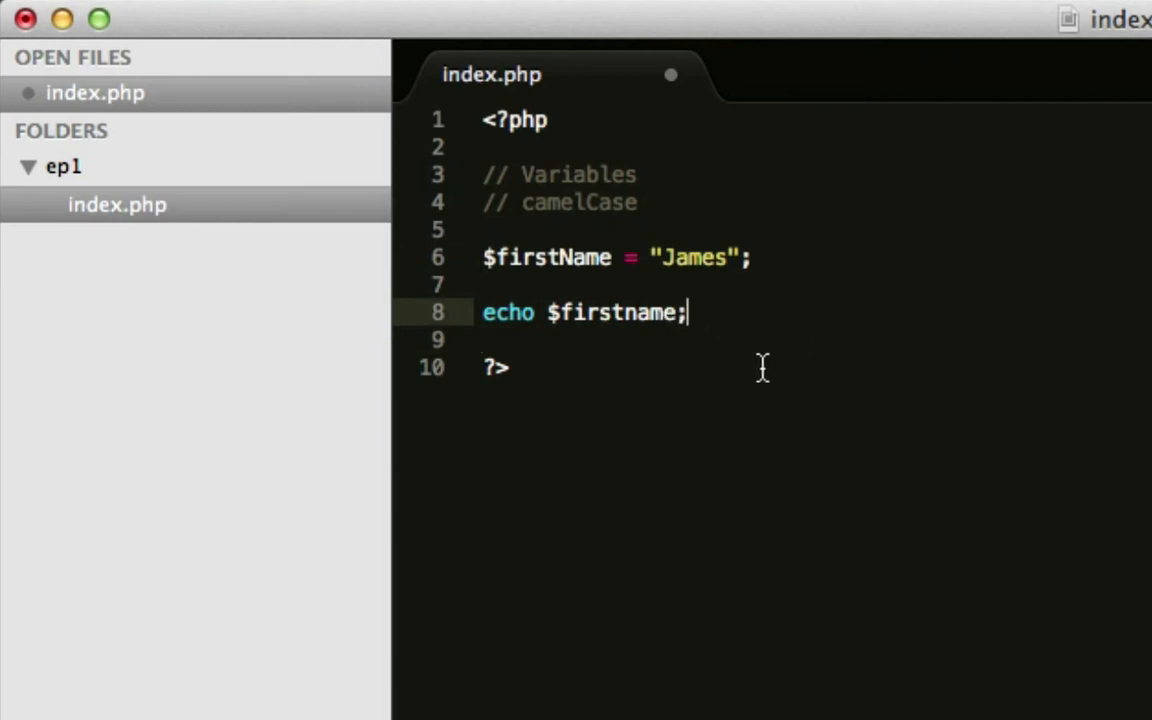
mouse_move(232, 88)
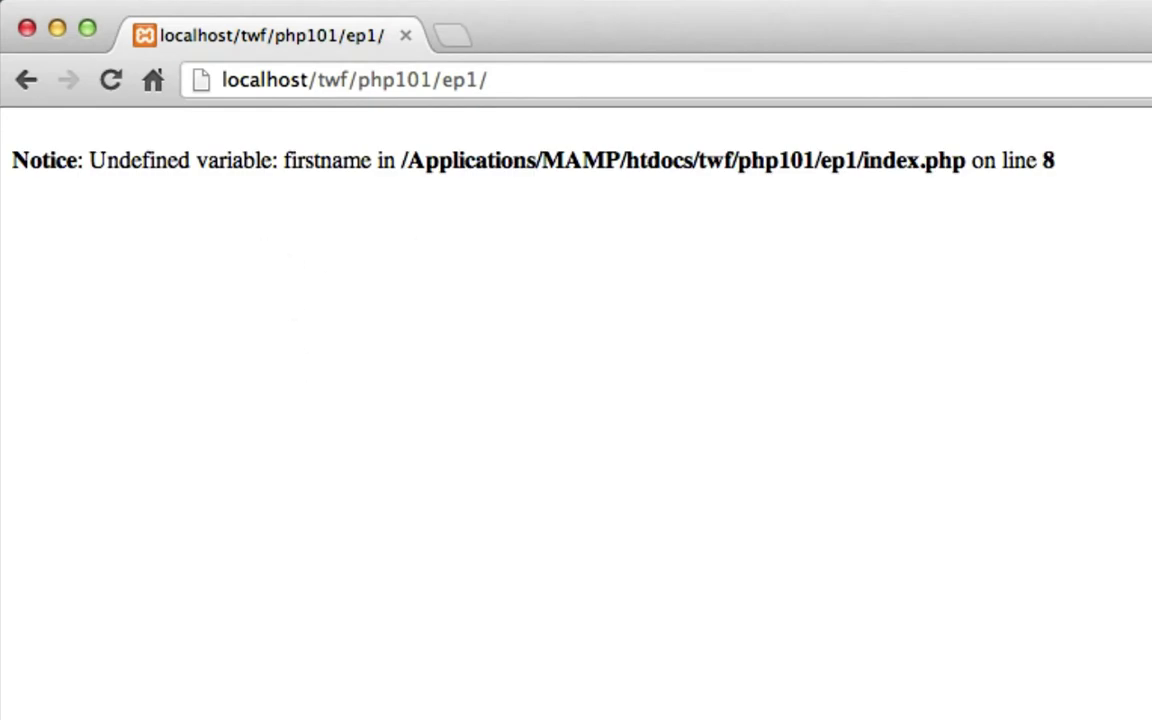
- Reload localhost/twf/php101/ep1/ in Chrome to see the undefined variable firstname notice on line 8
drag(10, 160, 1056, 160)
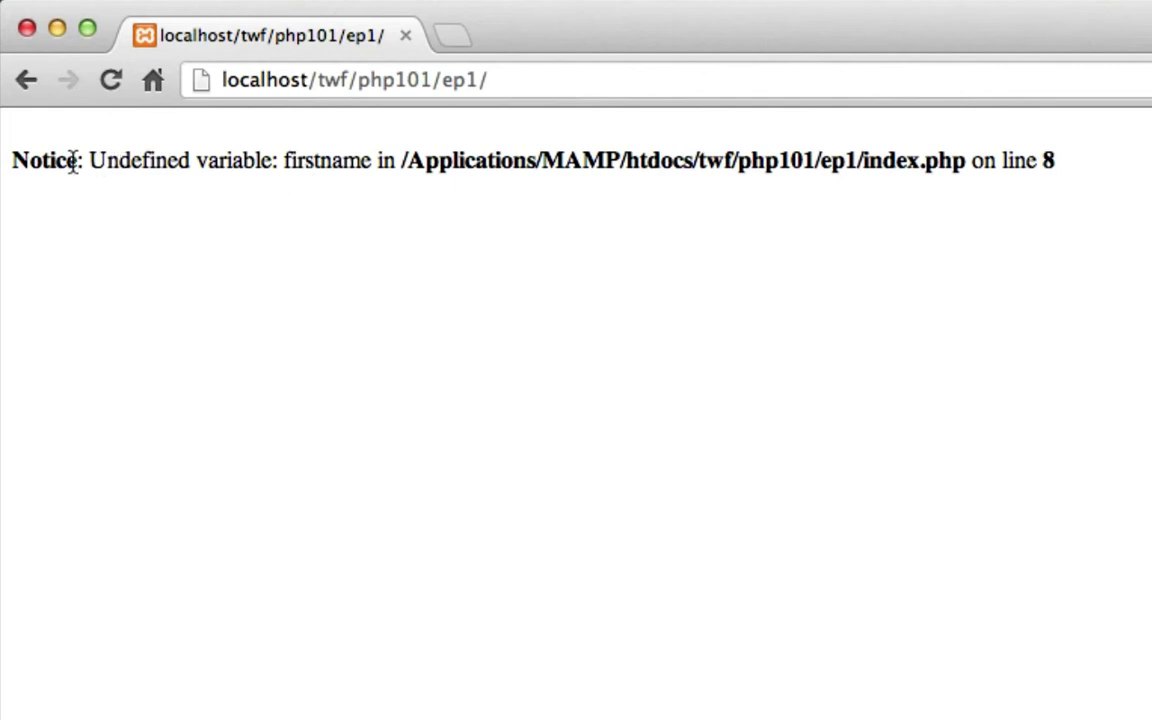
double_click(326, 160)
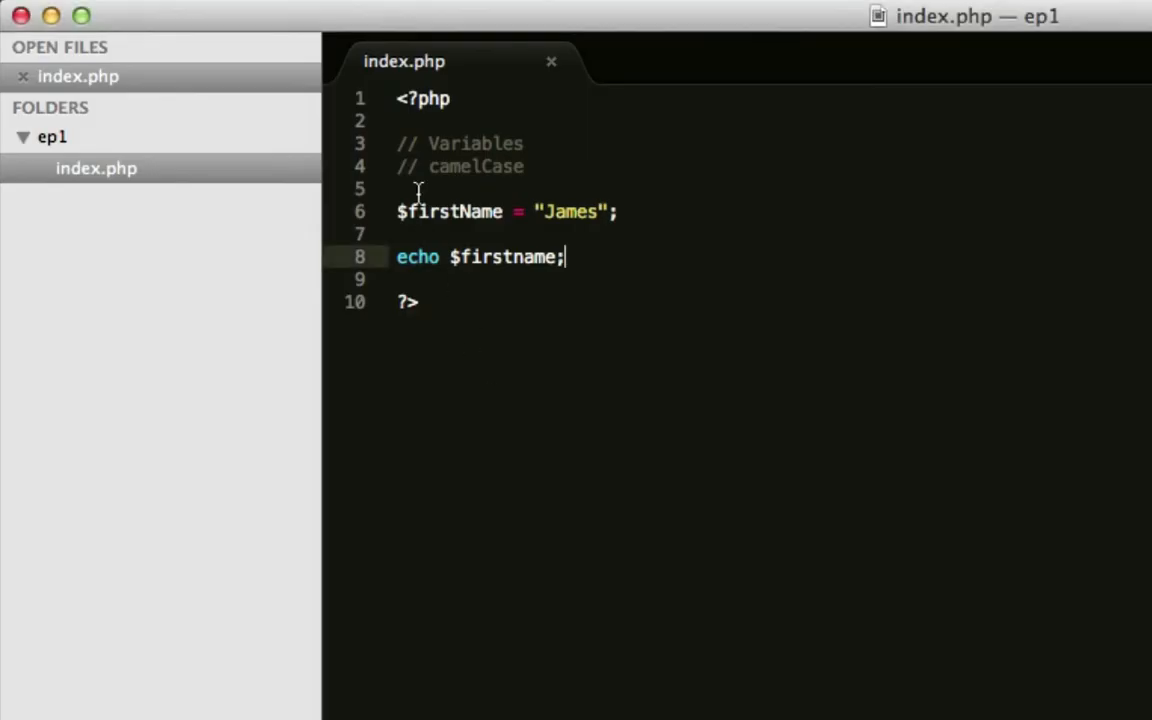
- Fix the echo line to use $firstName and set the first name value to "John"
double_click(450, 212)
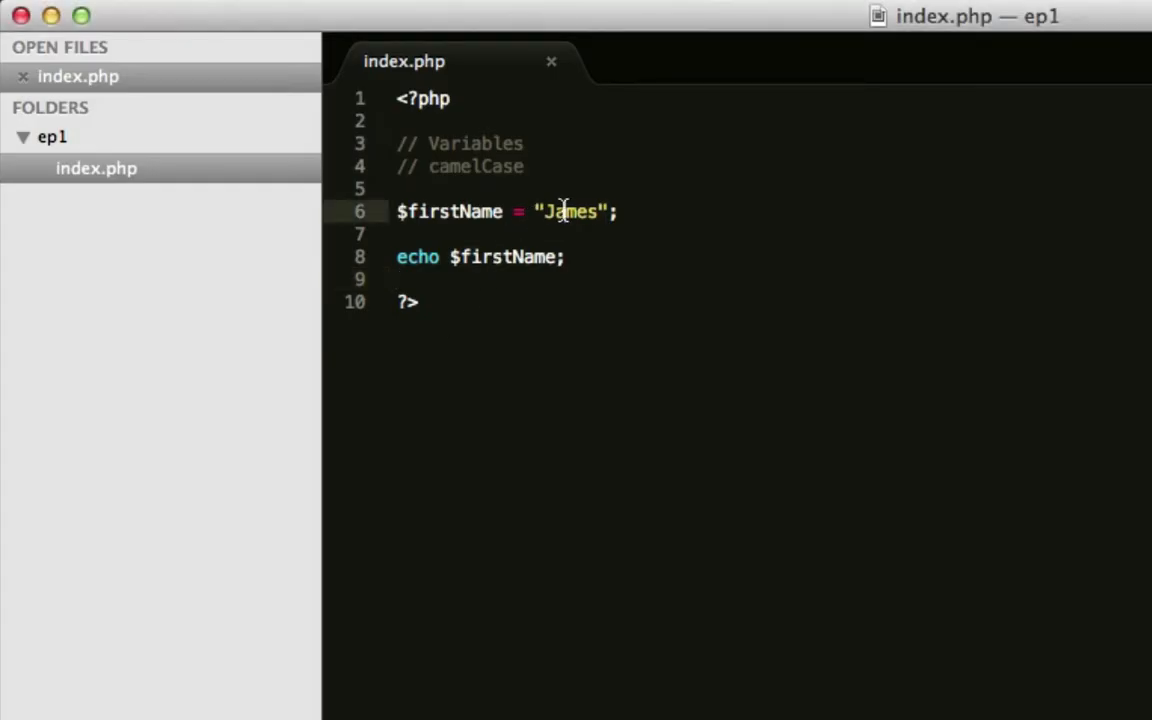
text(john)
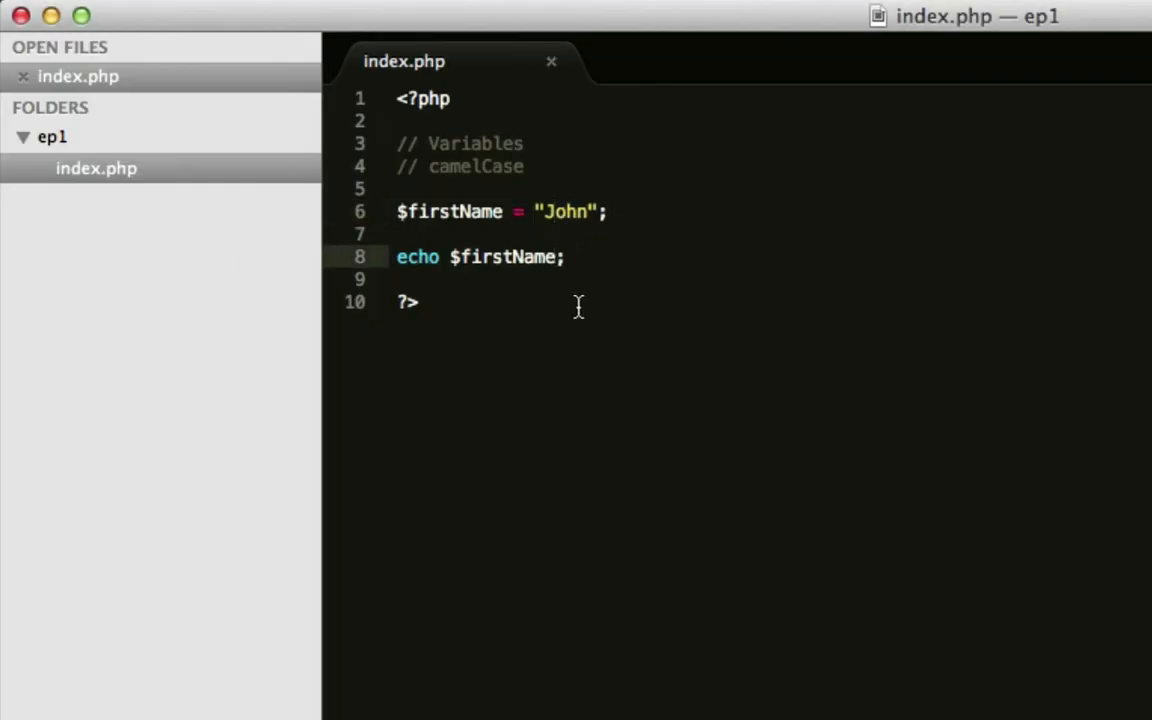
- Add a $lastName = "King" assignment, set $firstName back to "James", and start an echo $ line below
click(596, 212)
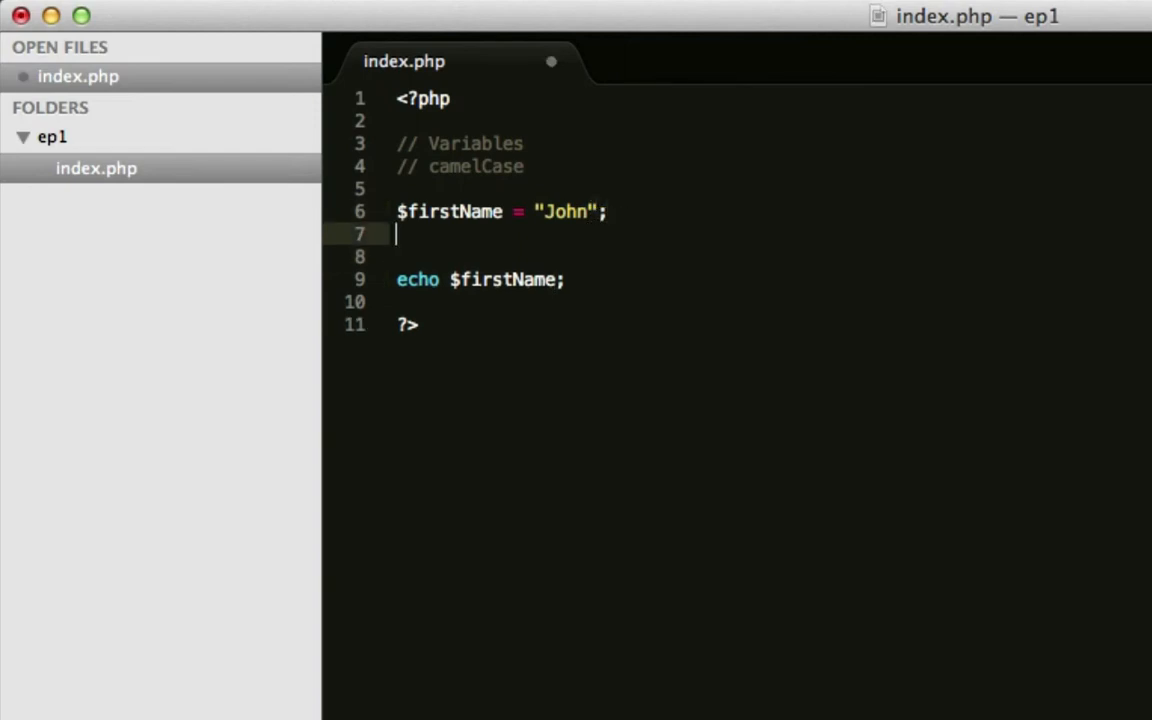
text($)
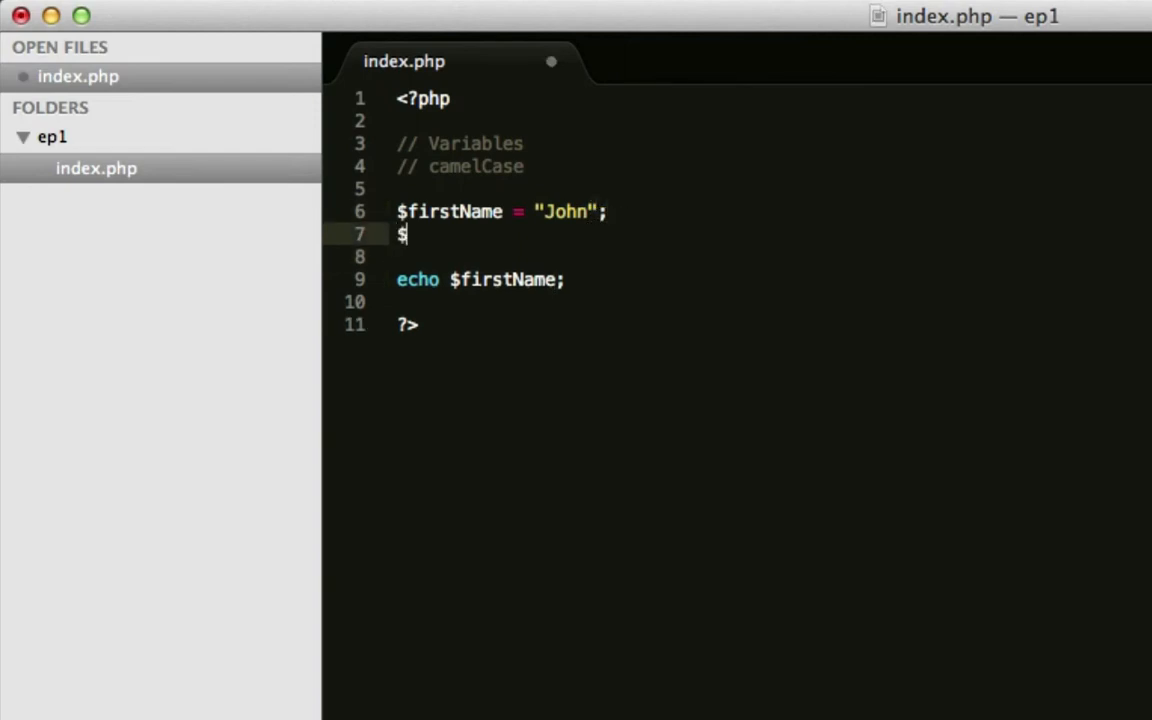
text(last)
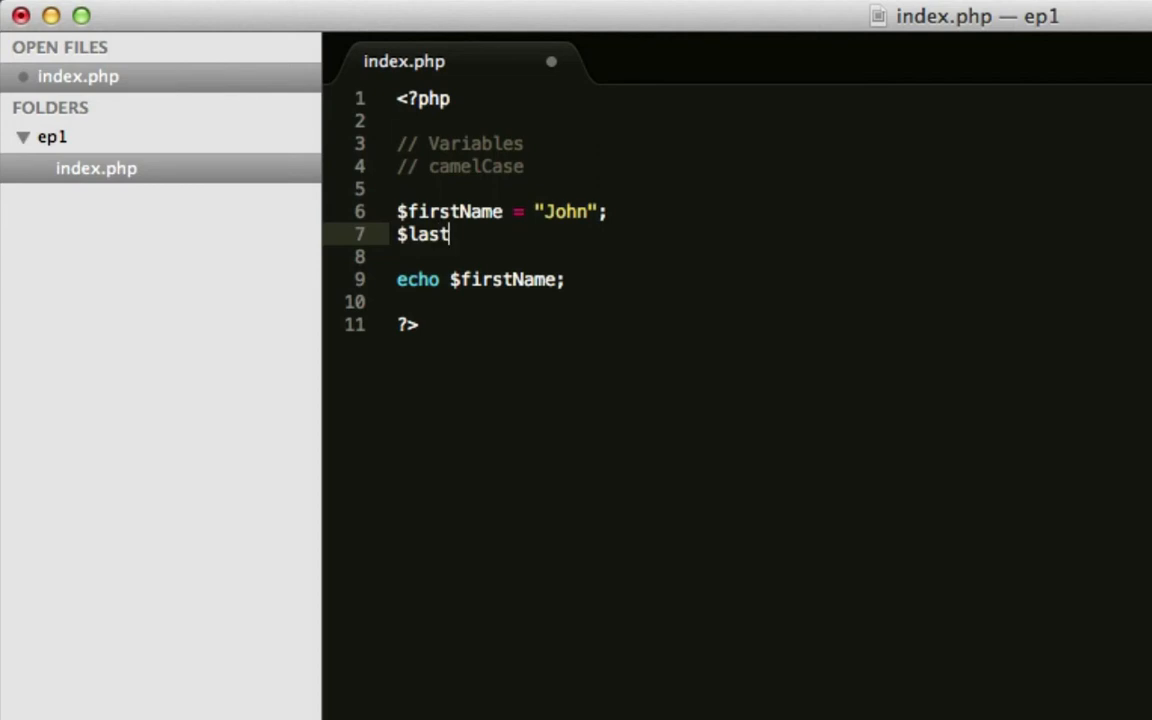
text(Name = "")
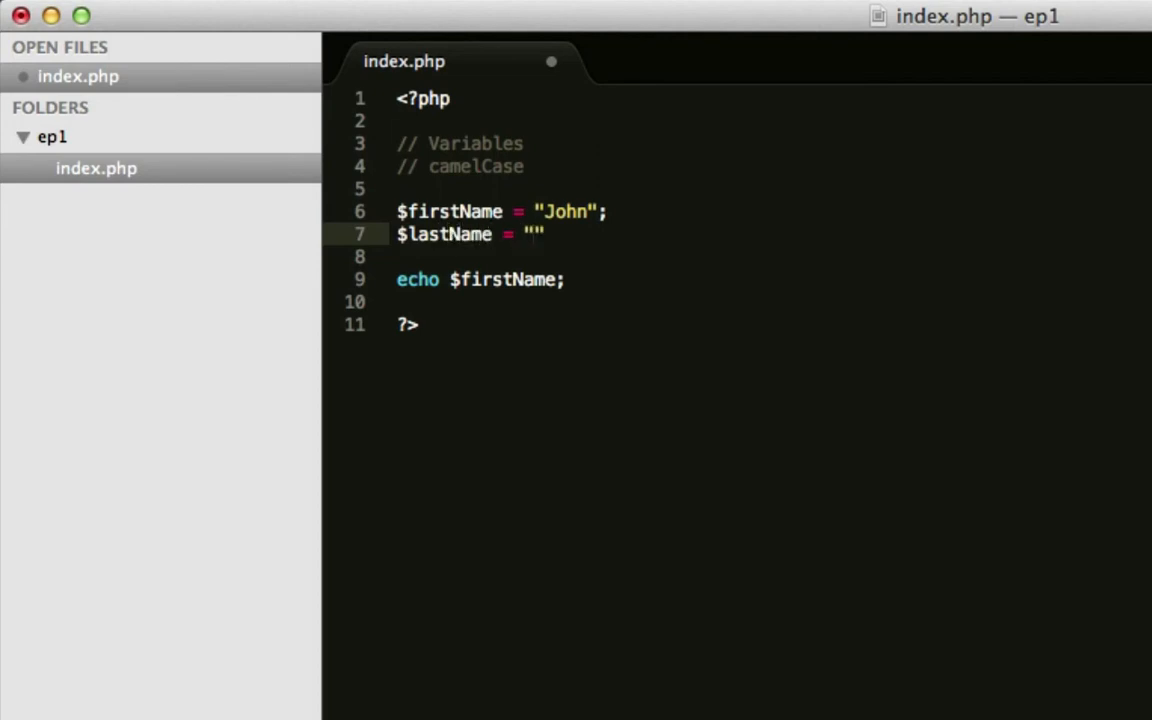
key(Backspace)
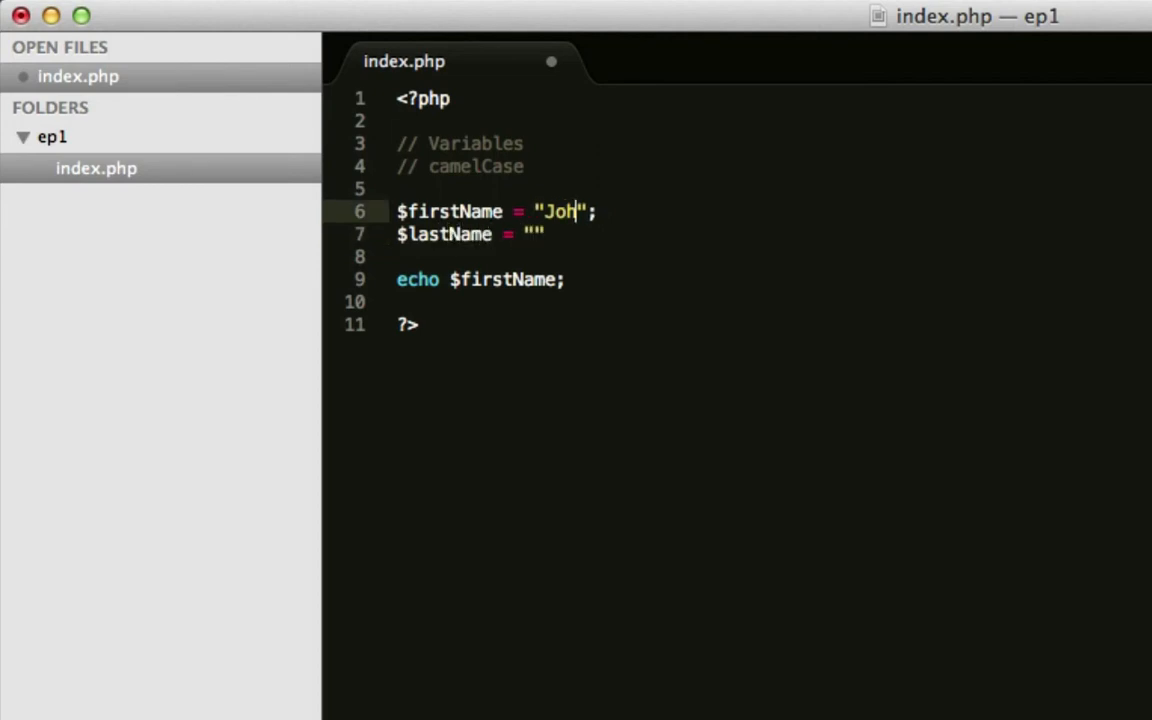
text(James)
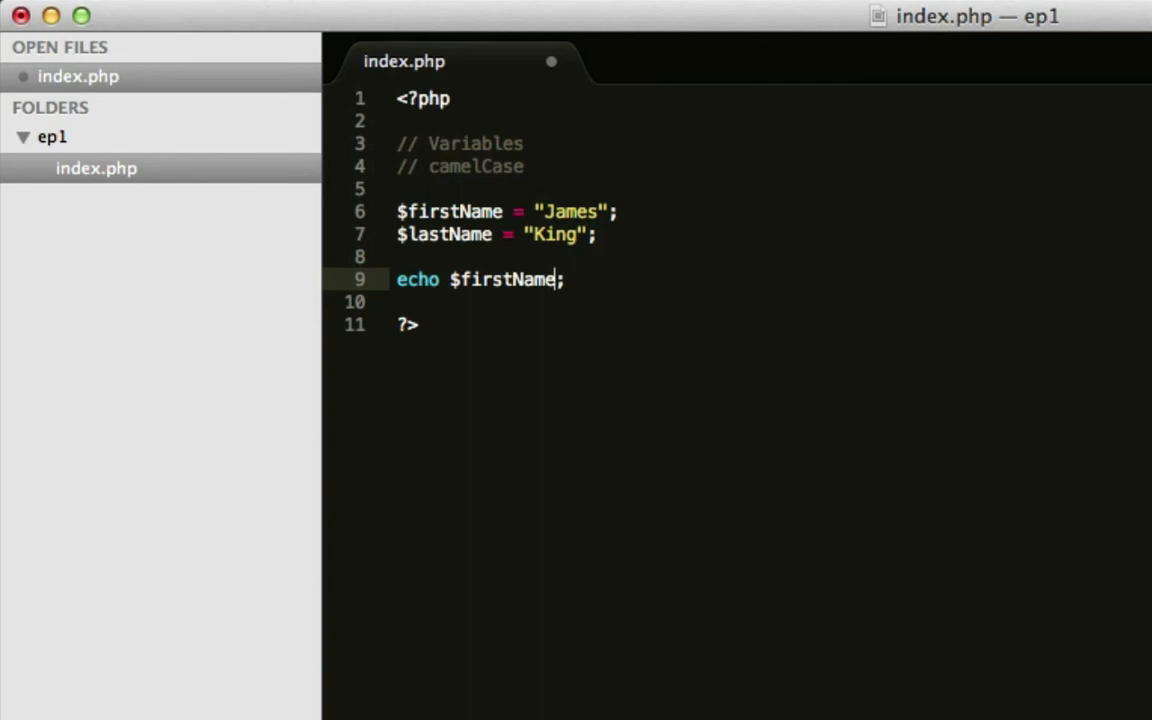
text(echo $)
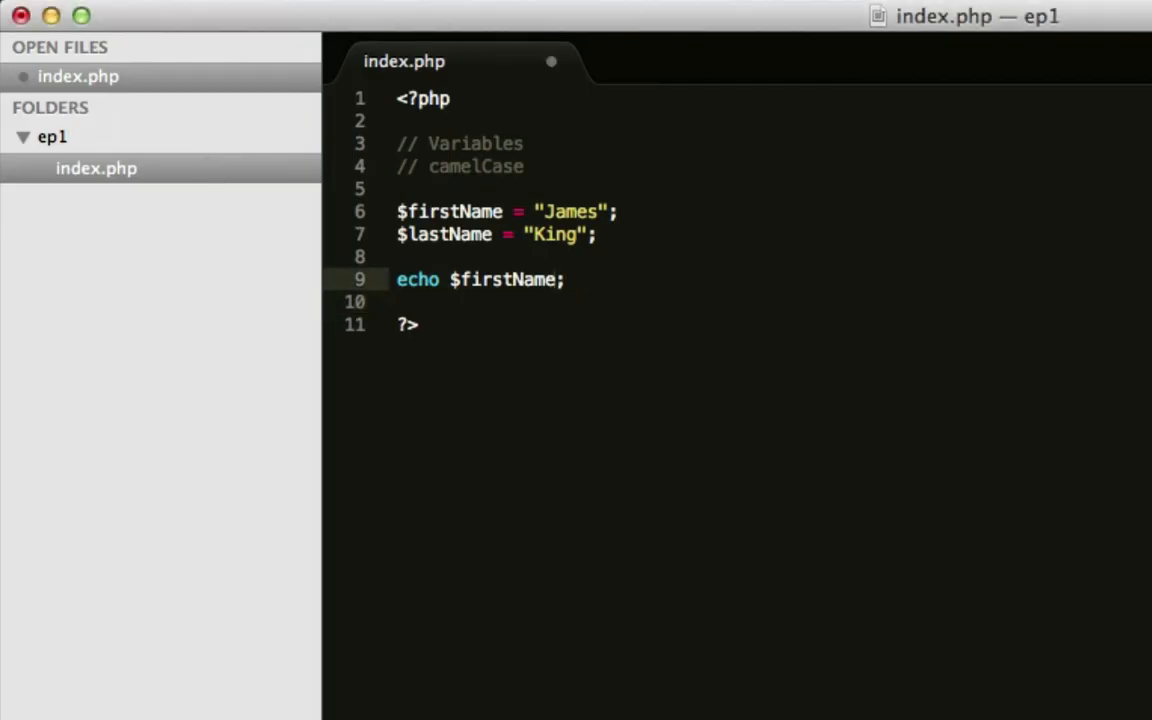
- Make the echo concatenate "Hello, " . $firstName . " " . $lastName with the lastName autocomplete
text("Hello,)
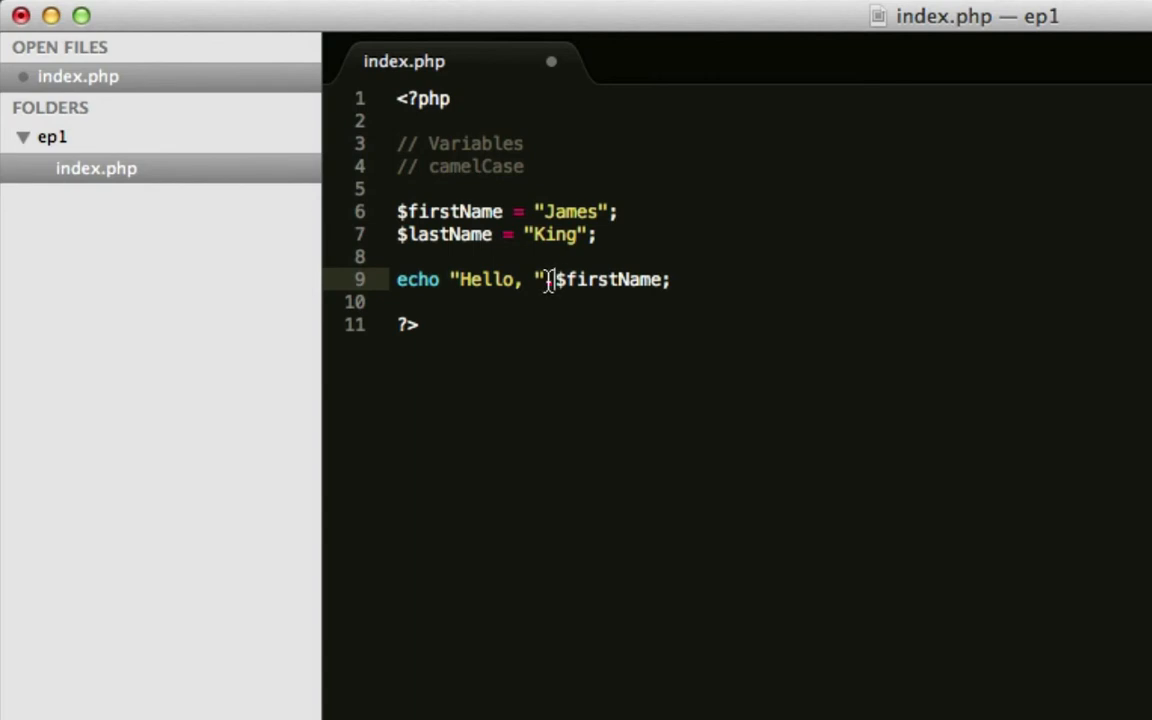
text(+)
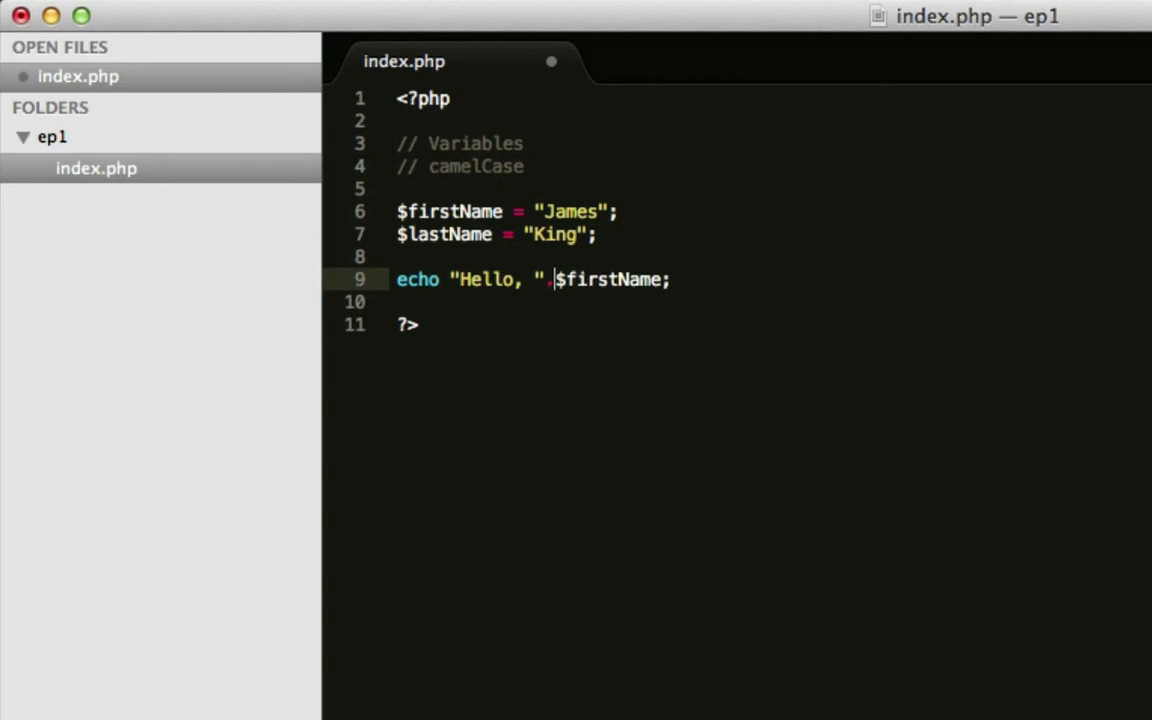
text(. " " .)
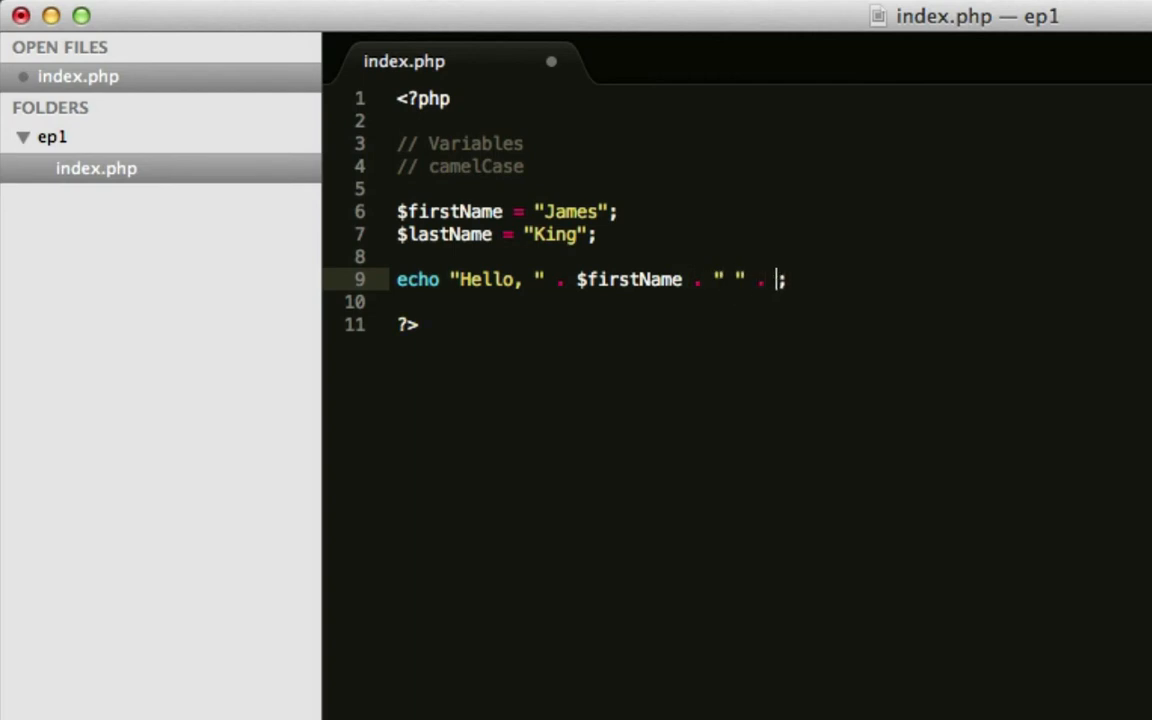
text($lastNam)
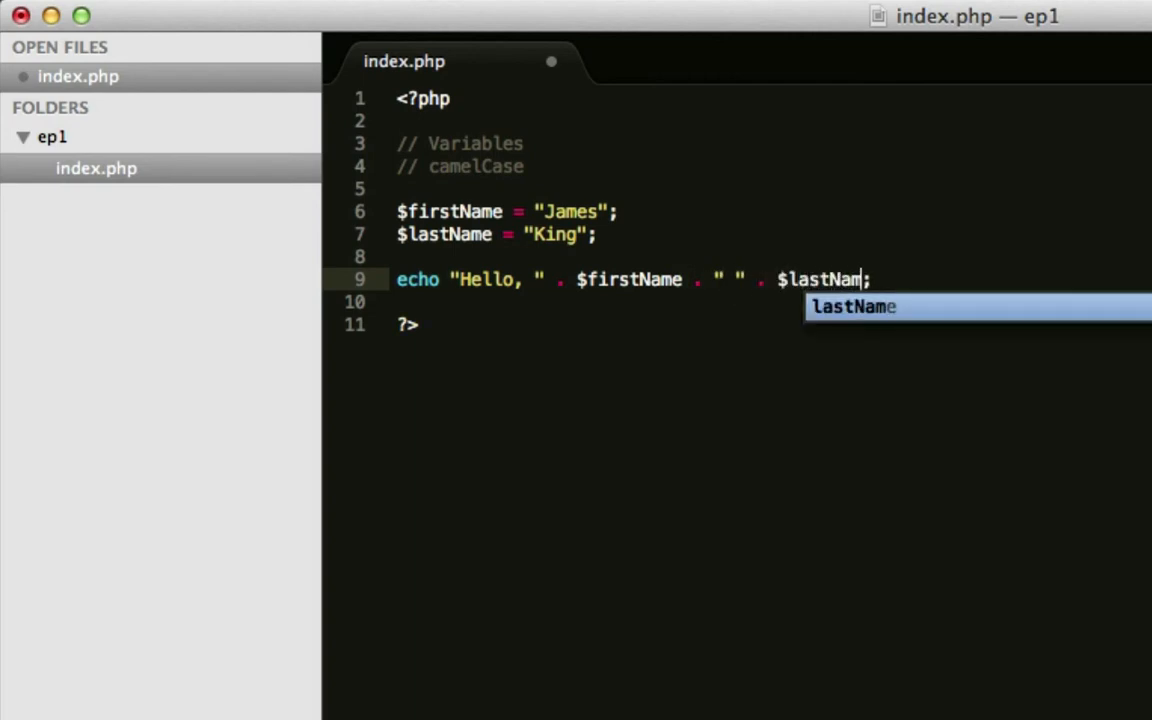
key(Tab)
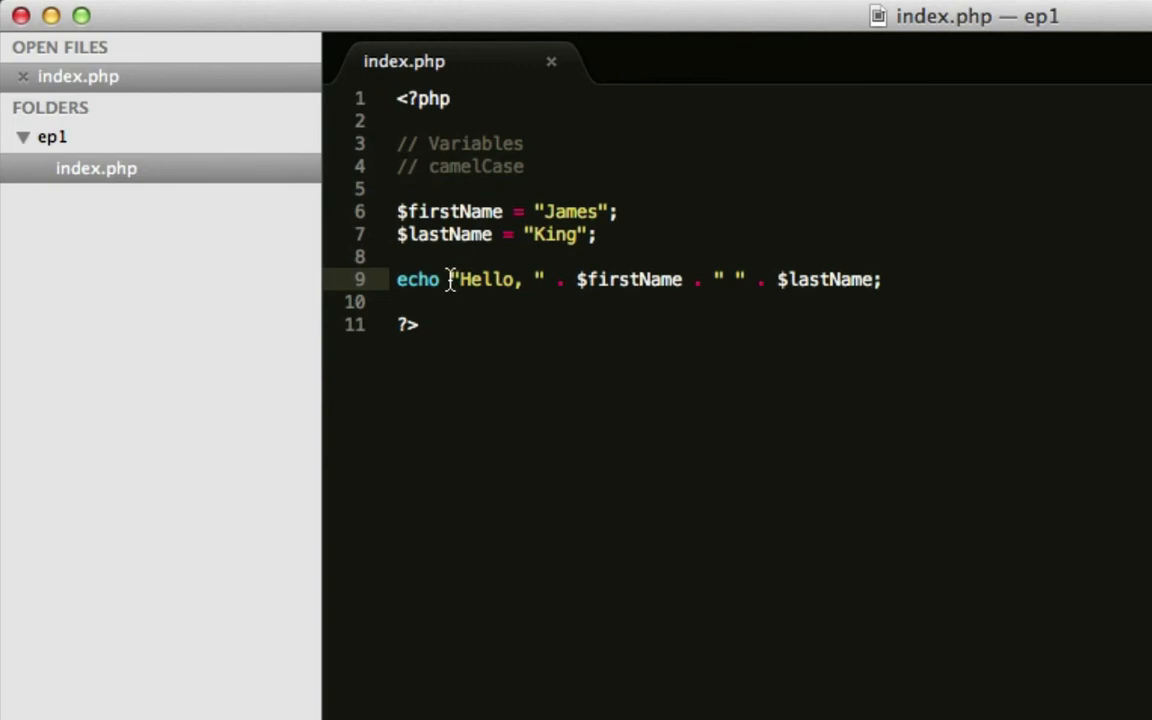
double_click(488, 280)
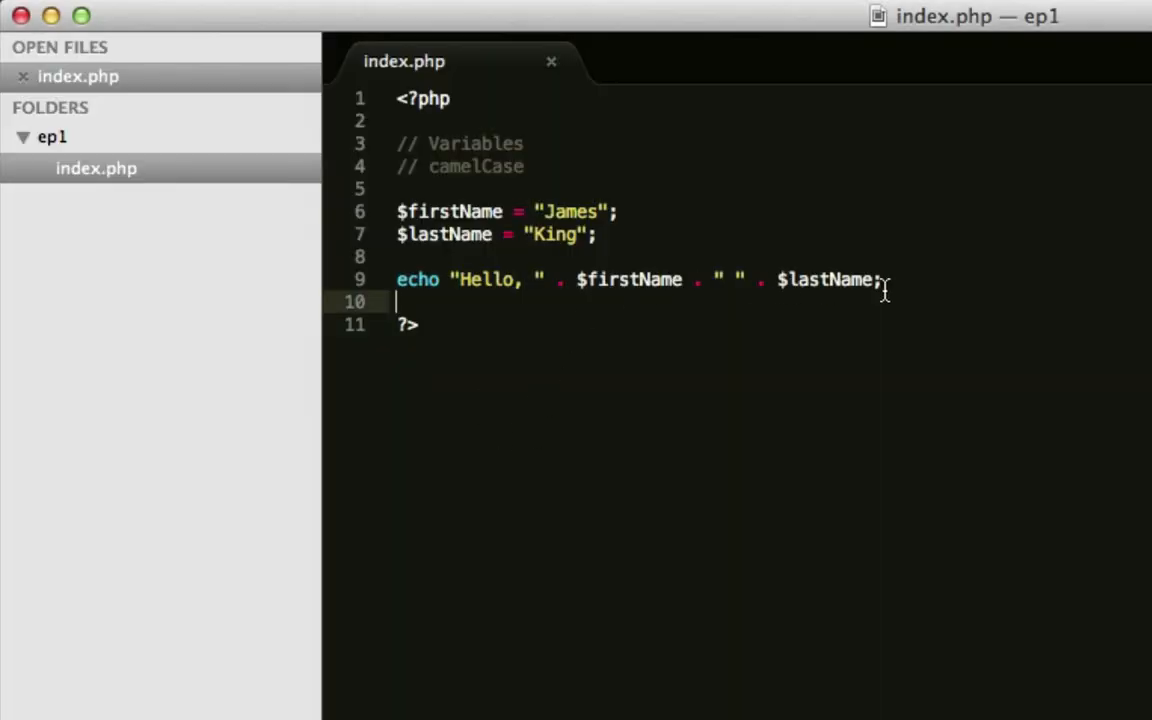
- Set $firstName to "John" and $lastName to "Matthews"
text(Joh)
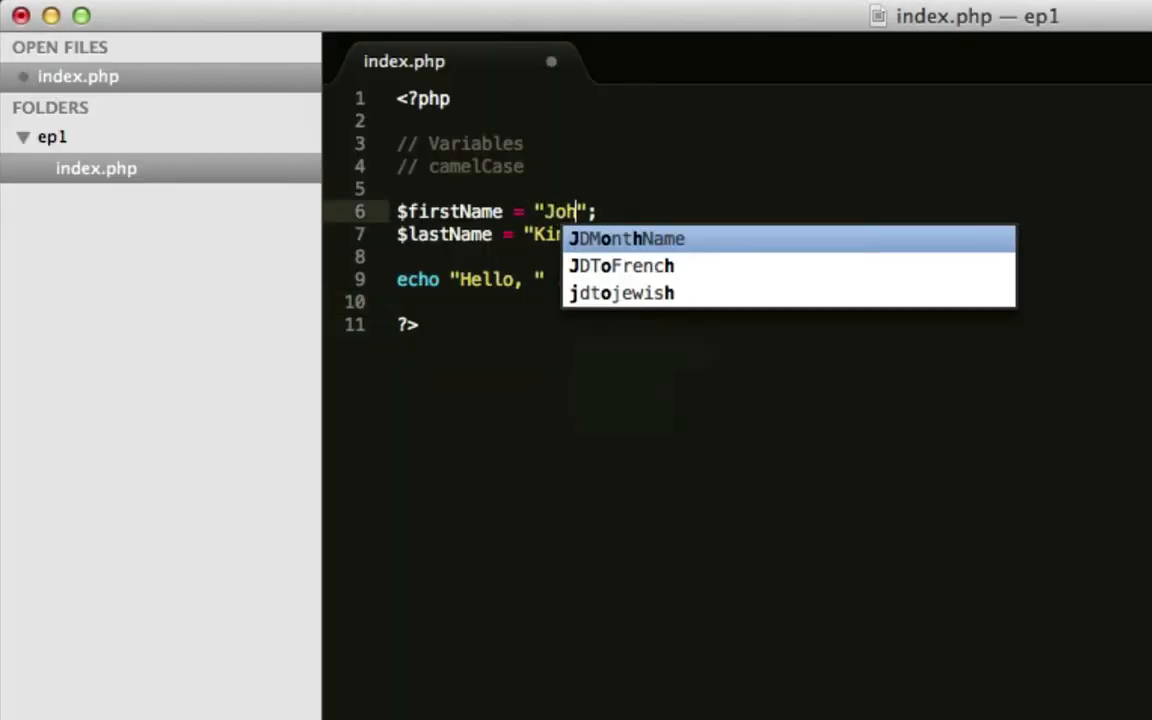
text(Math";)
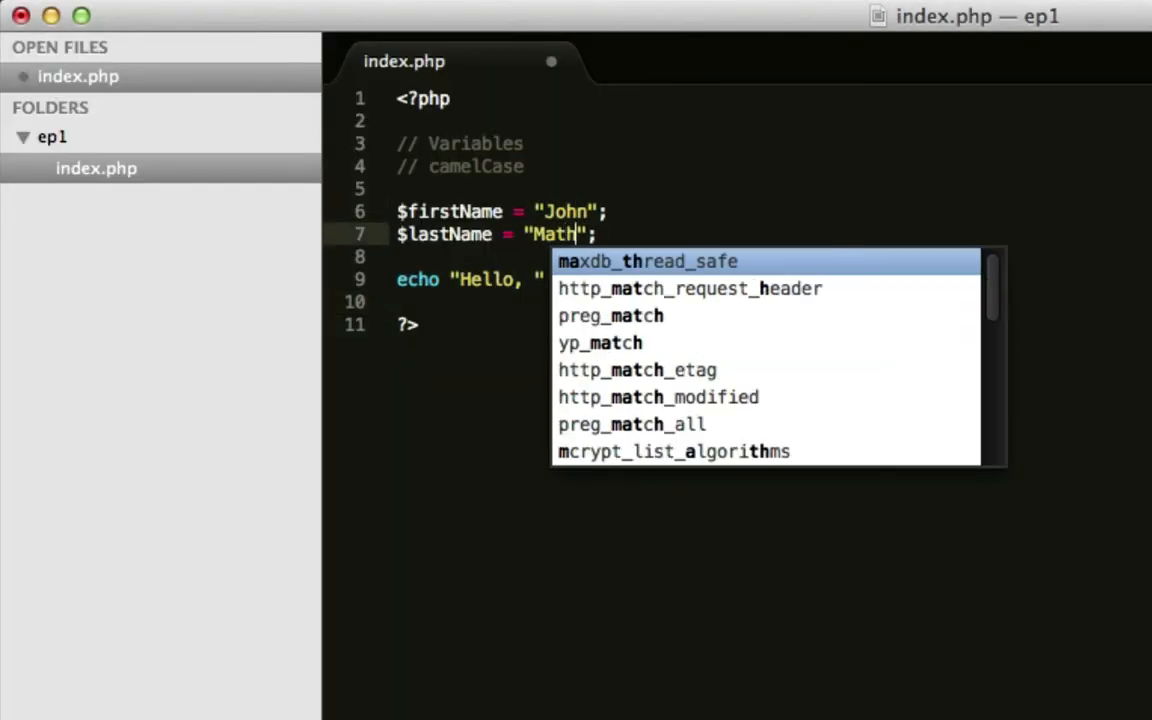
text(ews)
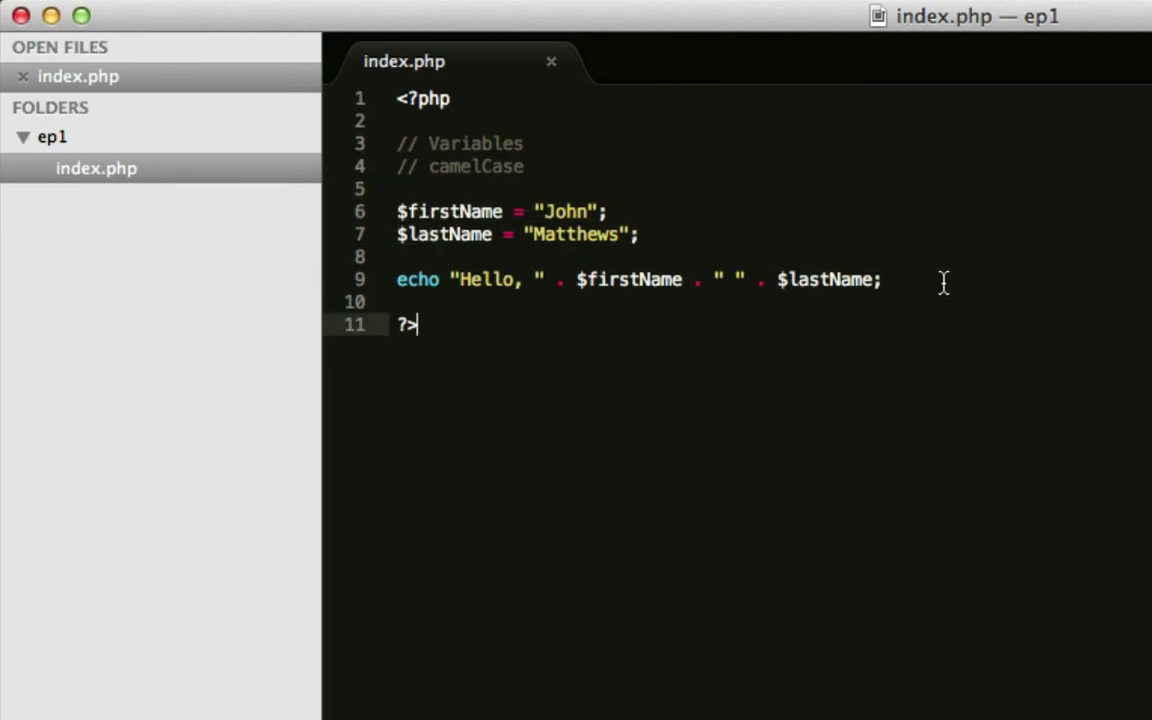
- Add $age = 20; above the echo, restore the names to "James" and "King", and remove the stray if()
text($)
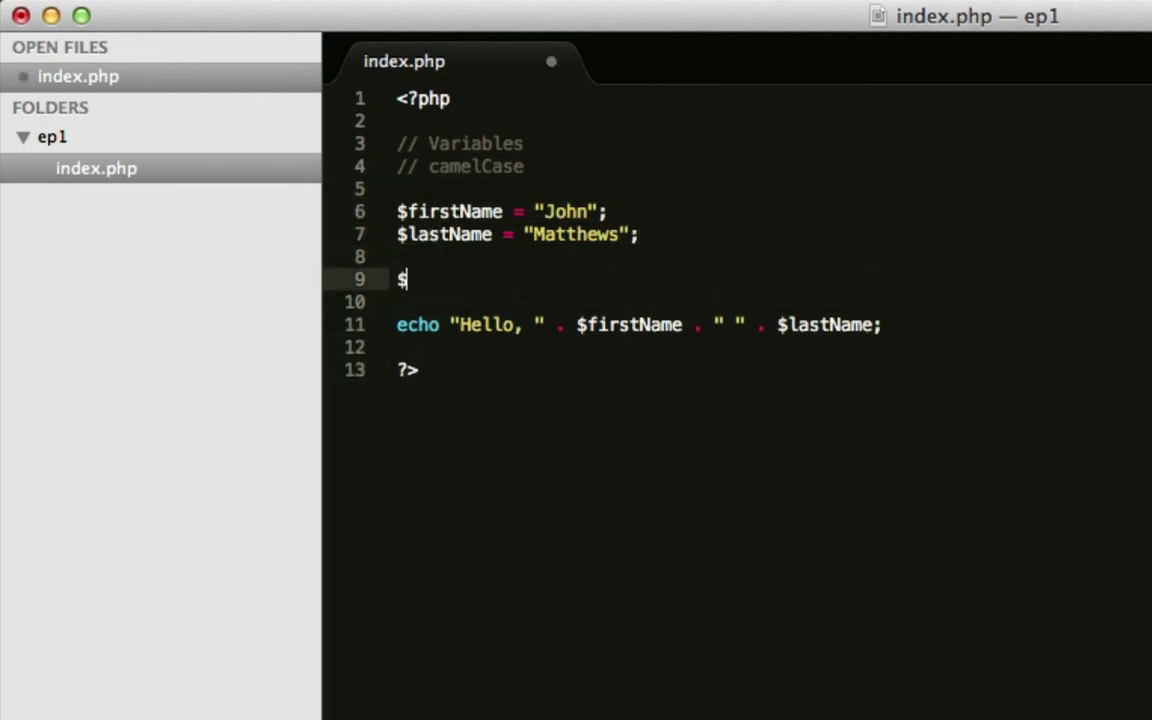
text(age =)
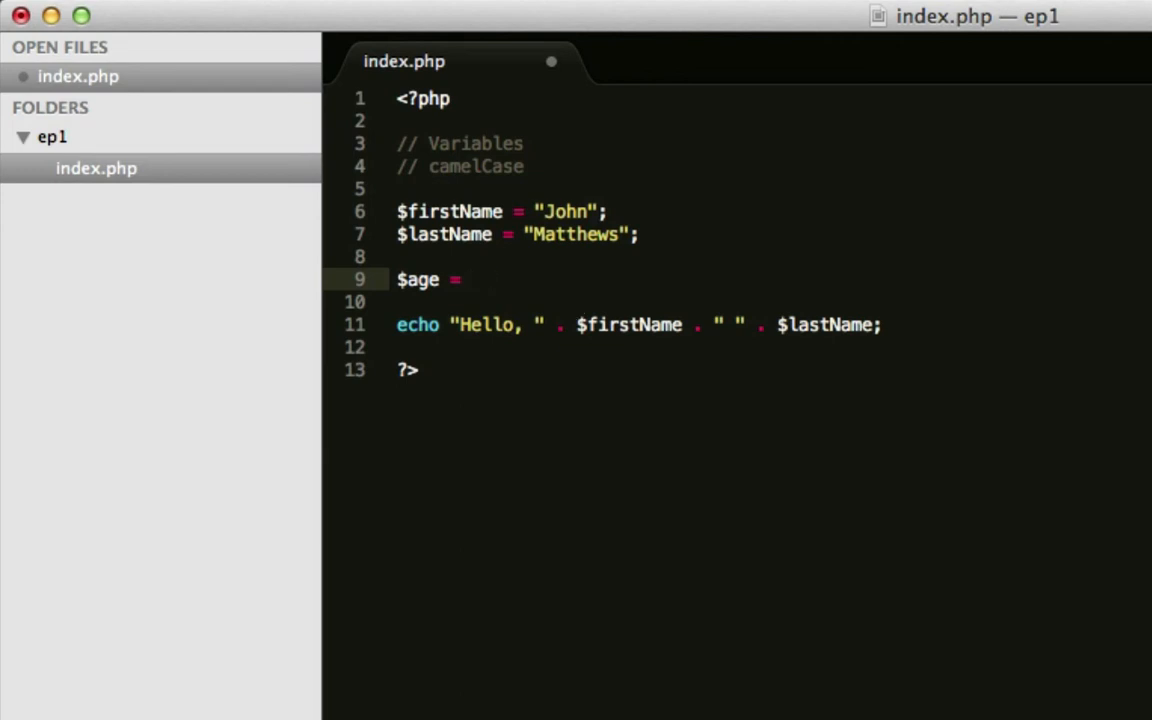
text(20;)
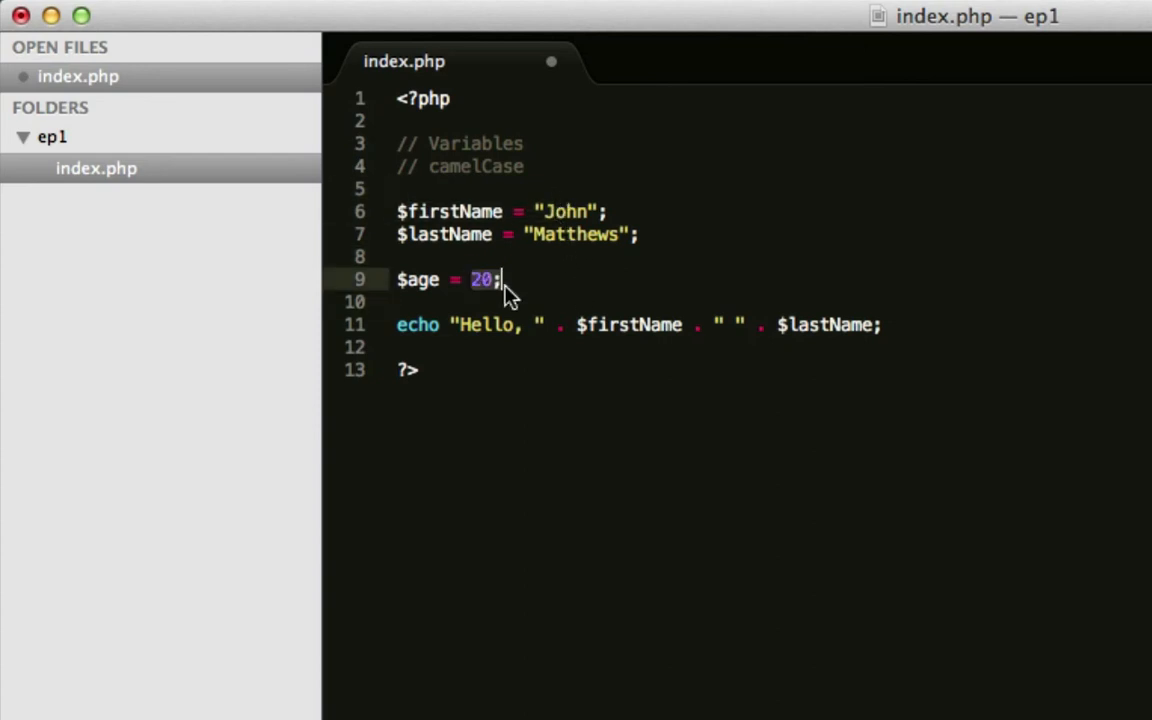
text(")
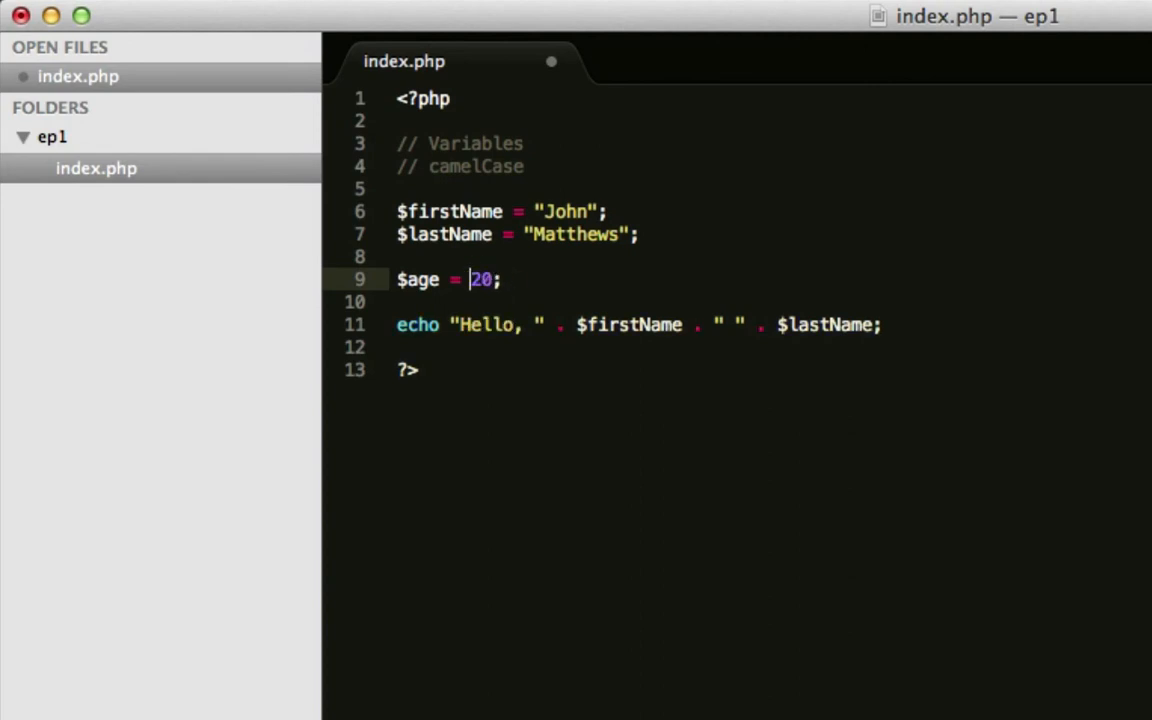
click(578, 212)
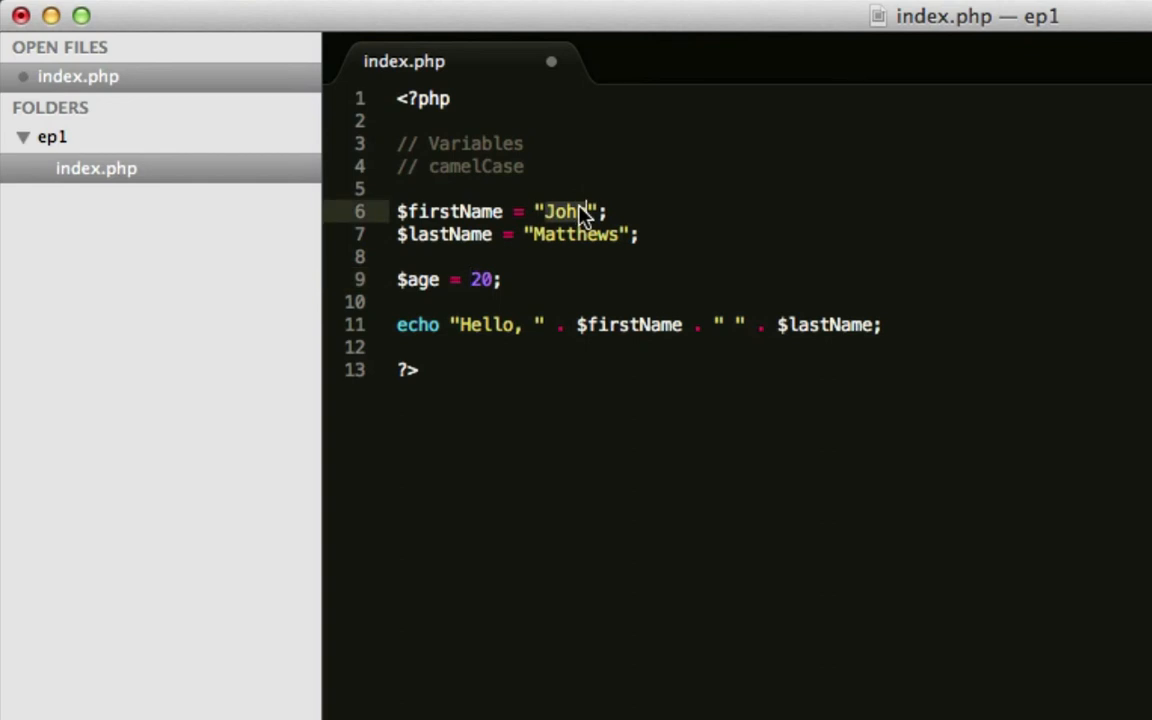
text(James)
text(if())
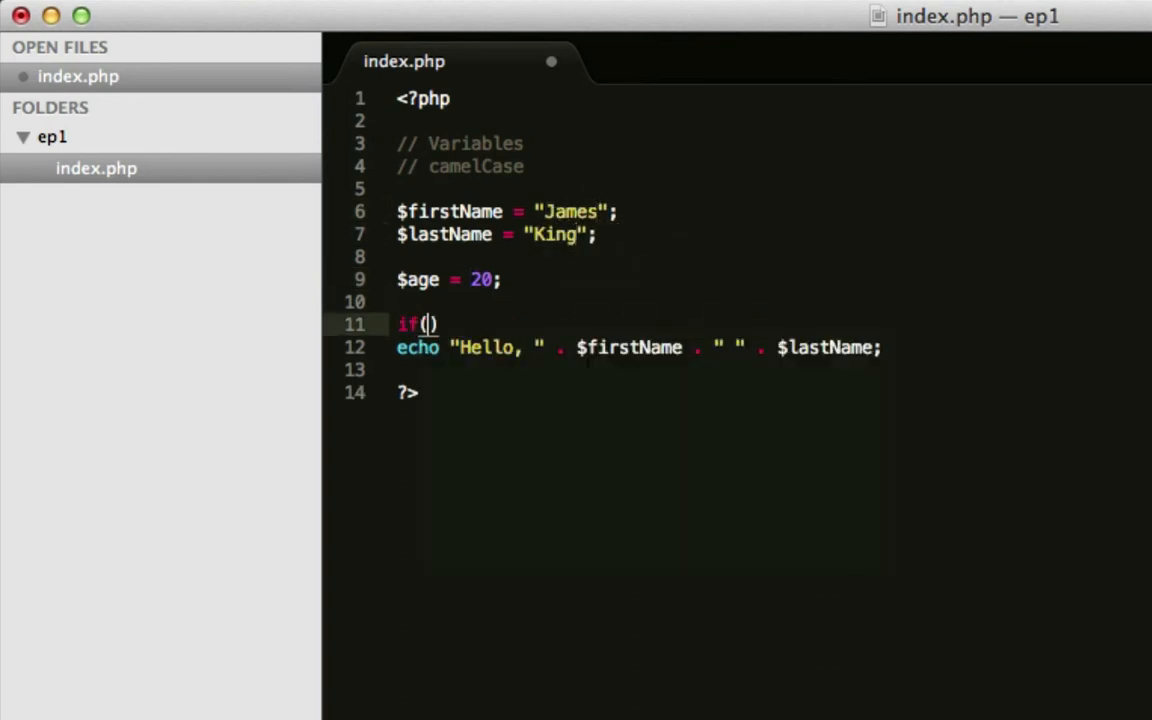
key(Backspace)
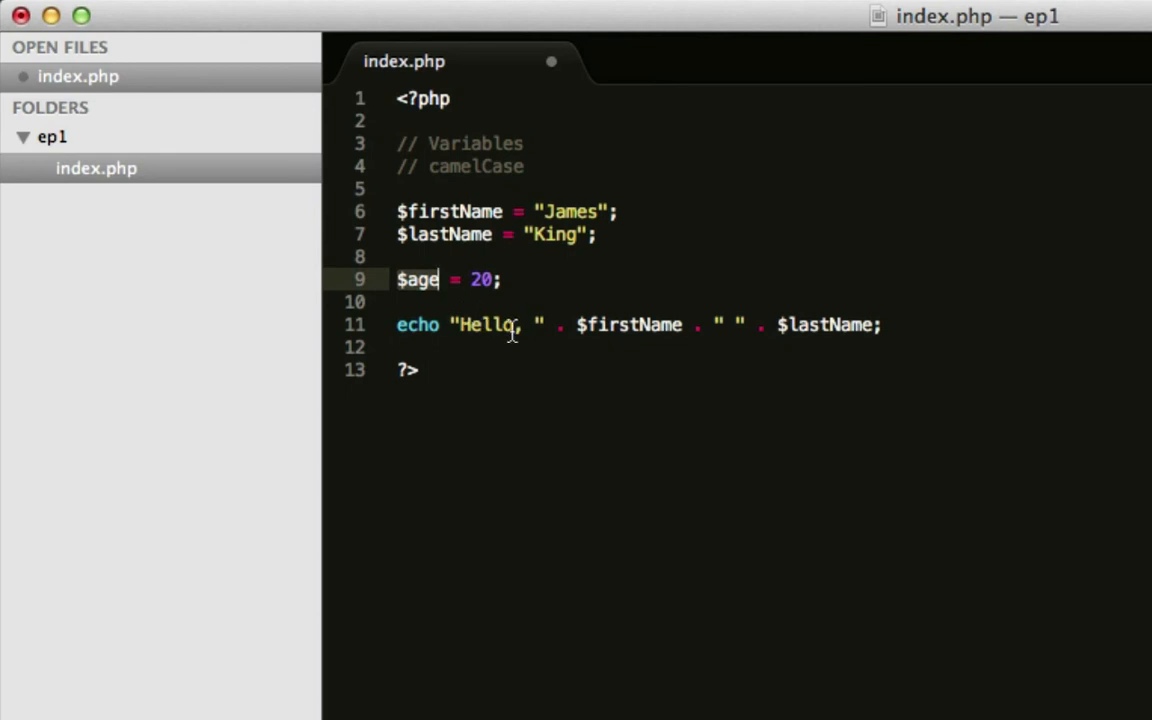
- Extend the echo with . ". You are " . $age . " years old." and save index.php
click(872, 324)
text( . ". )
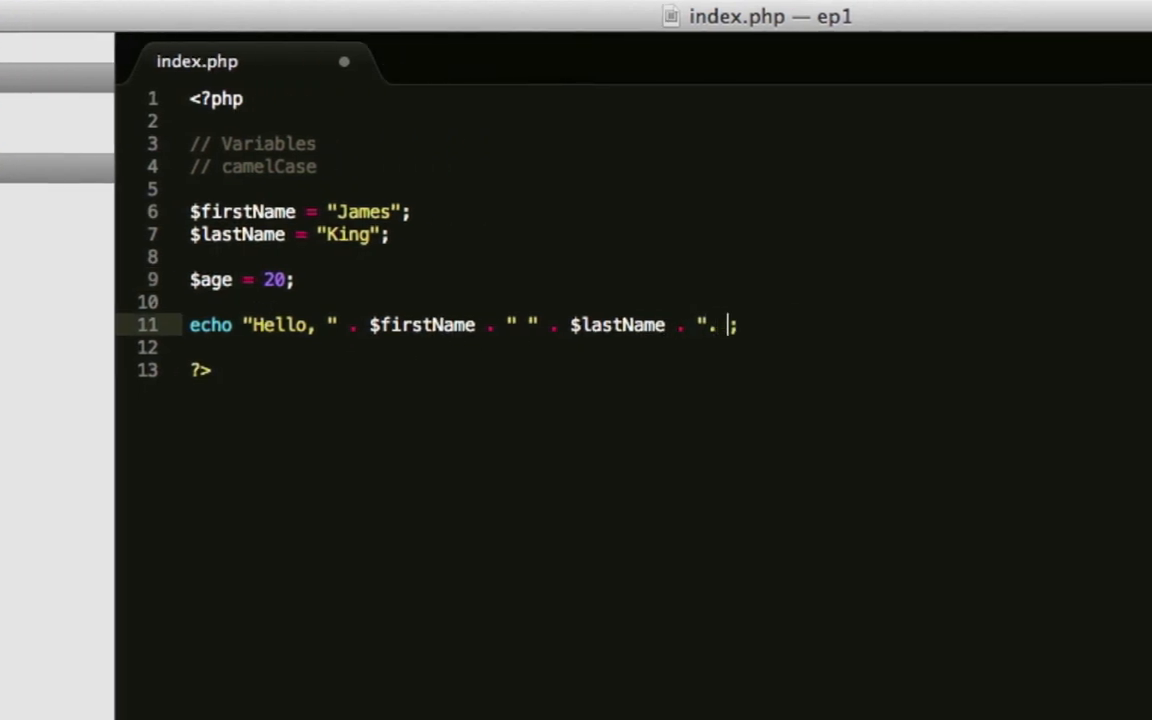
text(You are y)
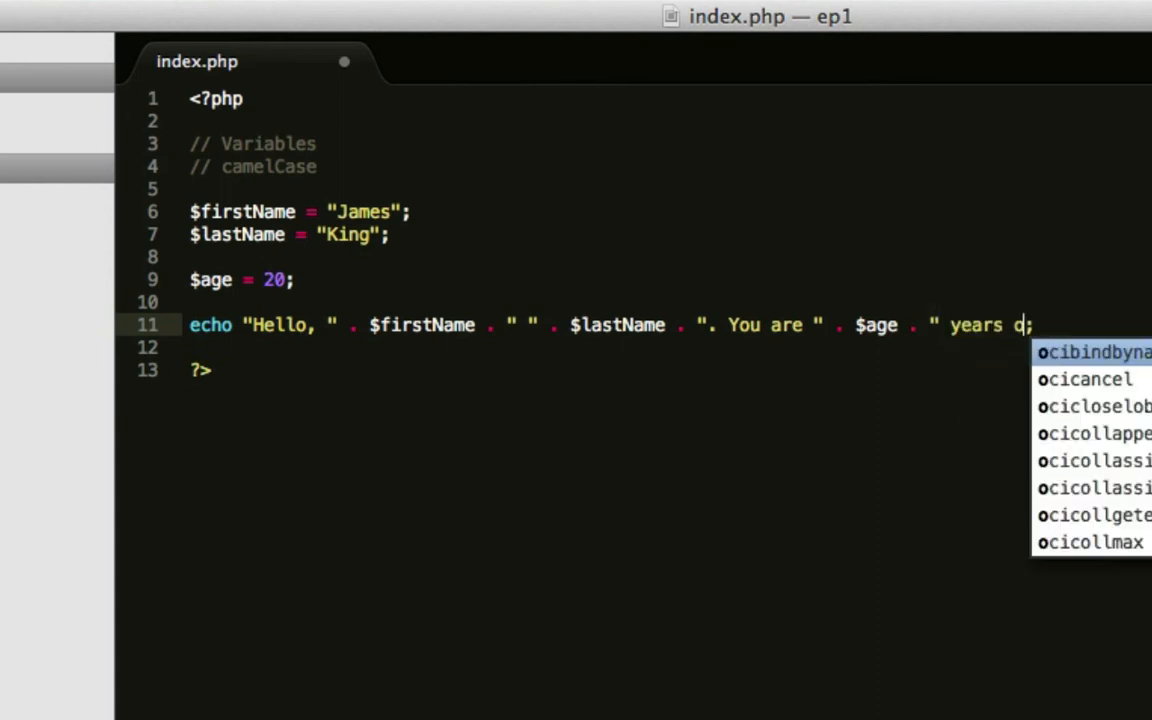
text(ld.";)
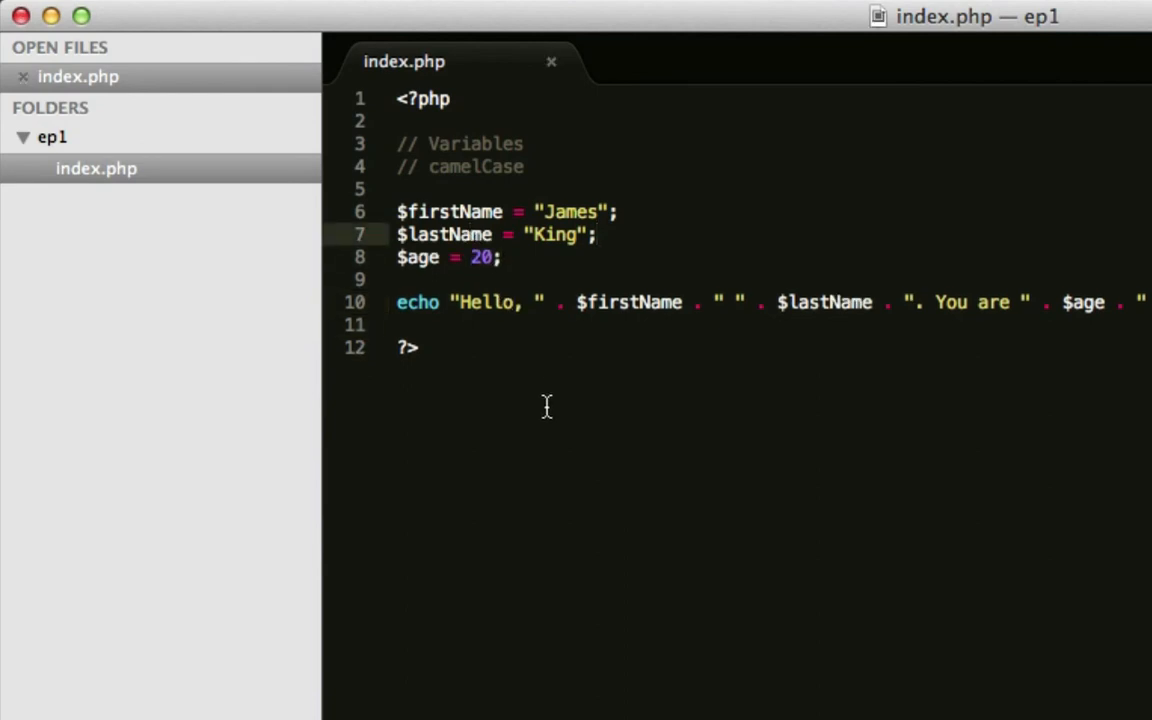
mouse_move(542, 402)
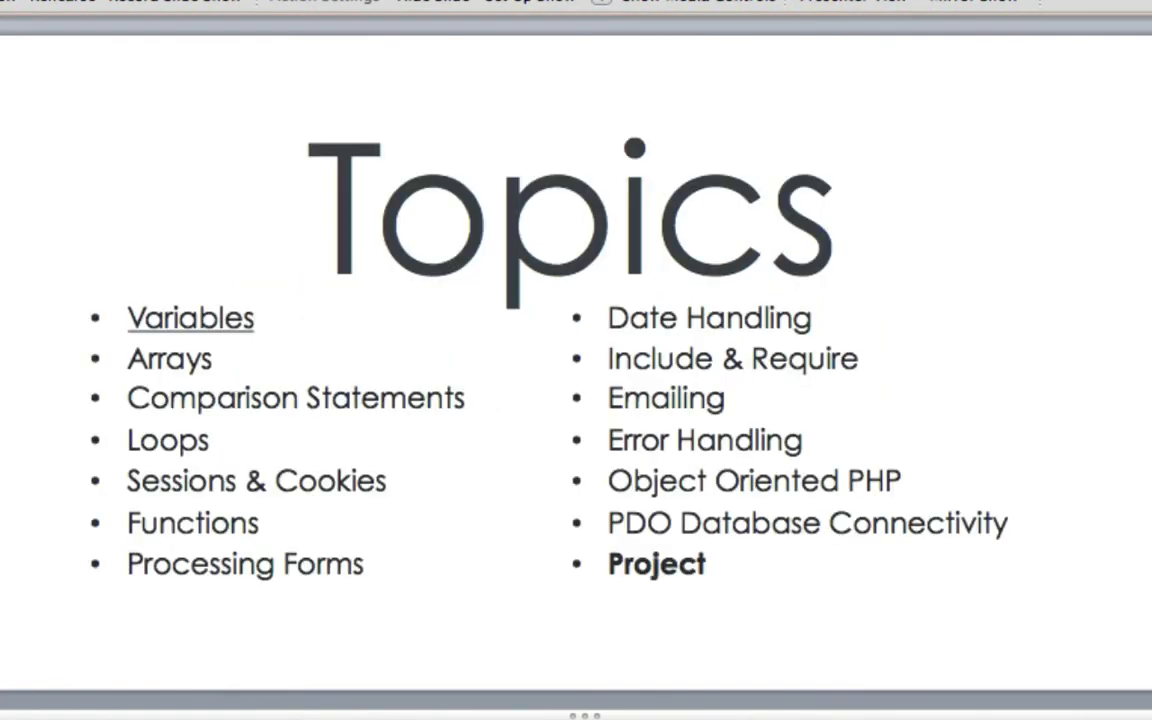
click(176, 360)
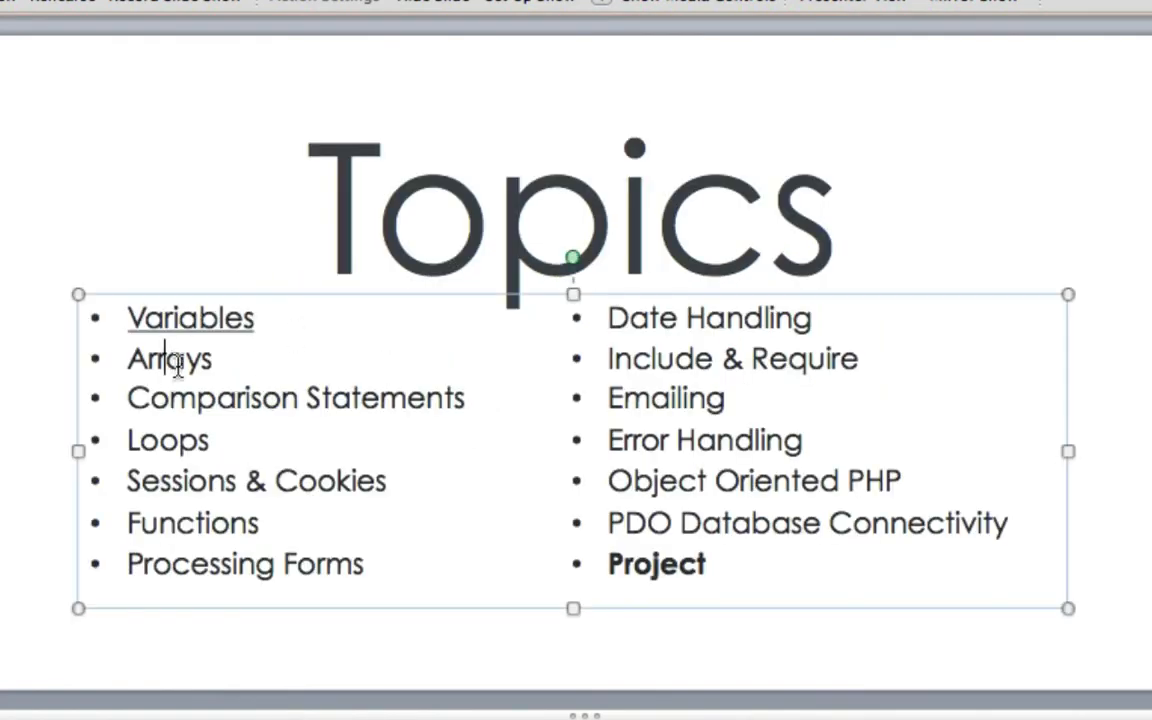
double_click(168, 358)
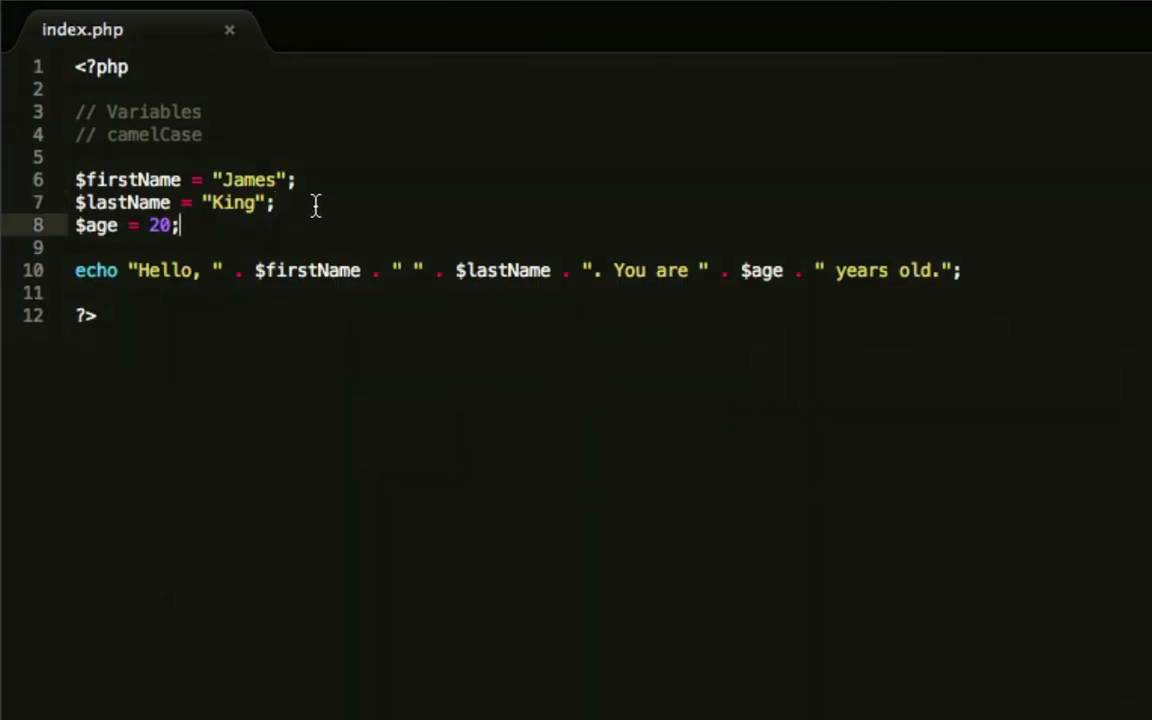
mouse_move(78, 76)
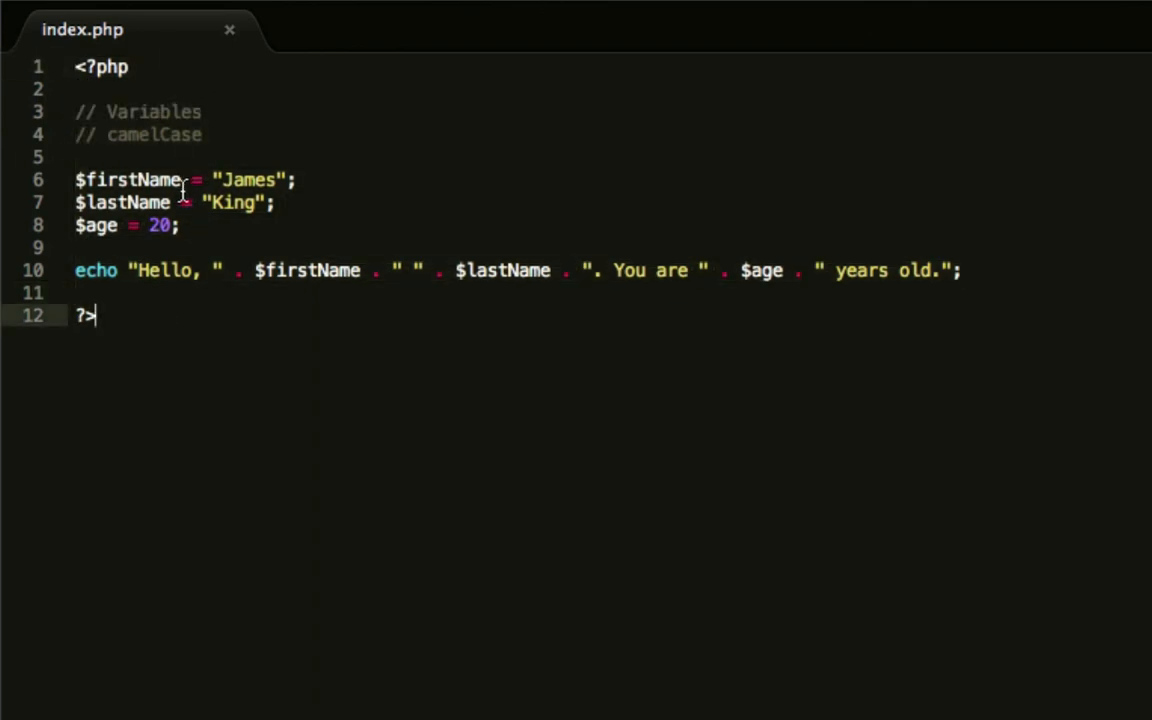
mouse_move(180, 104)
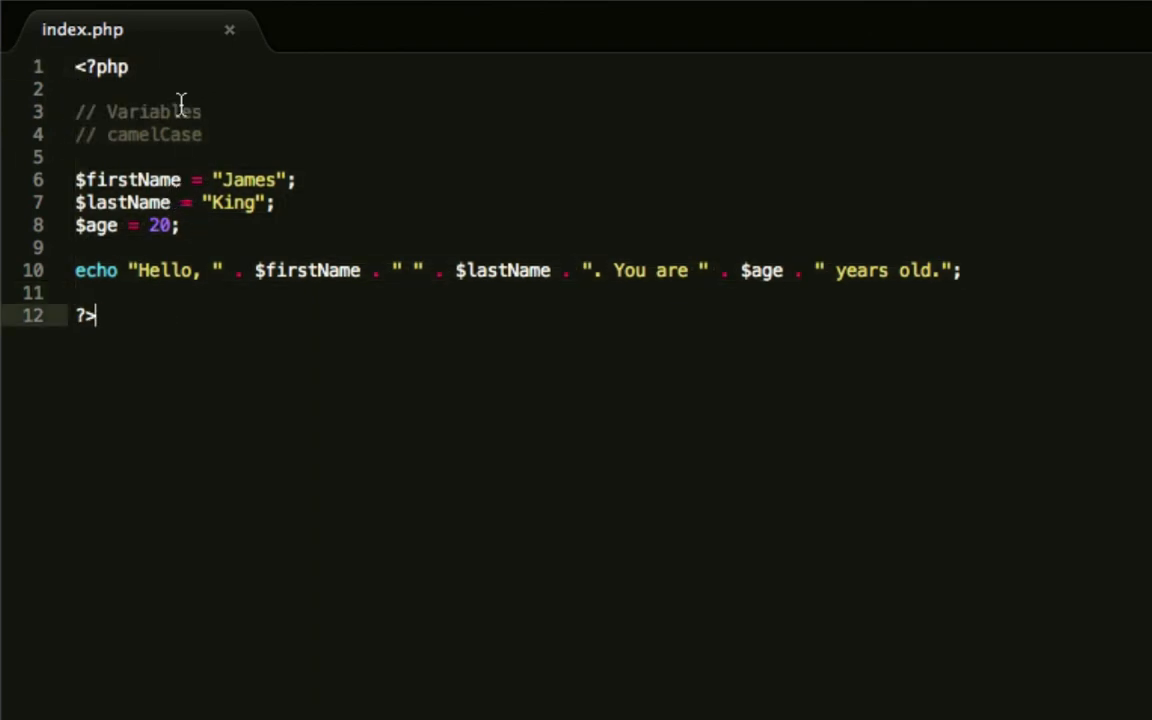